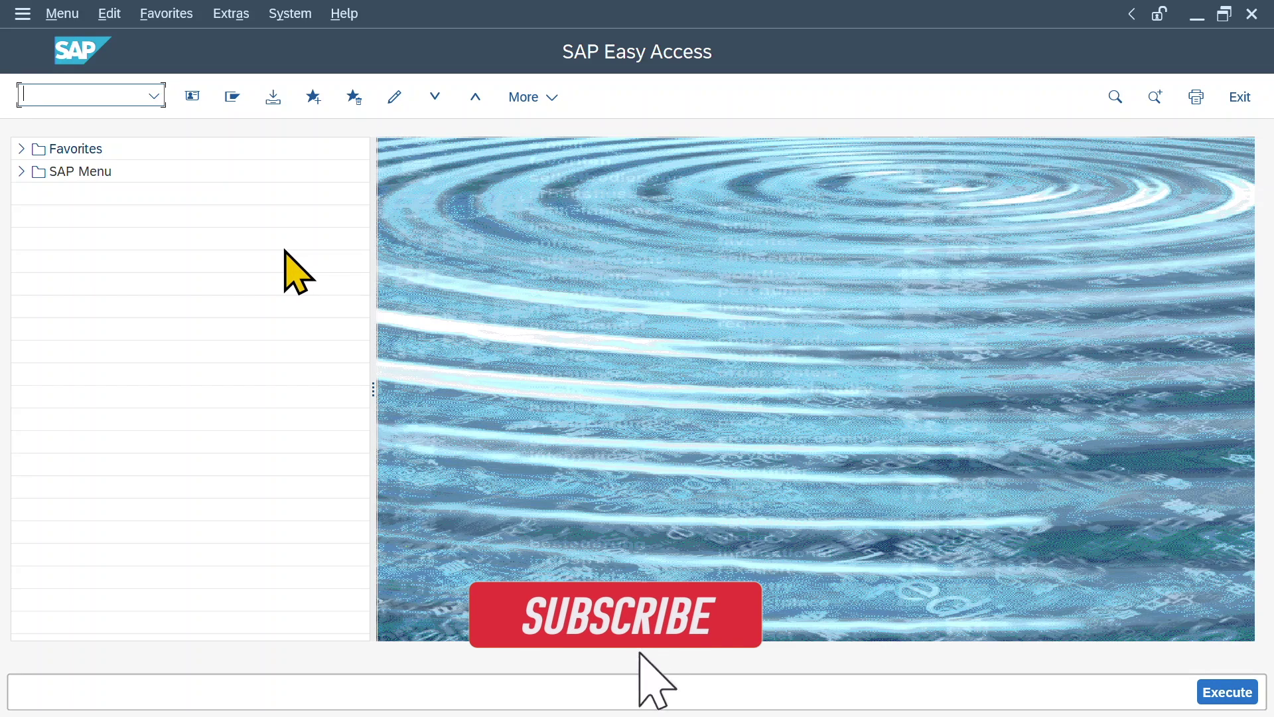
Call up transaction BP to reach the Maintain Business Partner find screen
left_click(616, 616)
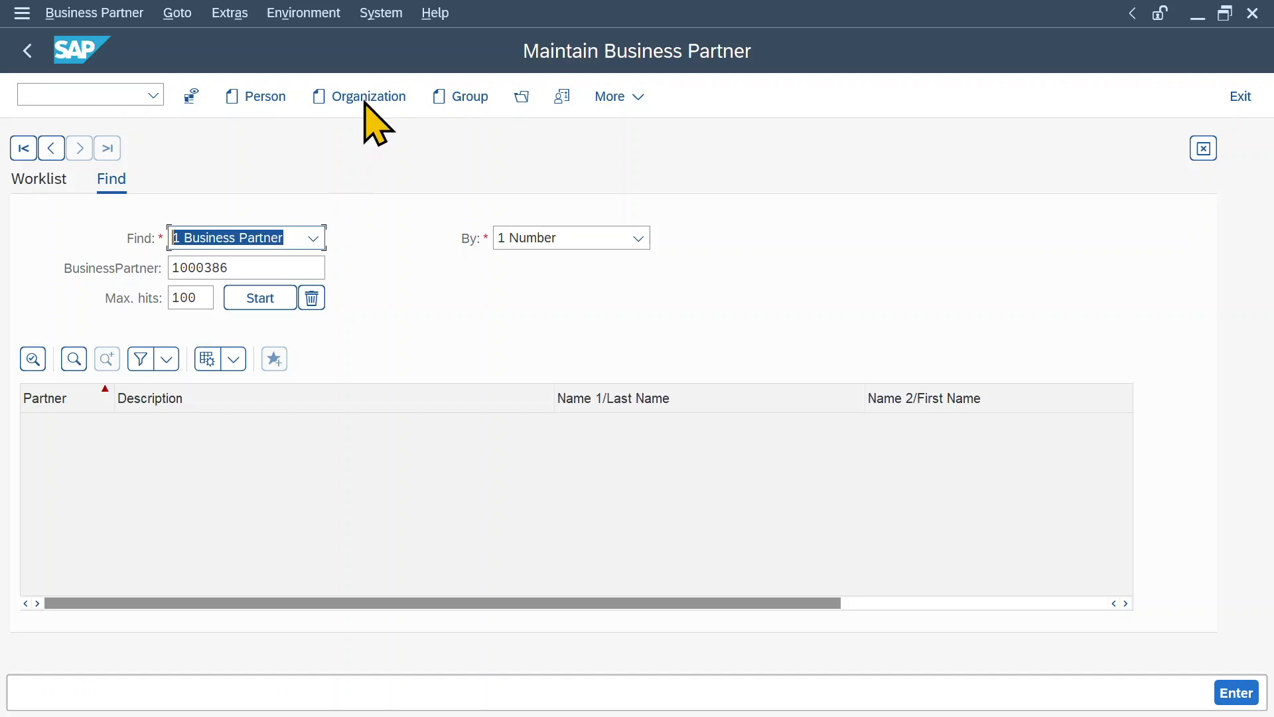
Create organization Test Customer 1 with address 12345 Test and save it as partner 1000389
left_click(369, 95)
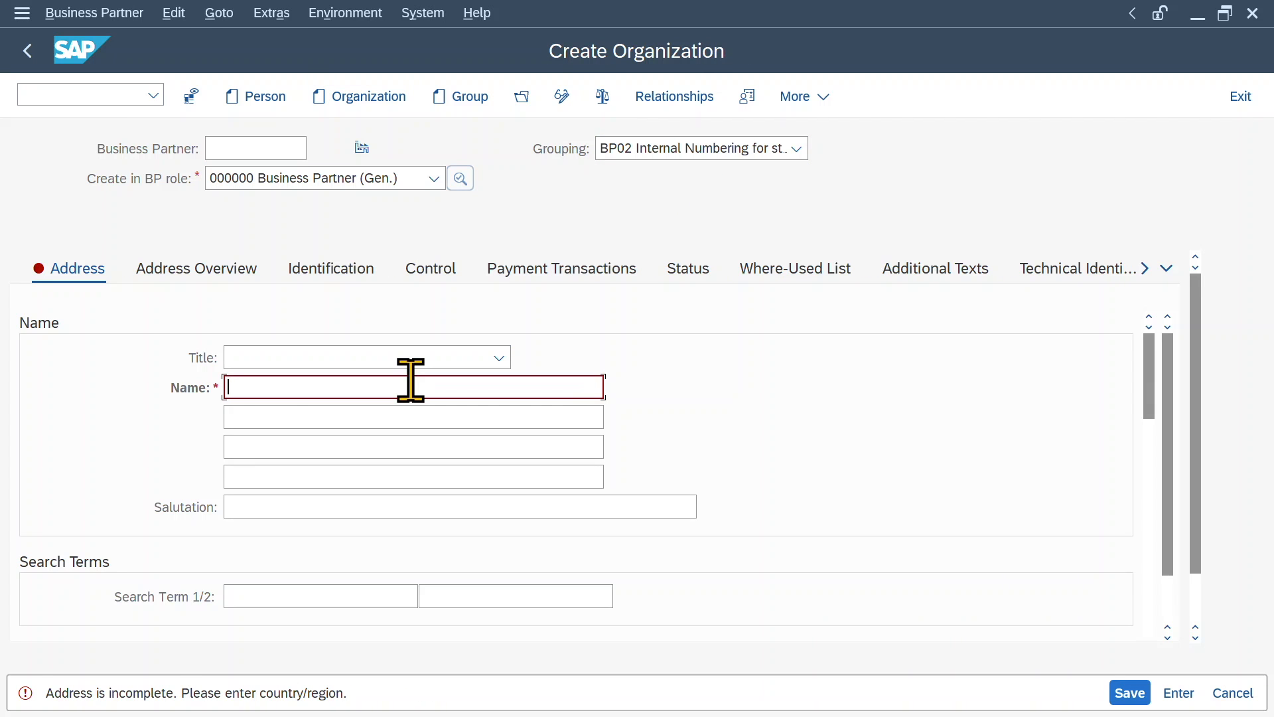
type("Test Customer")
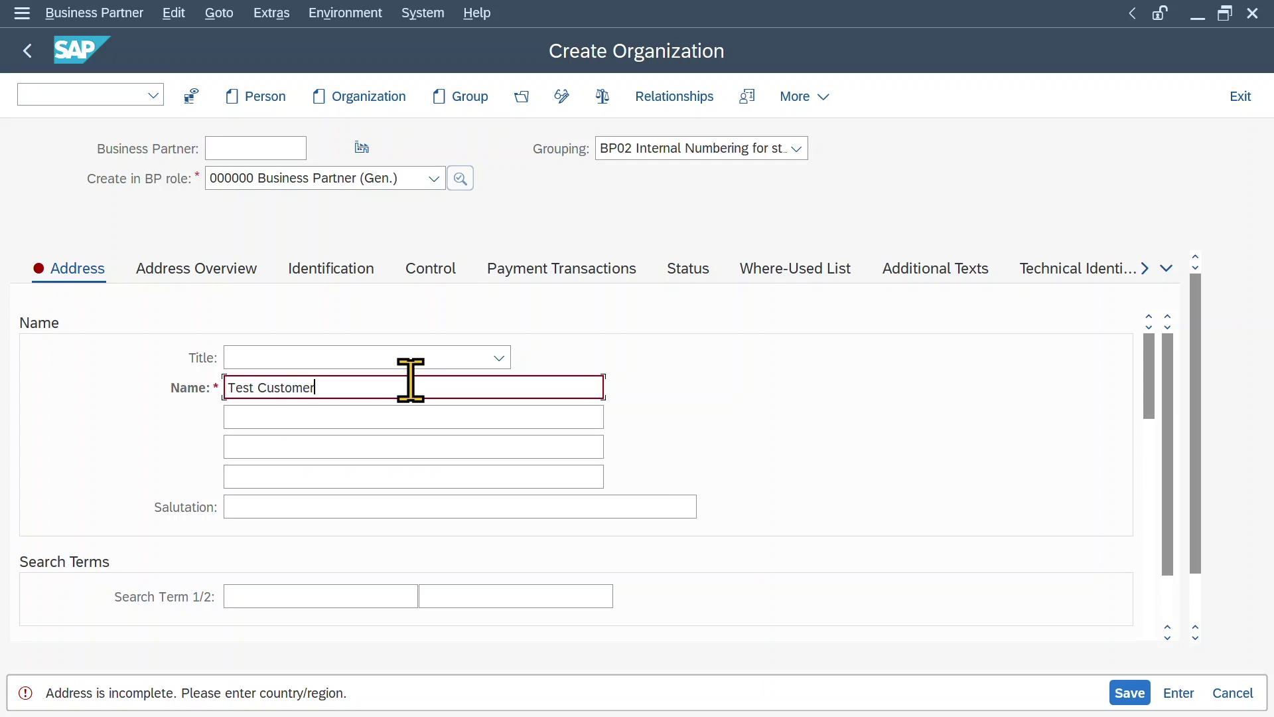
scroll("down", 3)
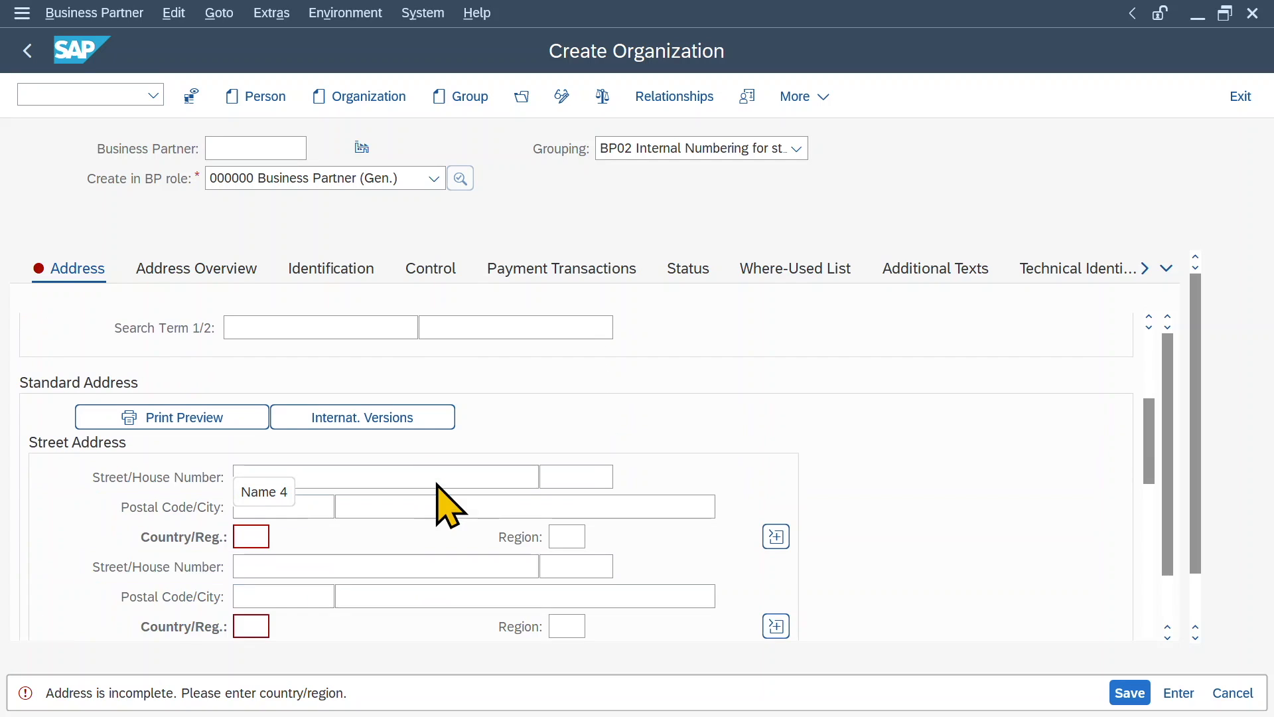
type("tes")
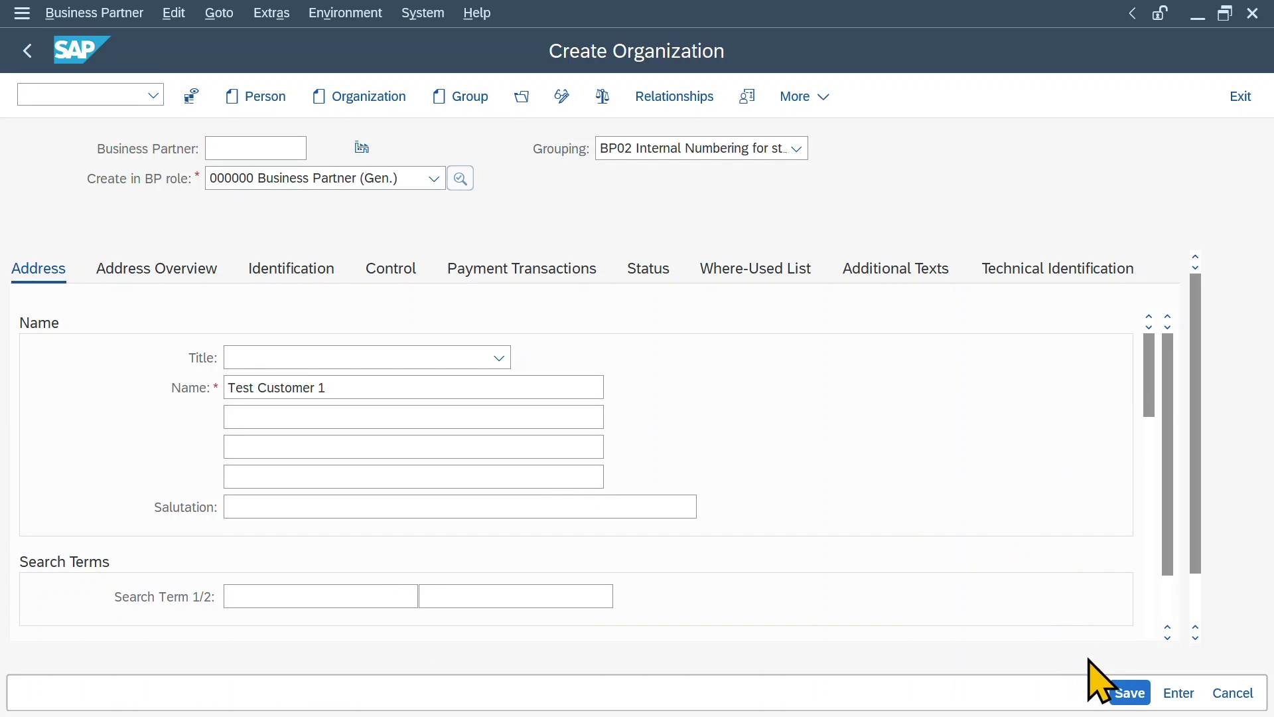
left_click(1130, 693)
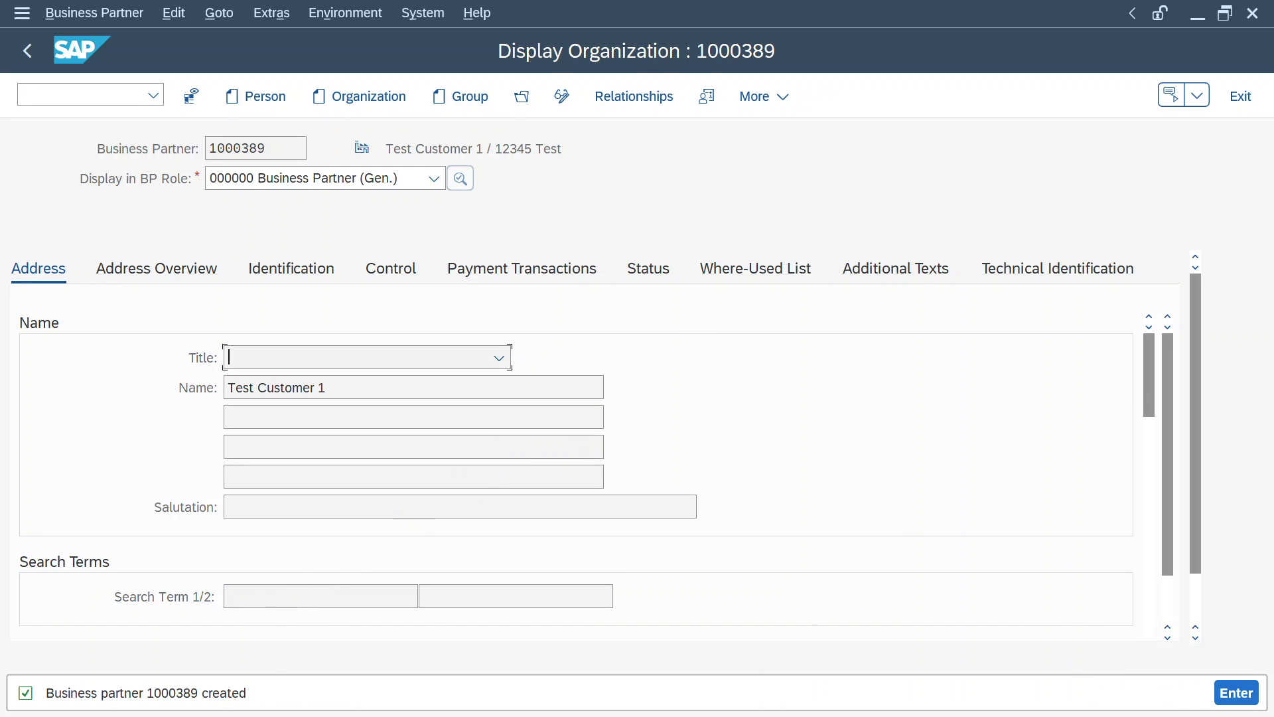
mouse_move(305, 432)
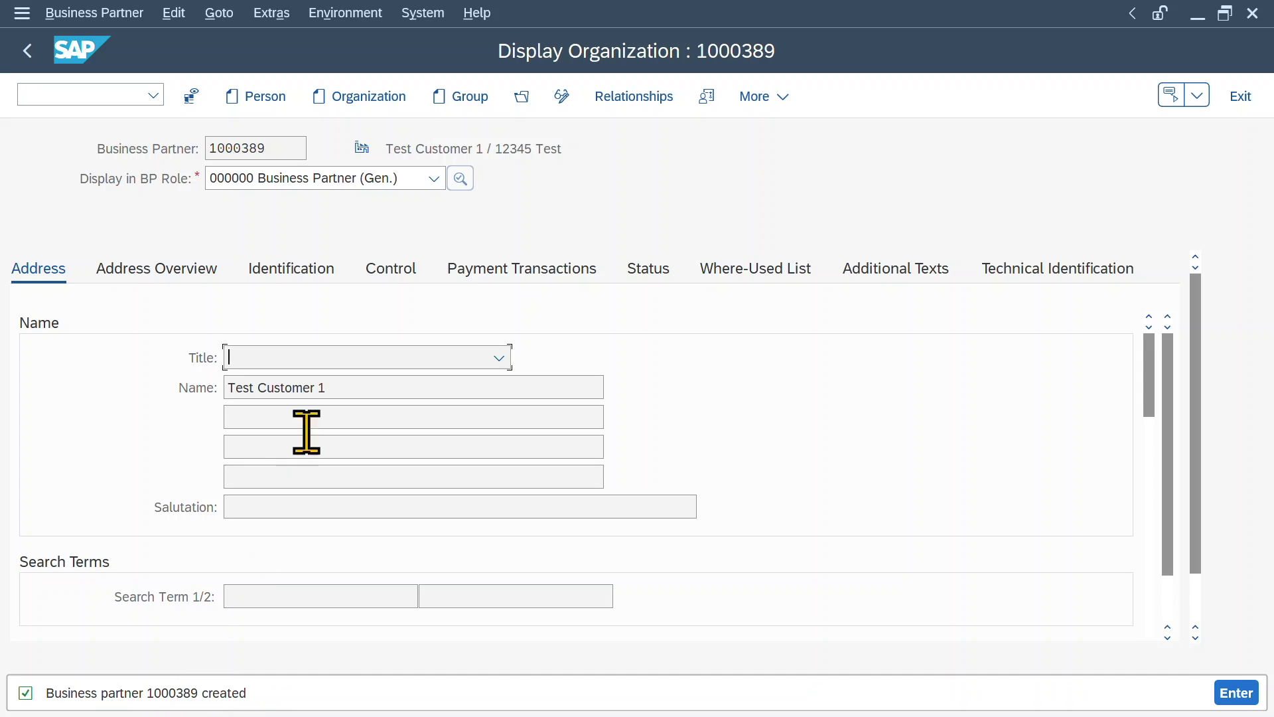
mouse_move(562, 95)
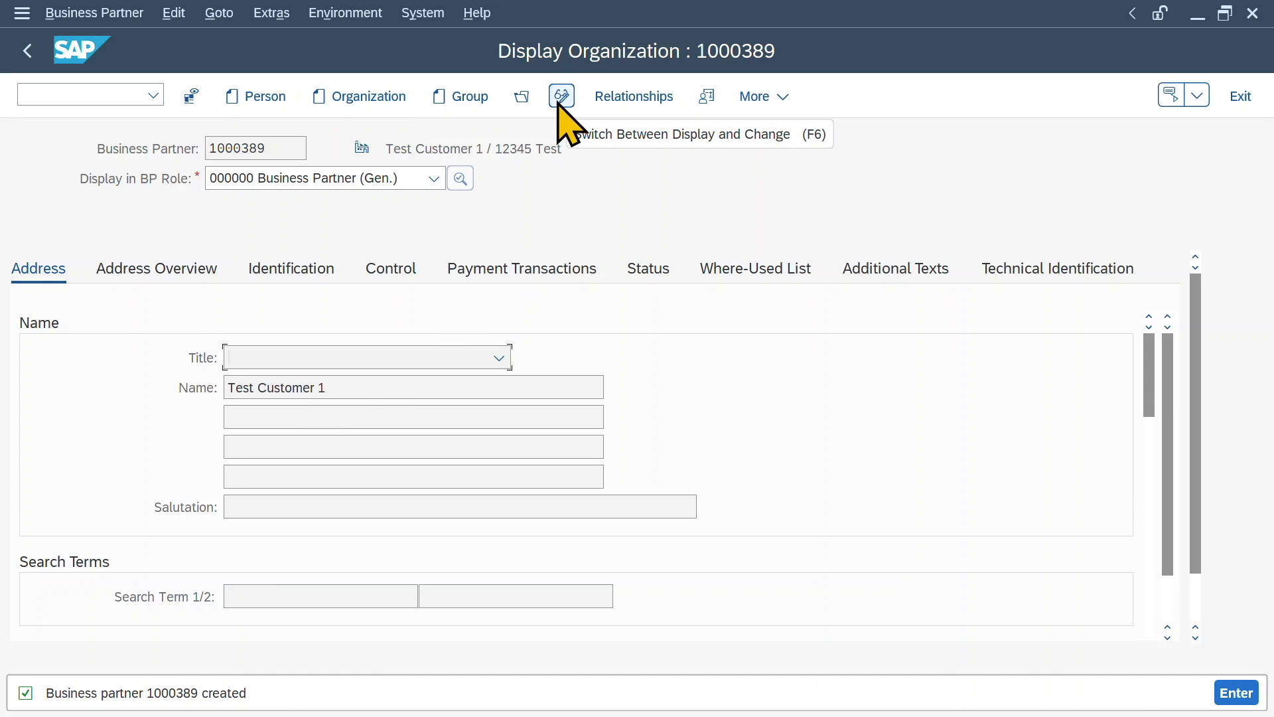
Switch partner 1000389 to change mode and assign role FLCU00 FI Customer
left_click(561, 95)
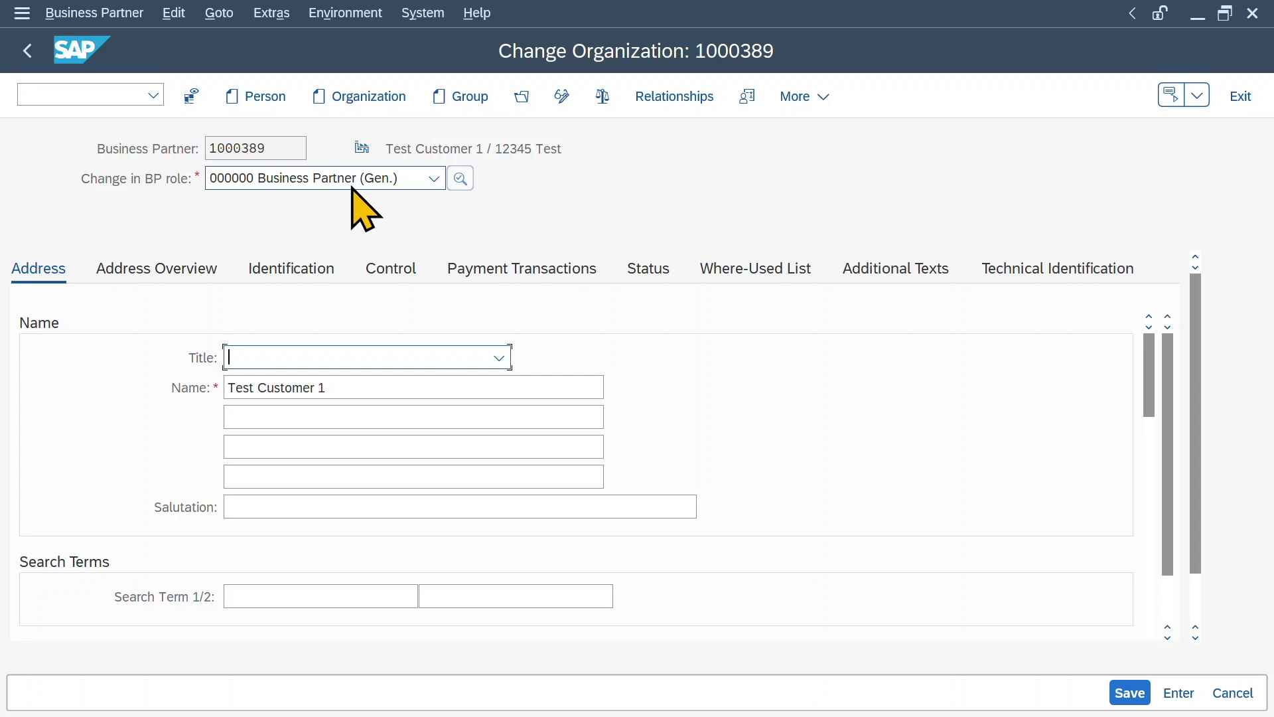
left_click(433, 178)
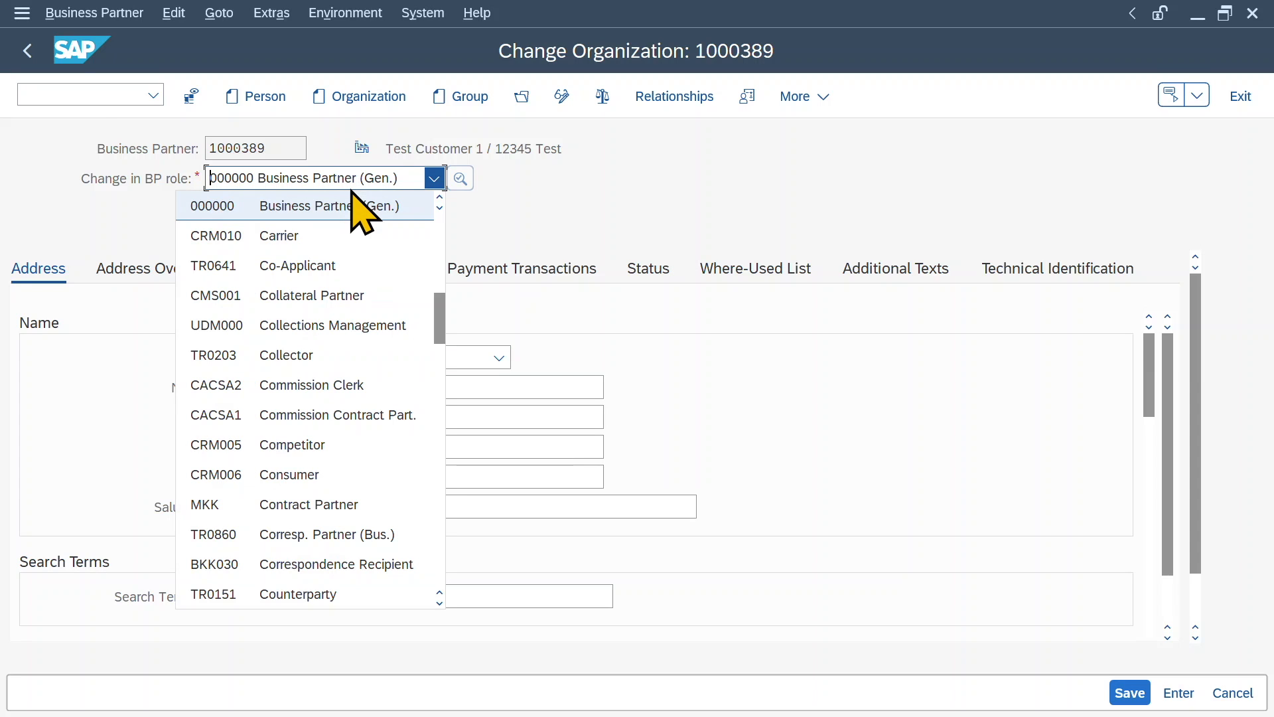
scroll("down", 3)
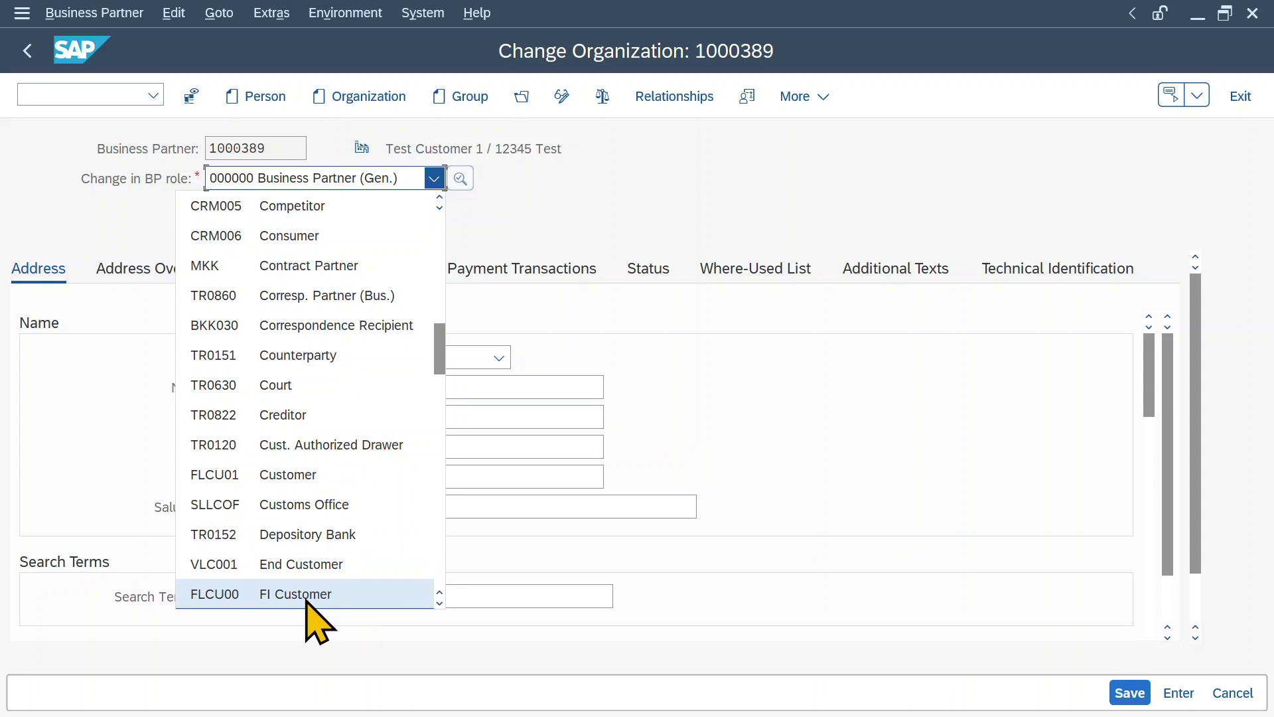
left_click(295, 593)
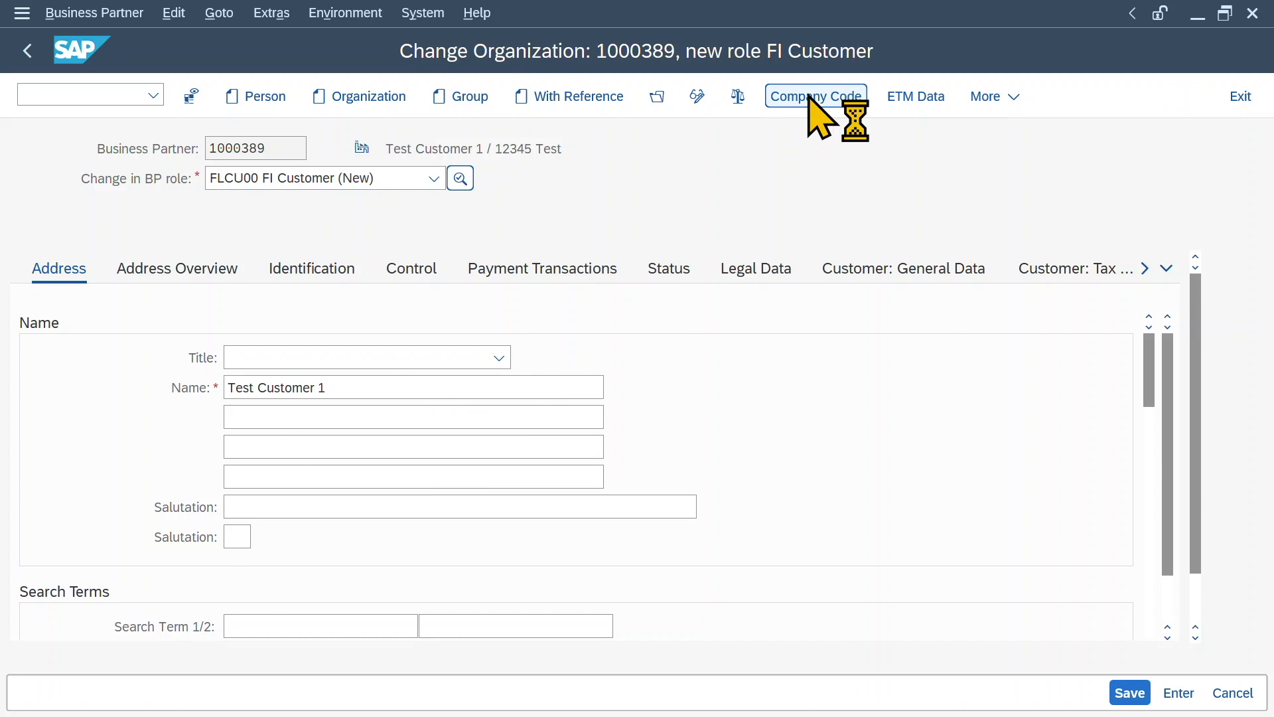
Enter reconciliation account 12100000 in the company code 1010 data
left_click(816, 96)
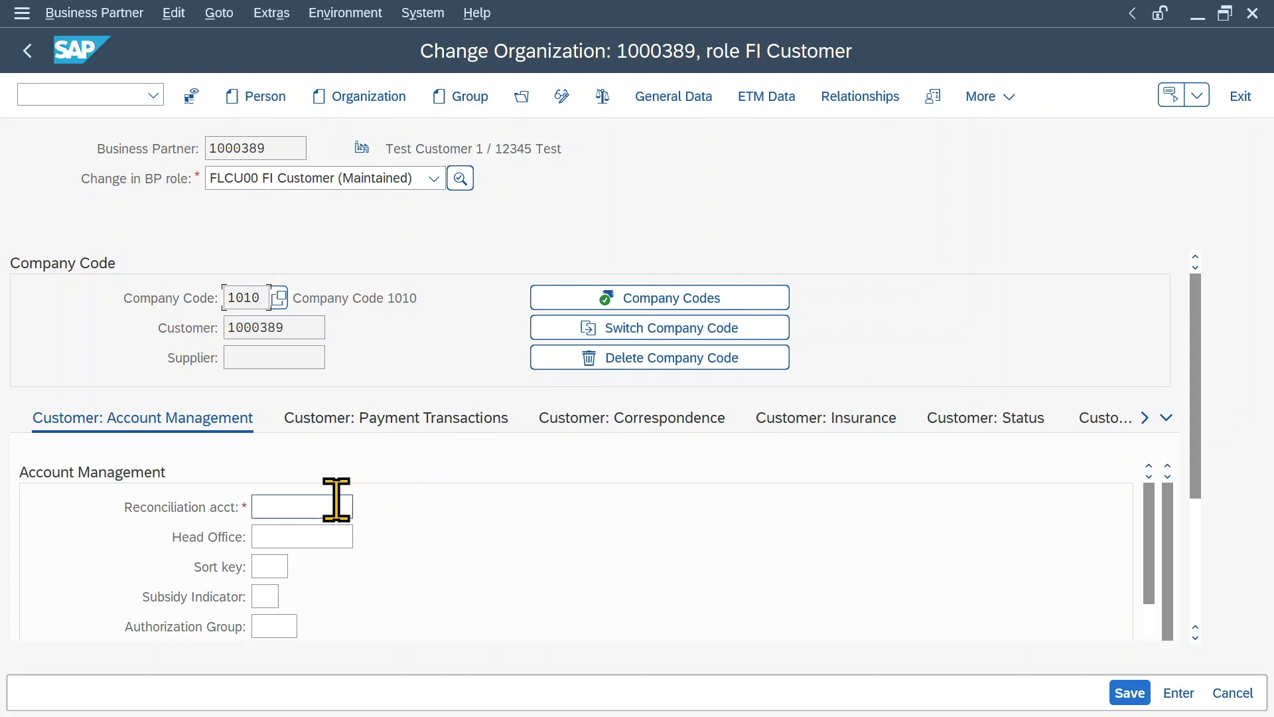
type("12100000")
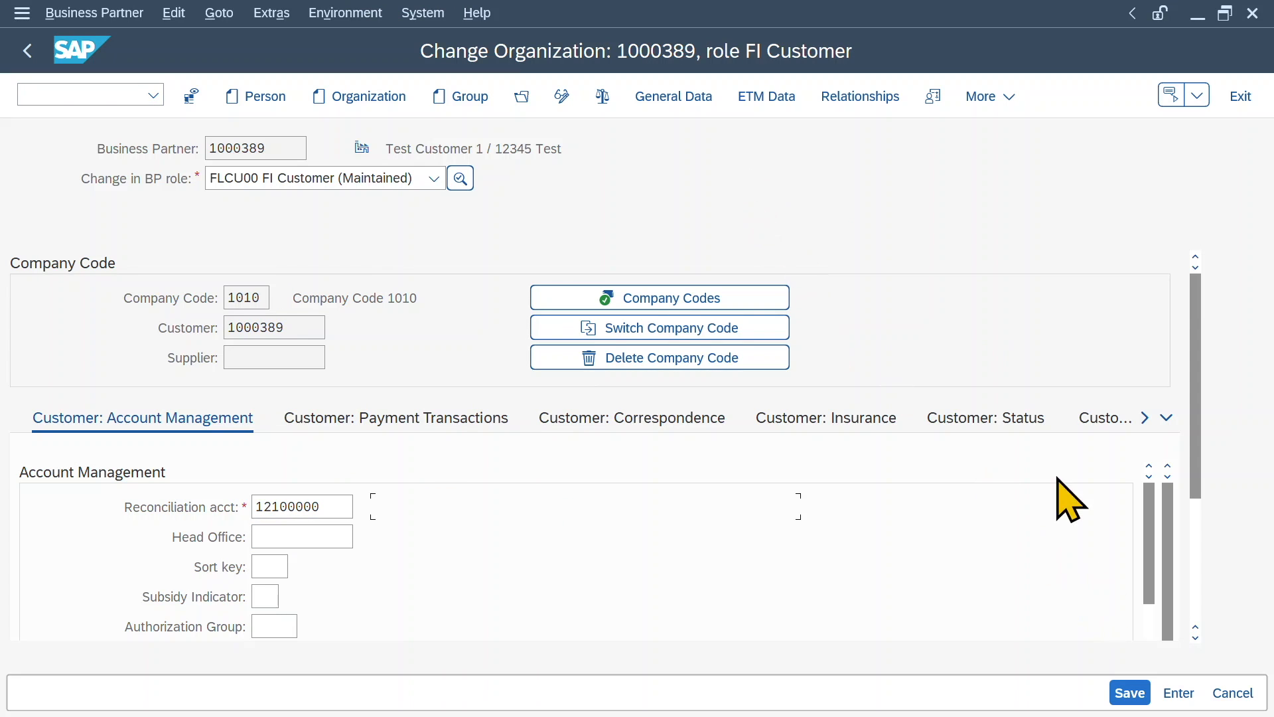
Add role FLCU01 Customer and transfer sales area 1010 / 10 / 00 to the partner
left_click(1130, 693)
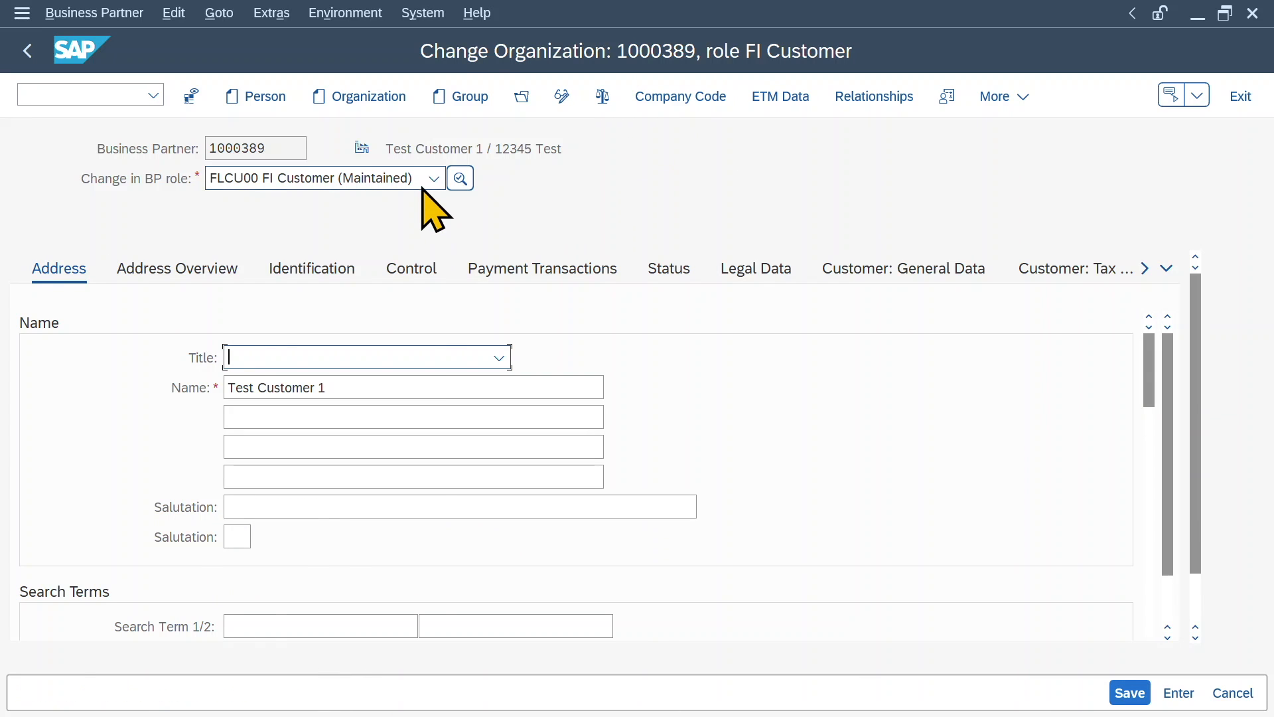
left_click(433, 178)
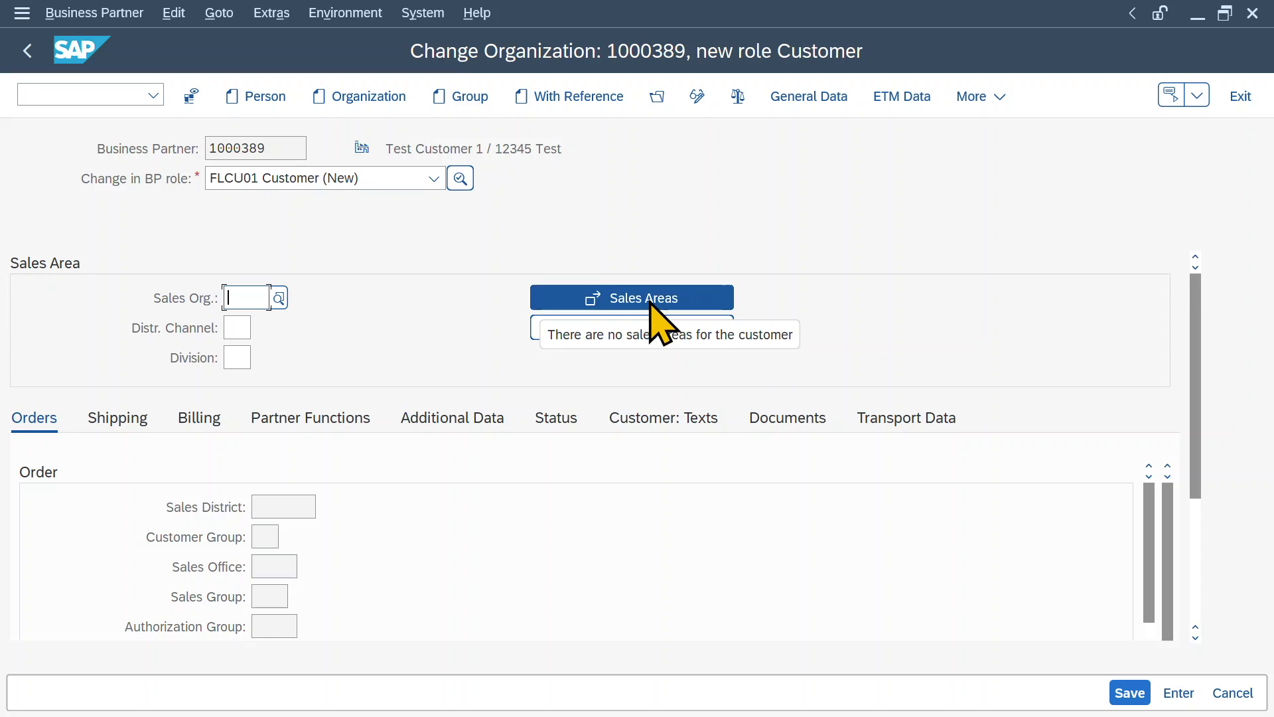
left_click(632, 297)
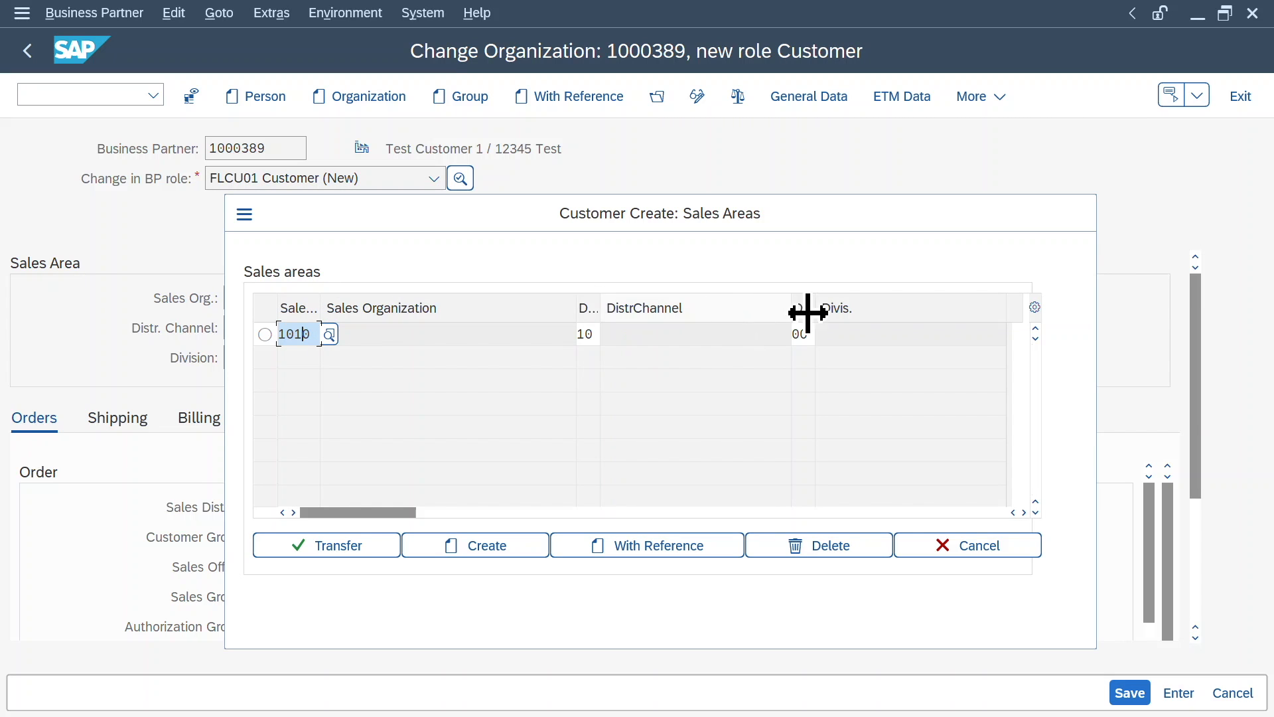
left_click(327, 544)
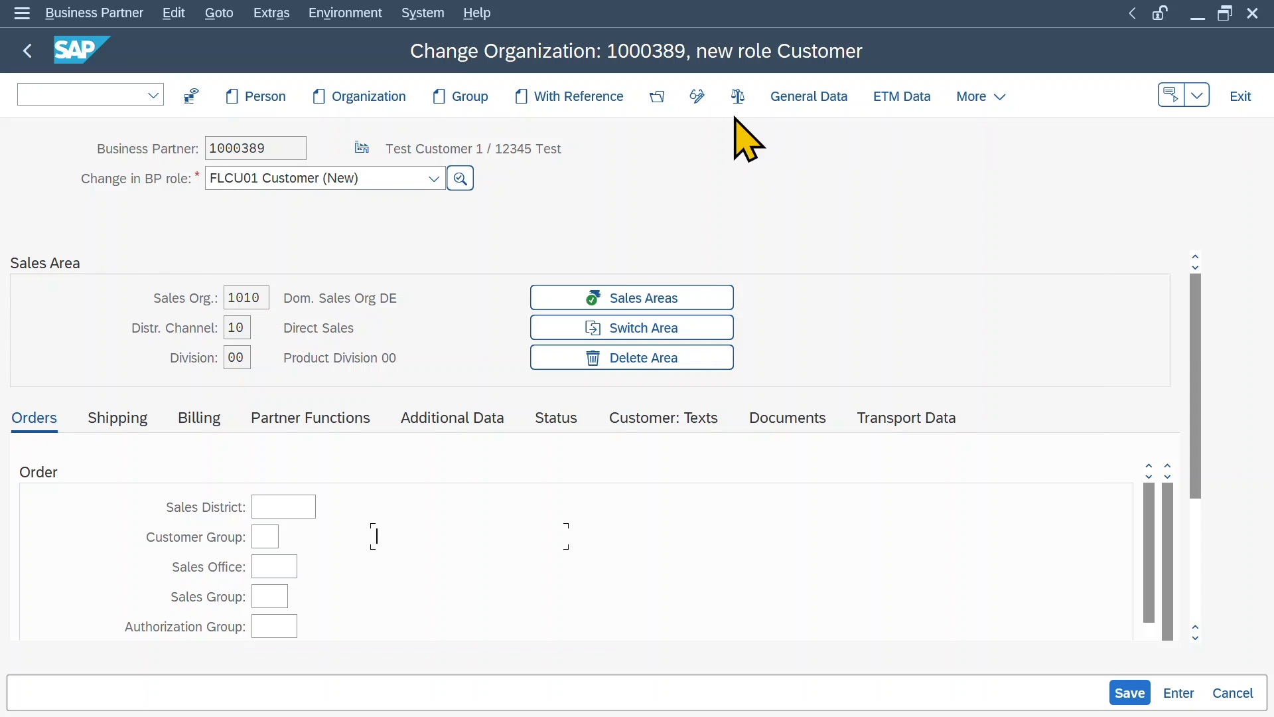
left_click(738, 96)
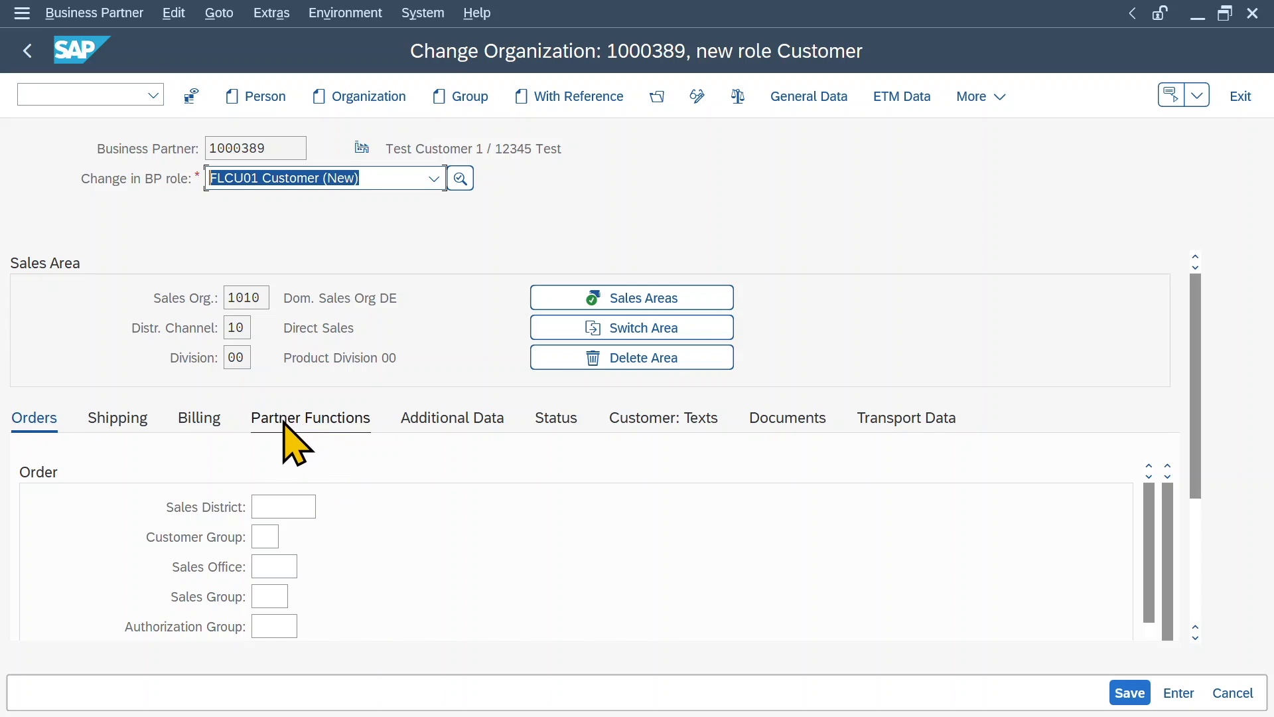
Check the SP, BP, PY and SH partner functions and save the Customer role for 1000389
left_click(310, 417)
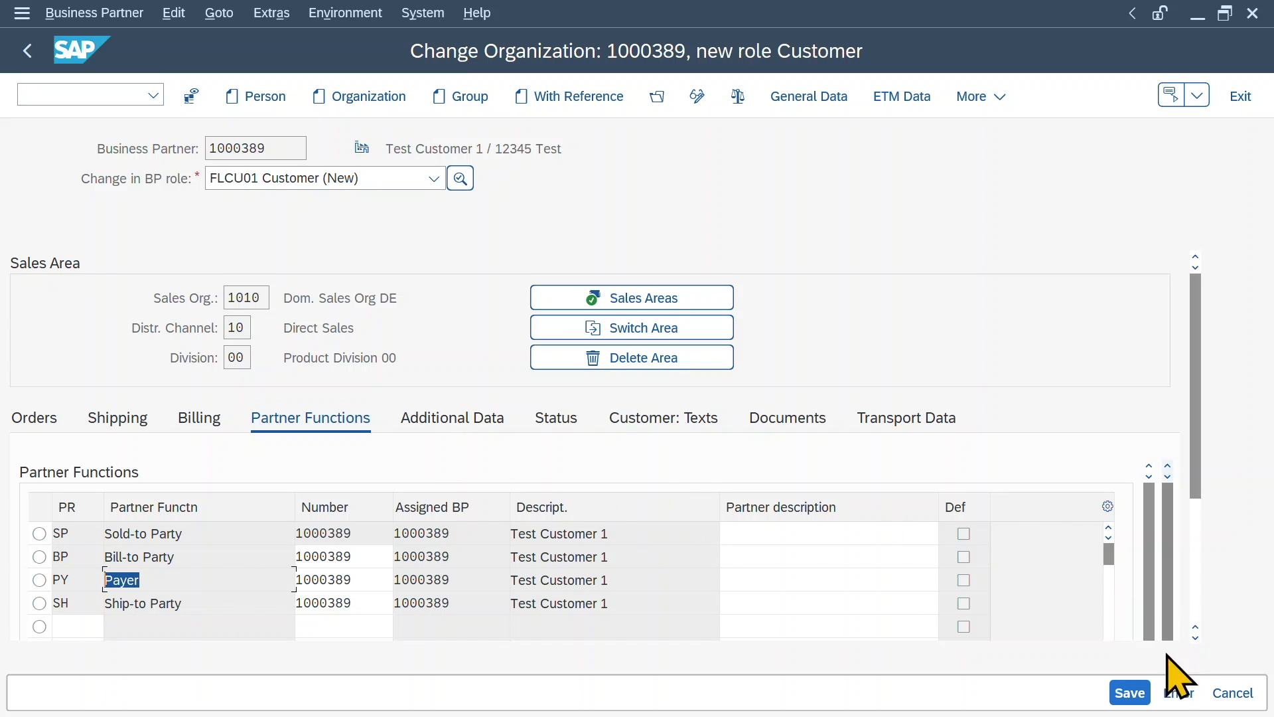
left_click(1130, 693)
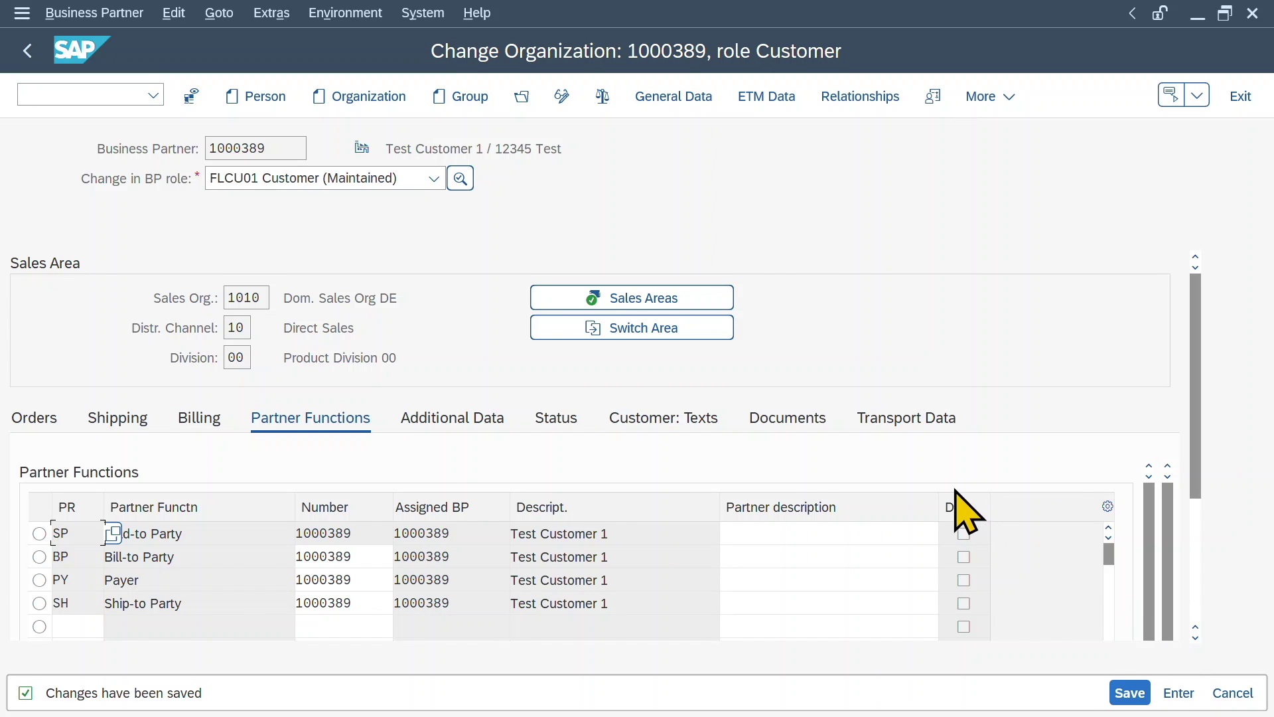
mouse_move(353, 257)
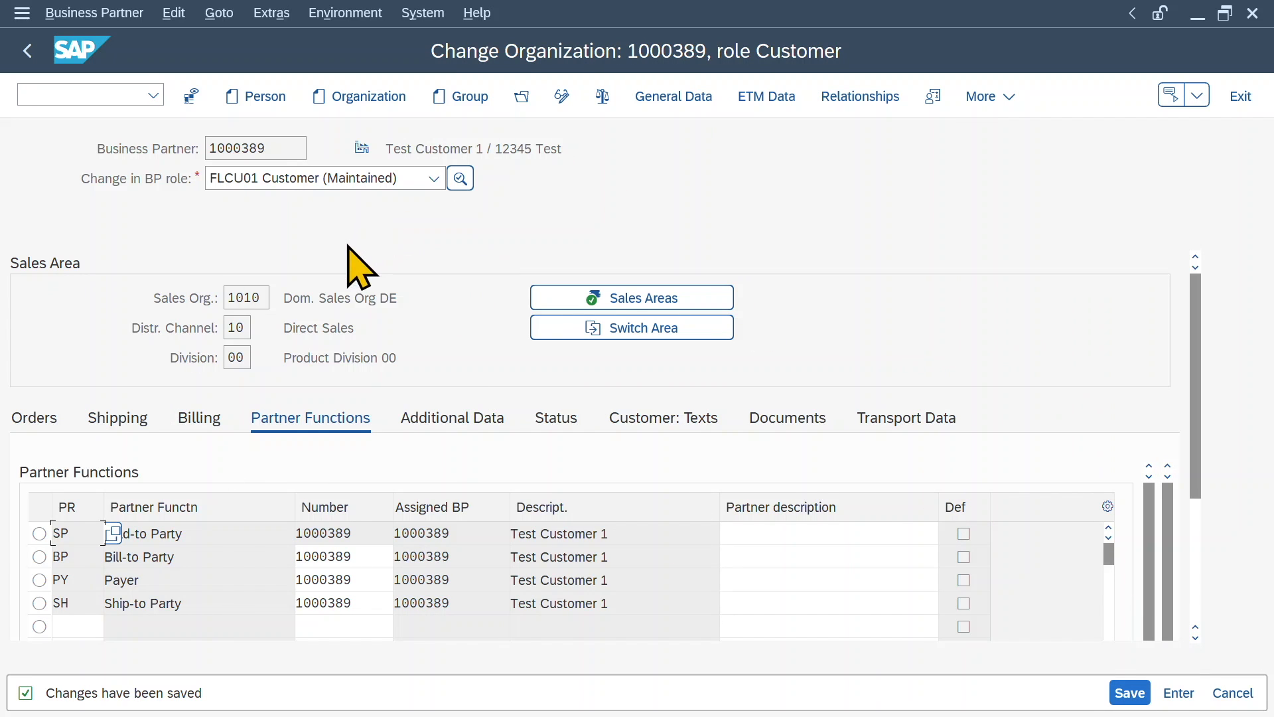
mouse_move(295, 280)
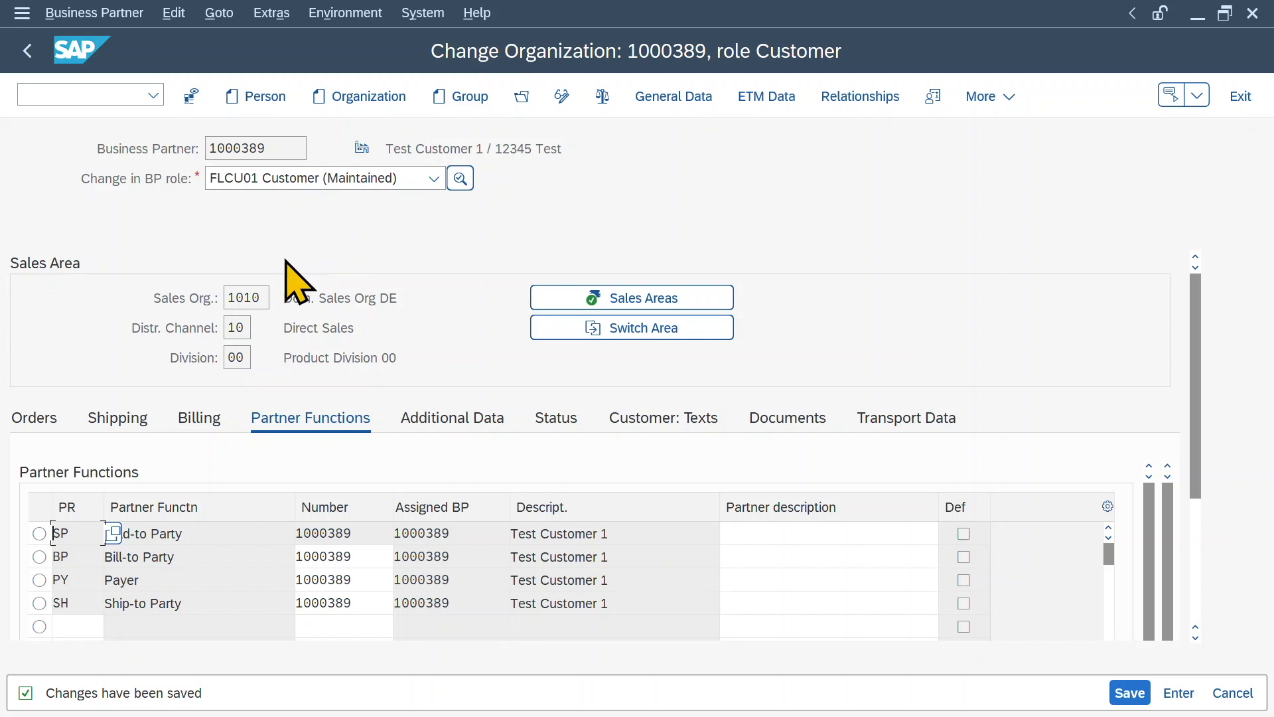
mouse_move(608, 213)
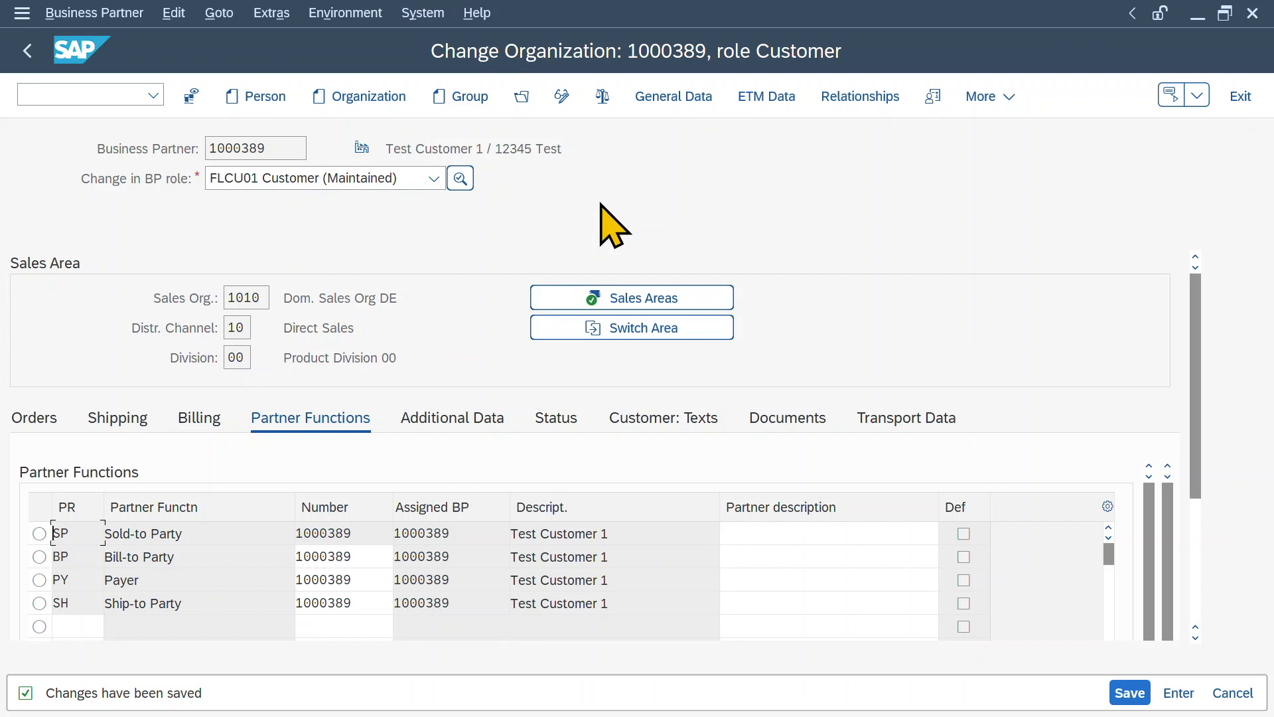
left_click(80, 94)
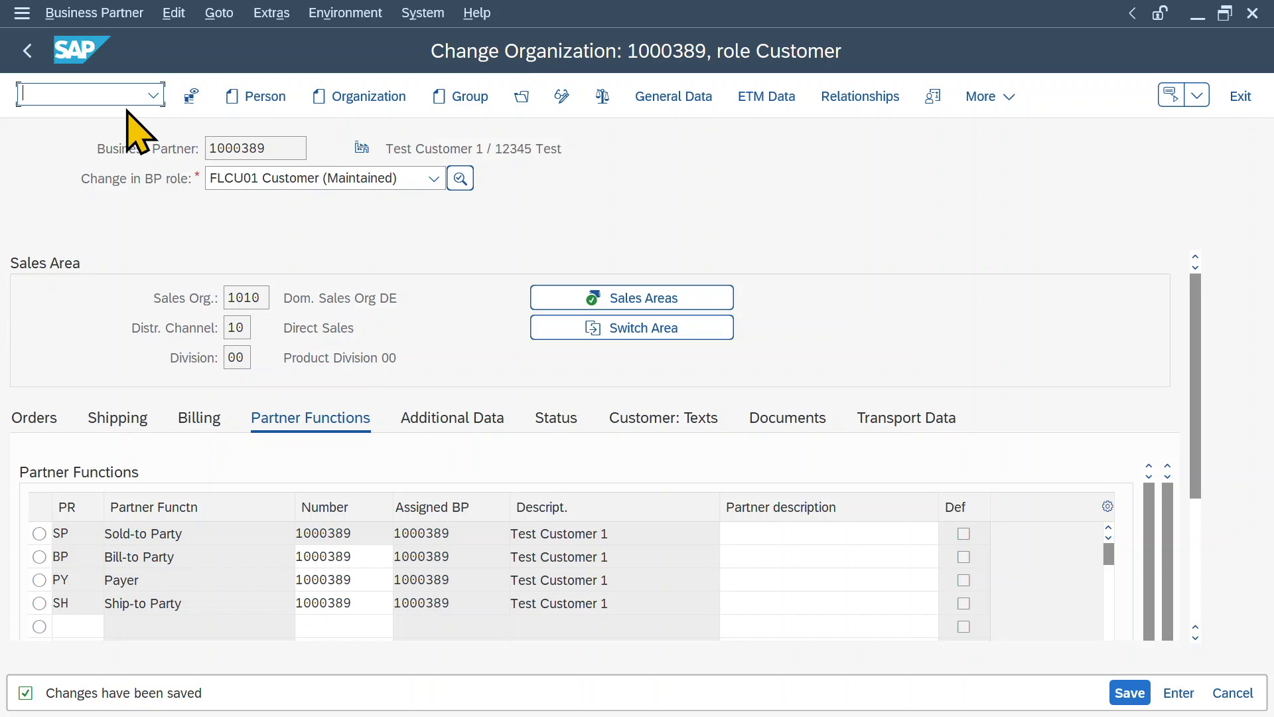
Start transaction /nMM01 to reach the Create Material initial screen
type("/n")
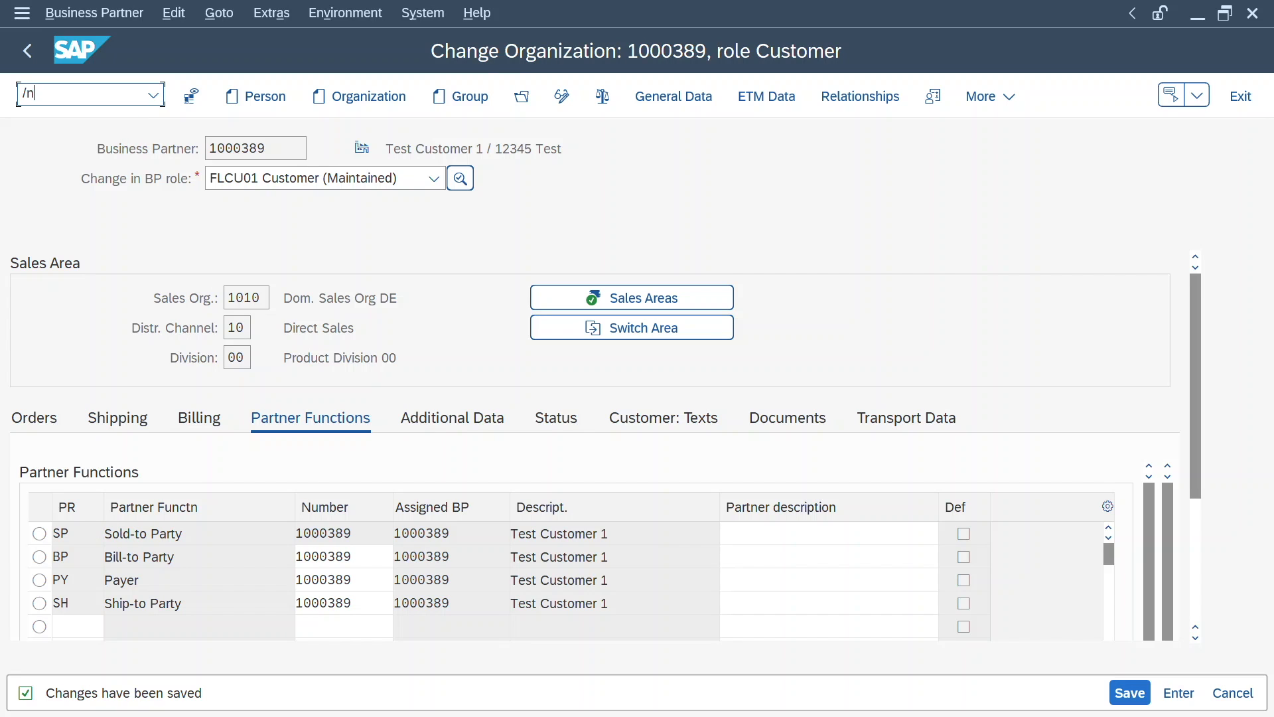
type("mm01")
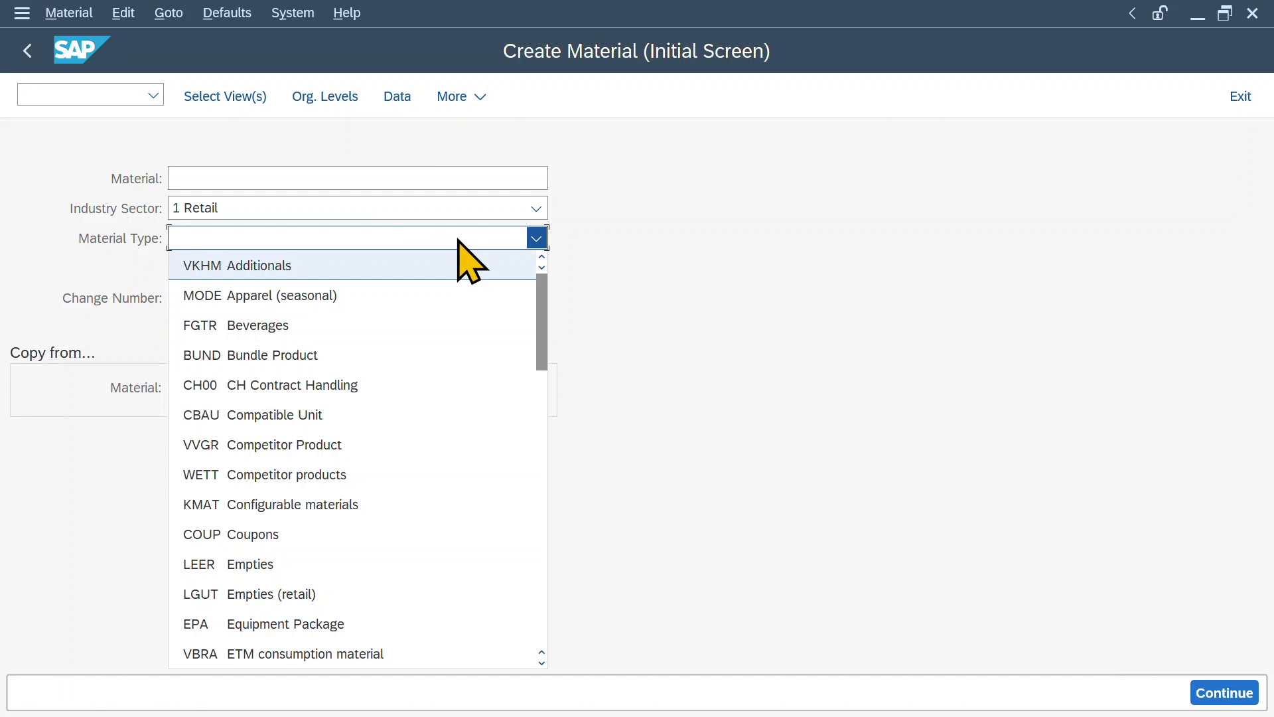
mouse_move(362, 454)
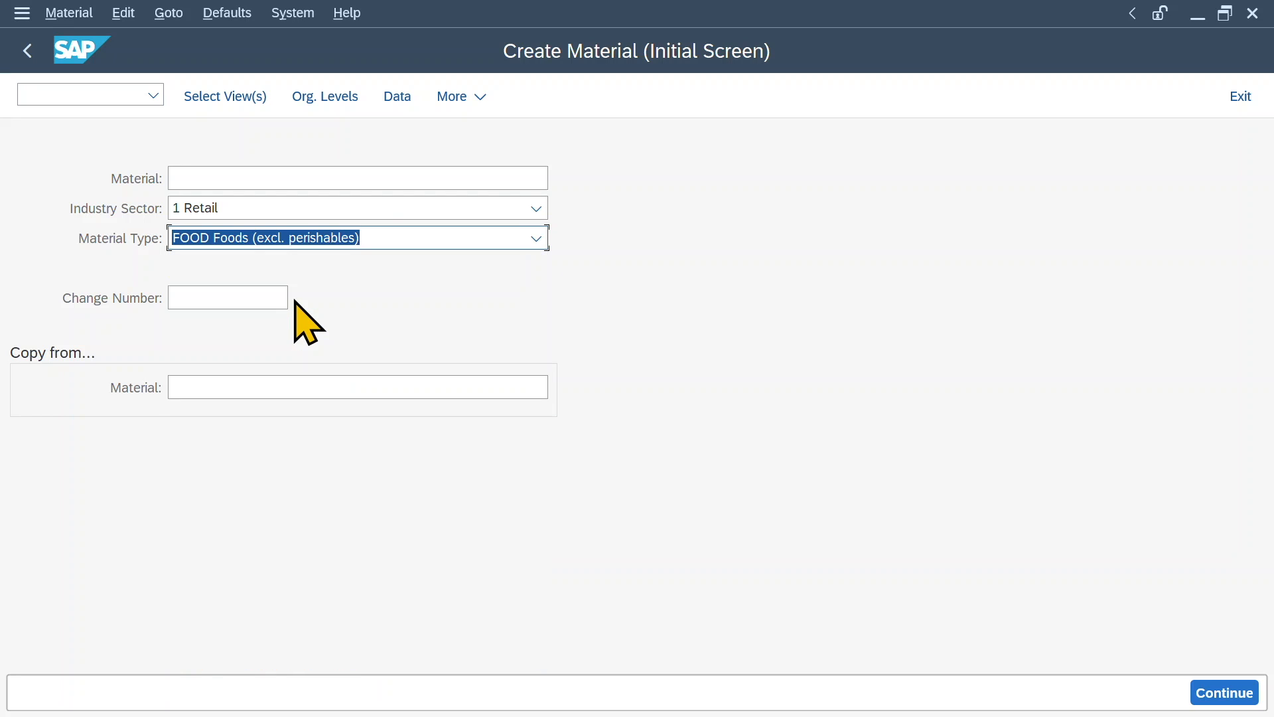
Select the Basic Data 1, Sales: Sales Org. Data 1 and Accounting 1 views
left_click(225, 95)
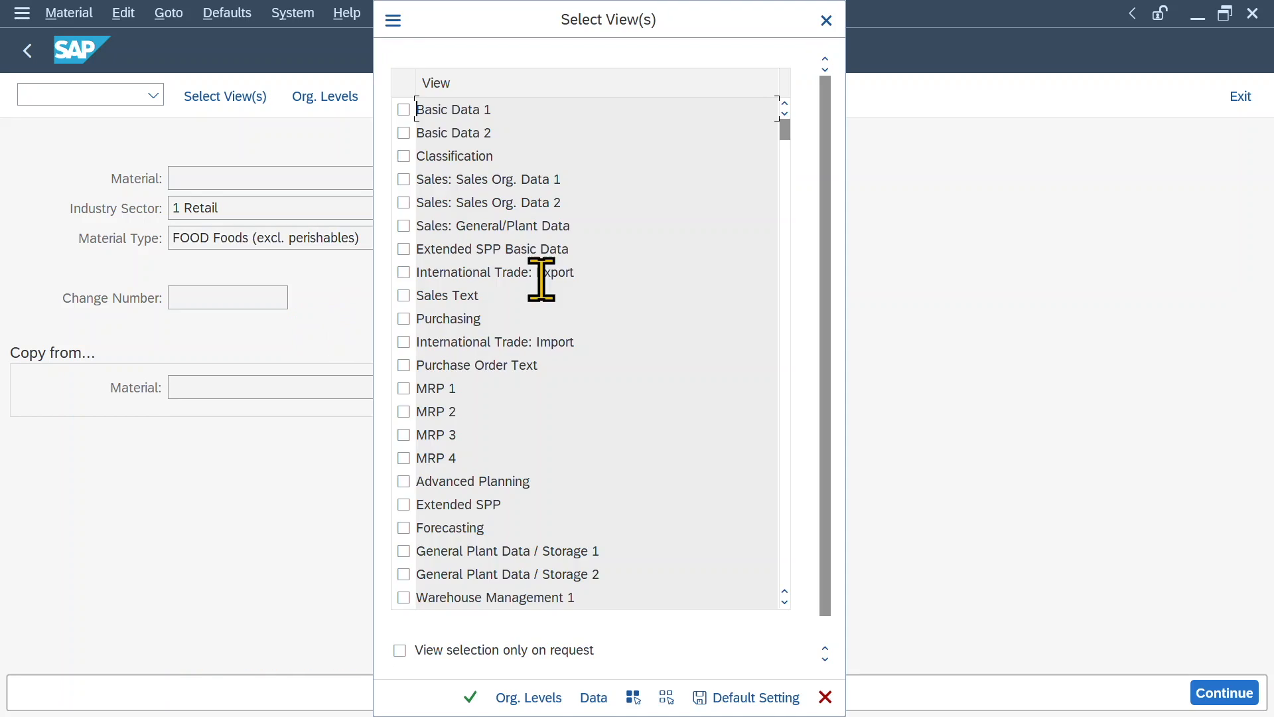
mouse_move(644, 270)
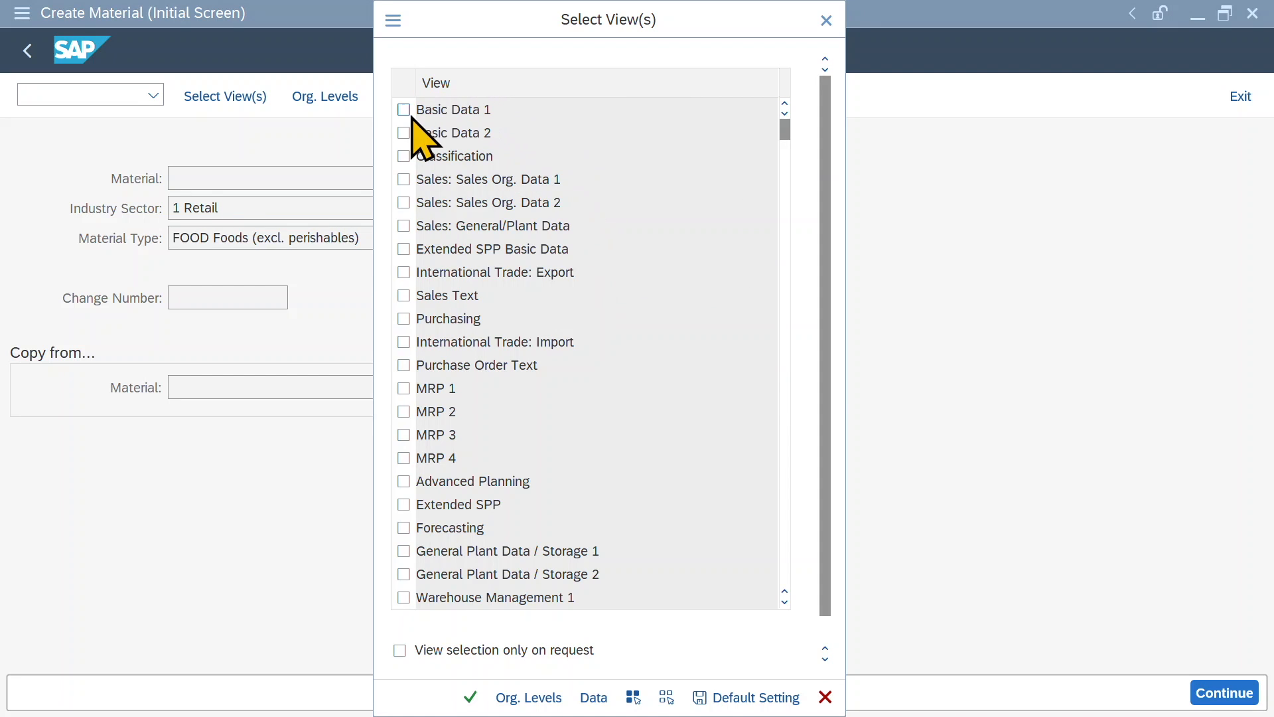
left_click(403, 108)
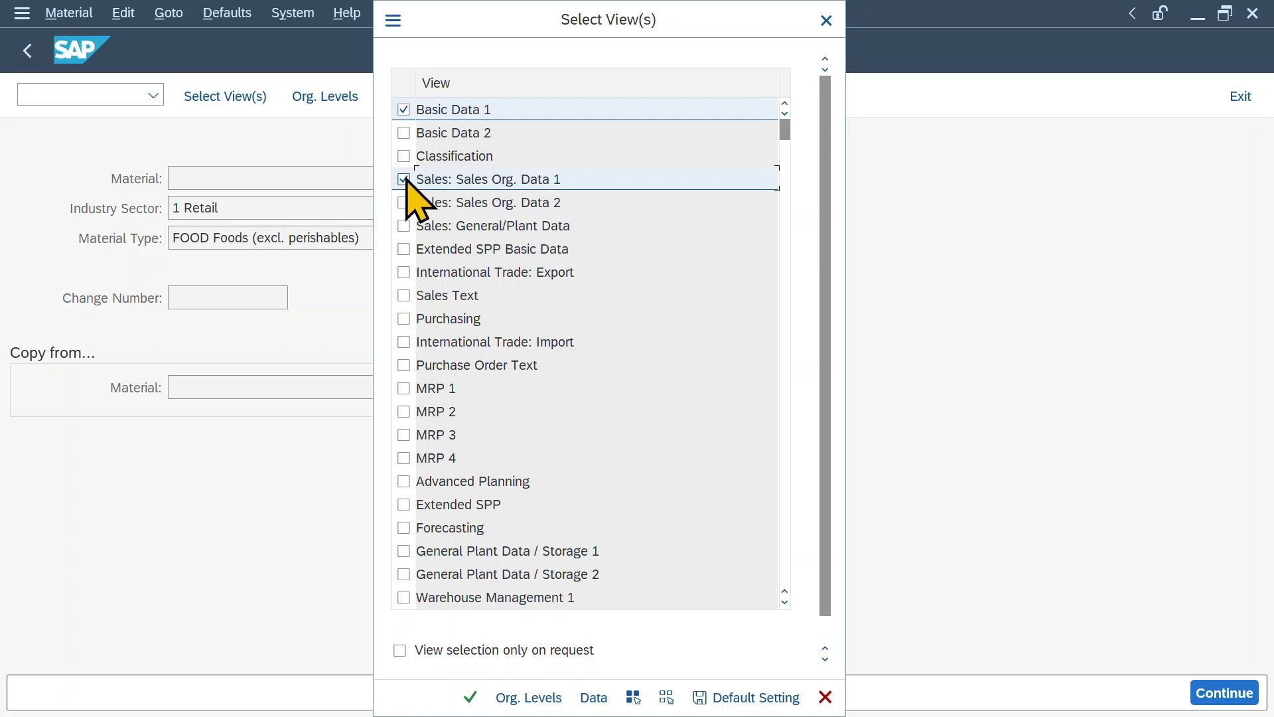
left_click(402, 180)
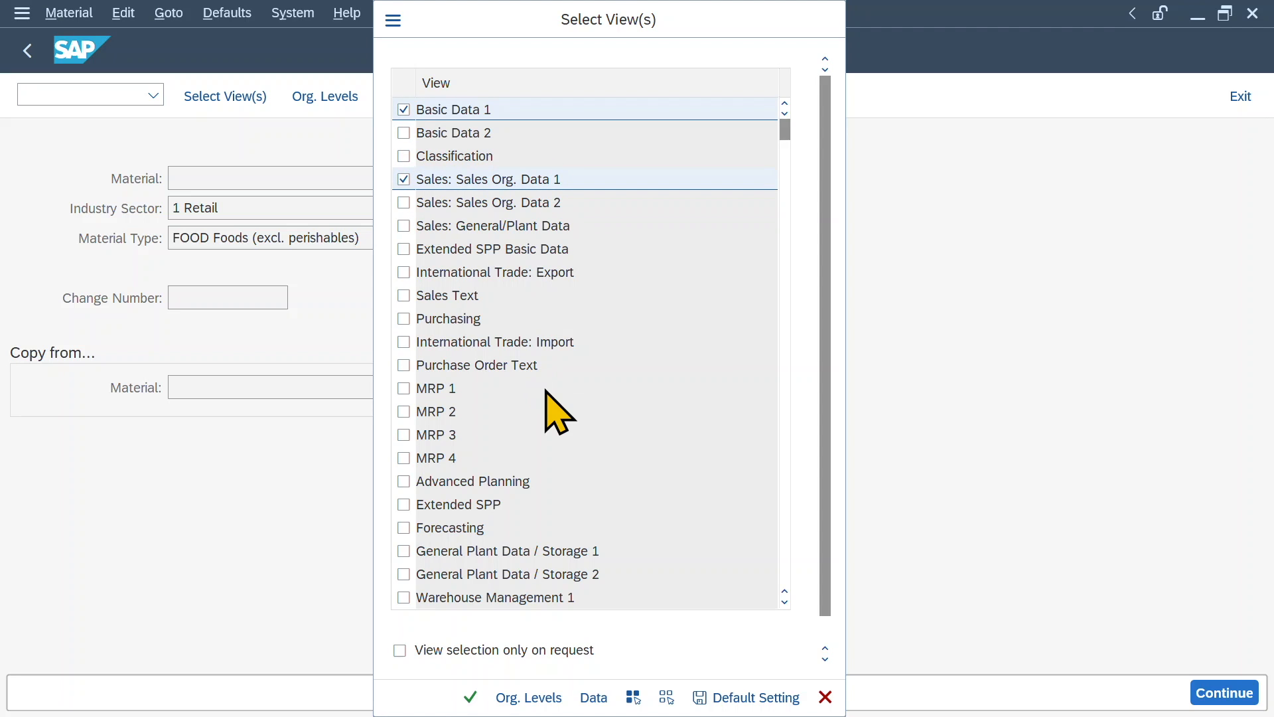
scroll("down", 3)
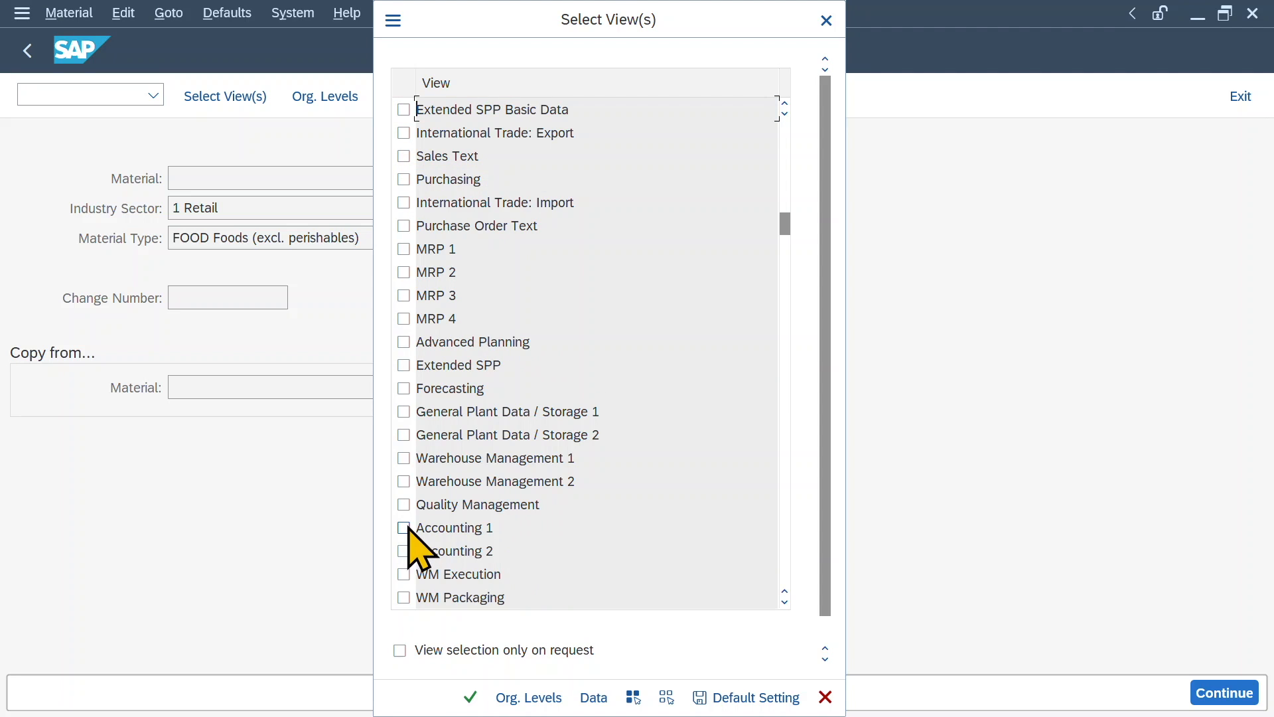
left_click(404, 528)
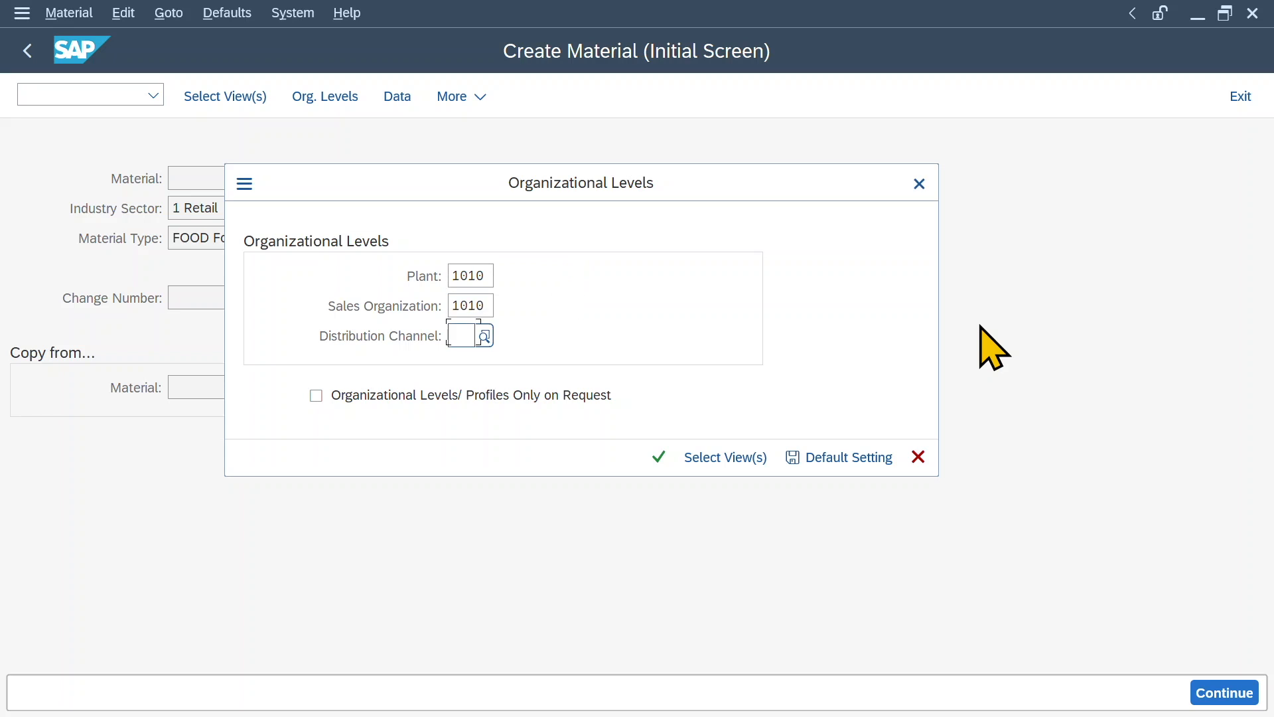
Confirm organizational levels plant 1010, sales org 1010 and distribution channel 10
type("10")
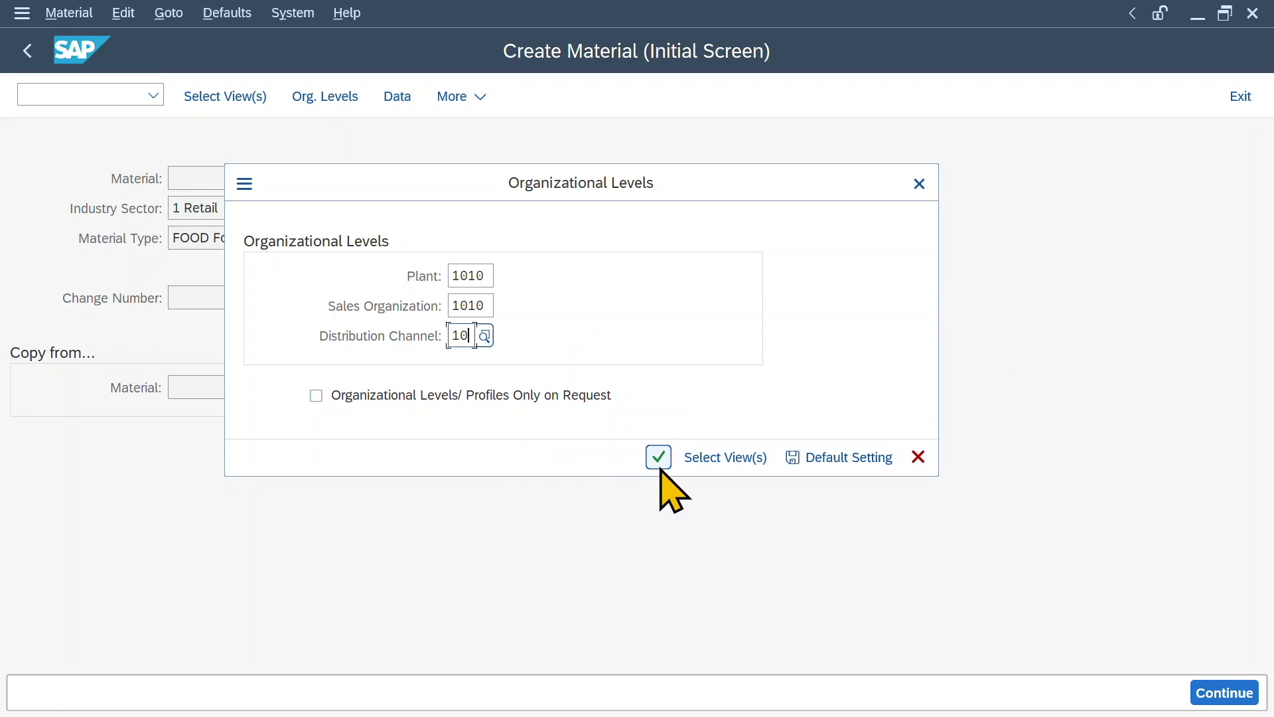
left_click(658, 457)
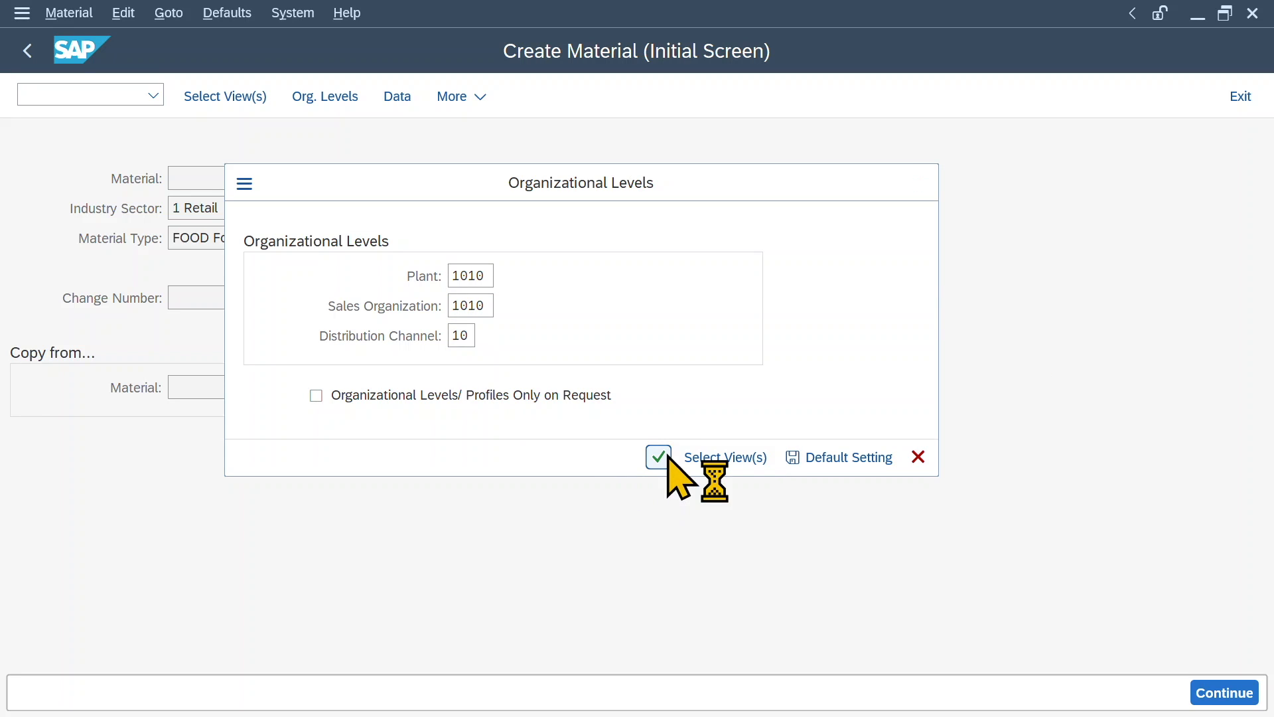
Describe the material as Burgers with base unit KG and continue through the sales org data
left_click(658, 456)
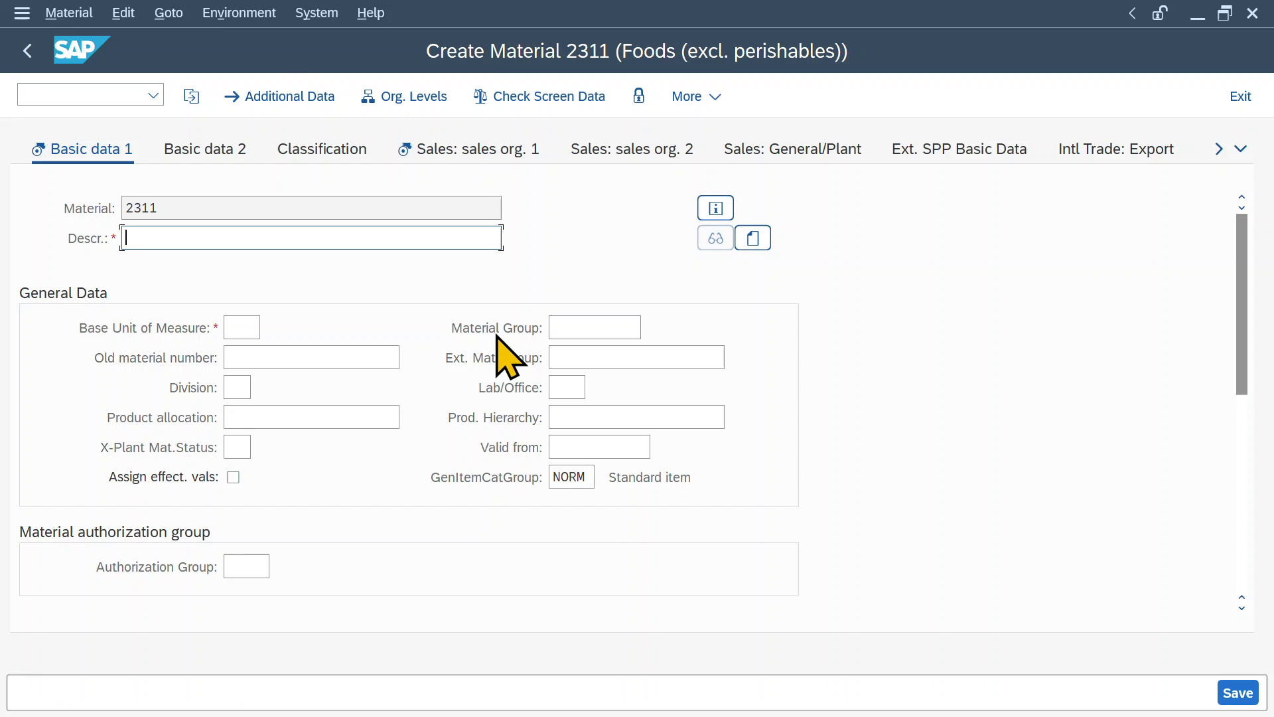
type("Burgers")
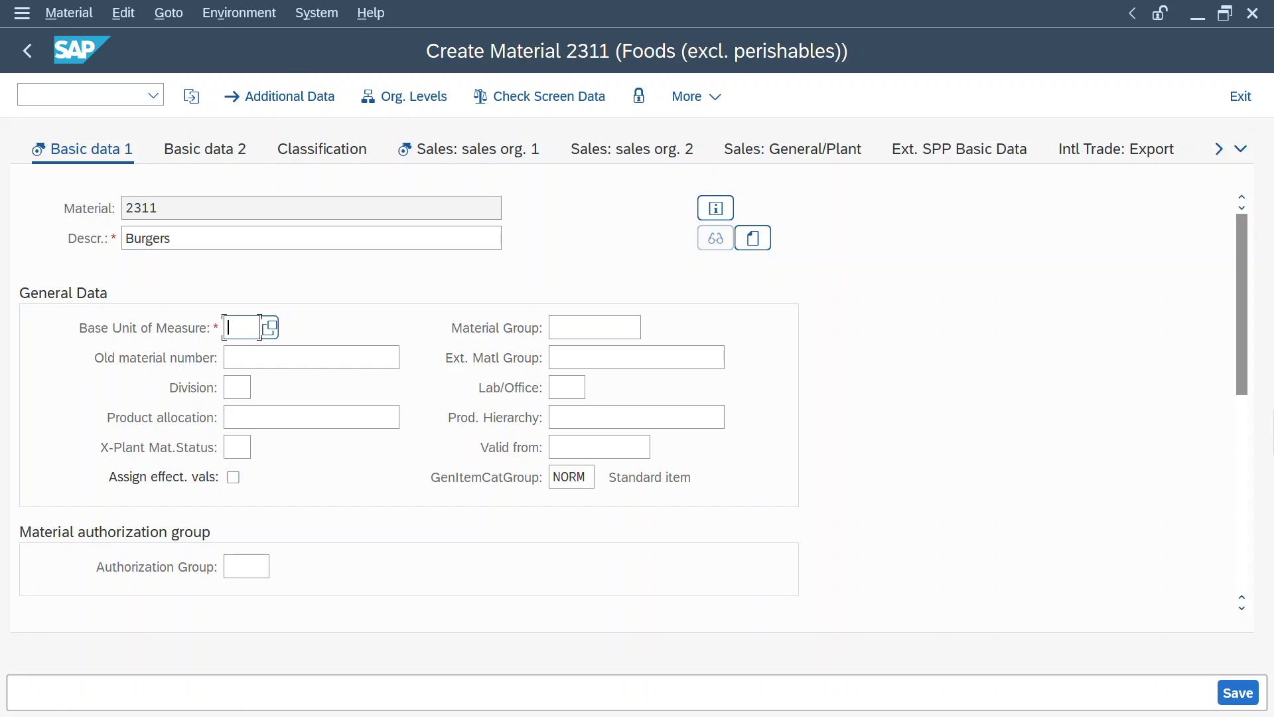
left_click(477, 149)
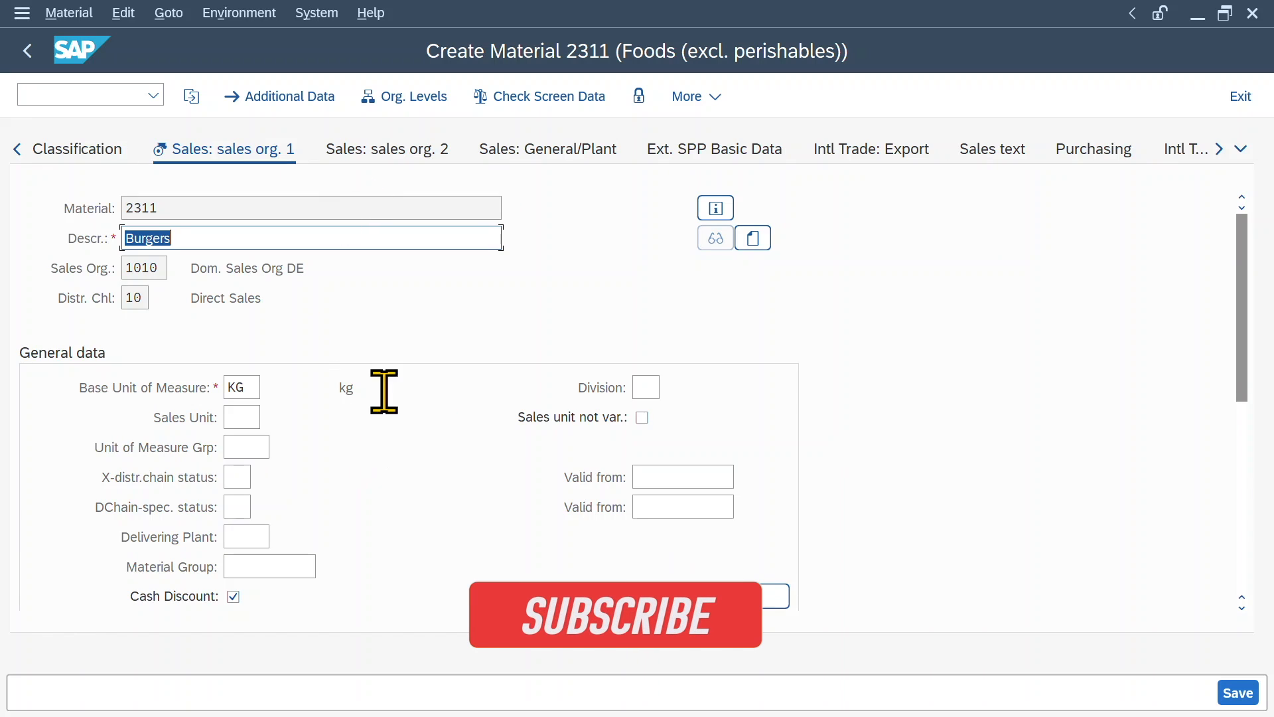
left_click(616, 615)
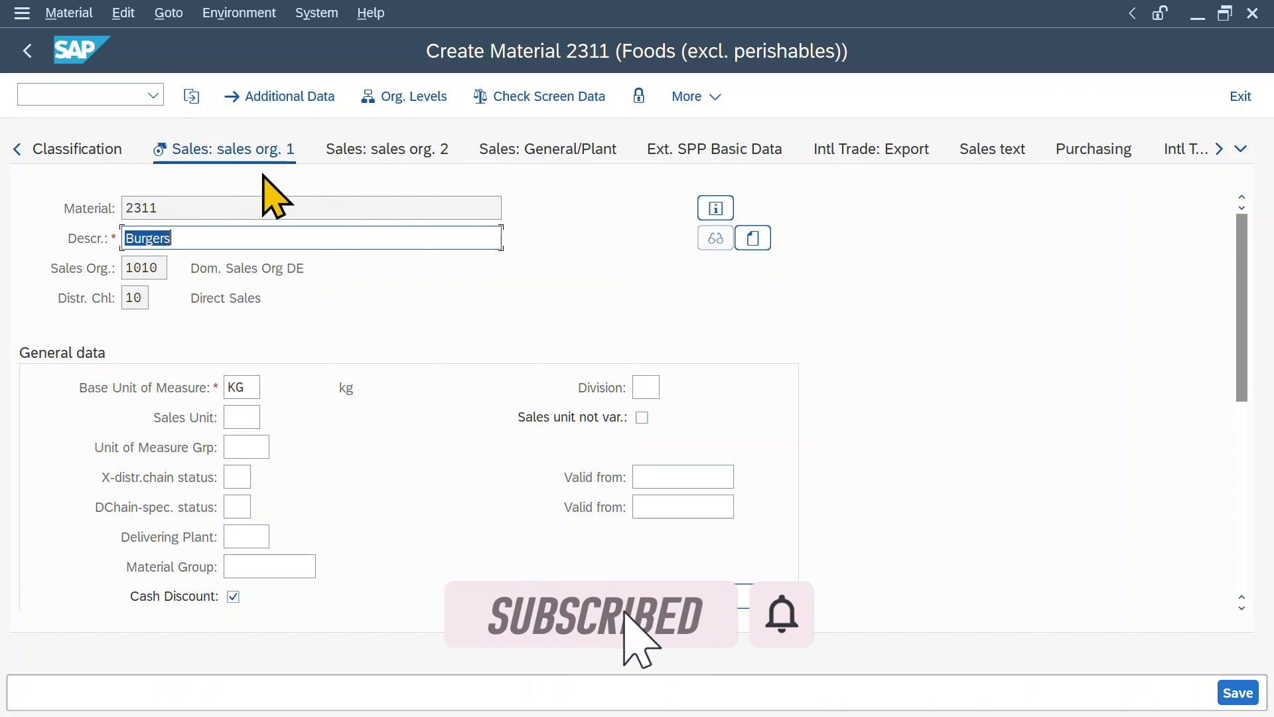
scroll("down", 3)
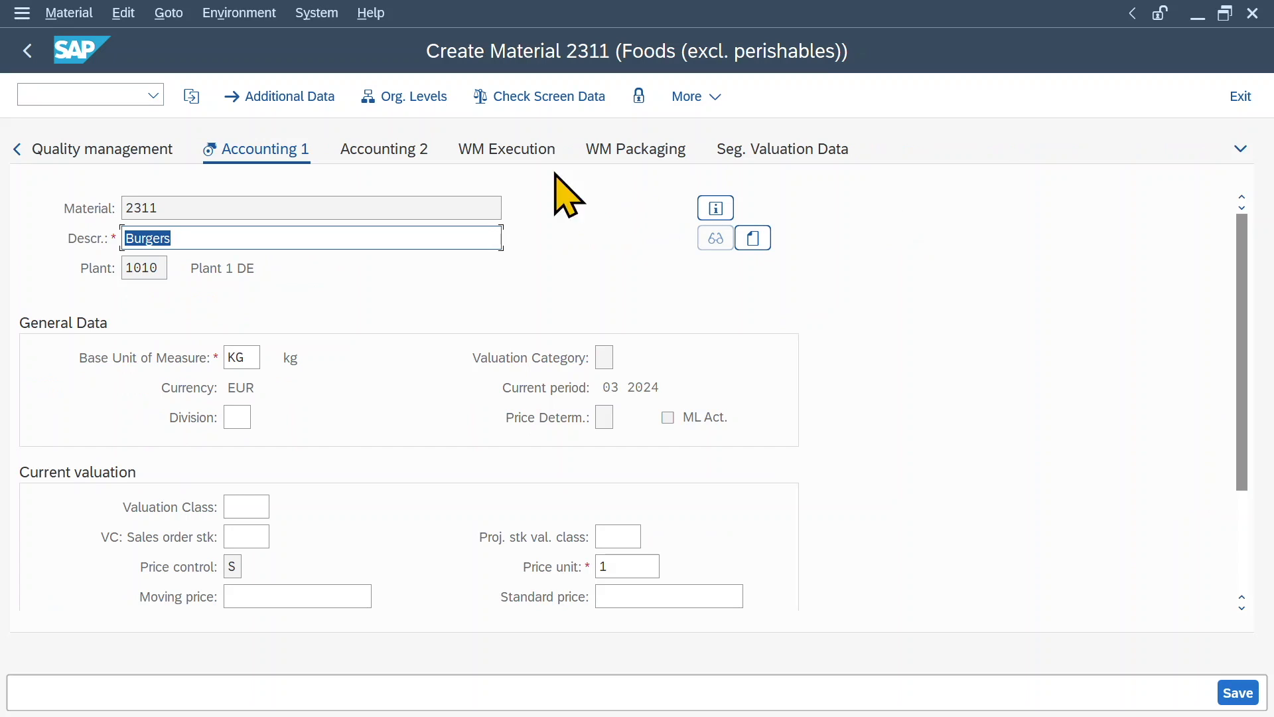
mouse_move(289, 534)
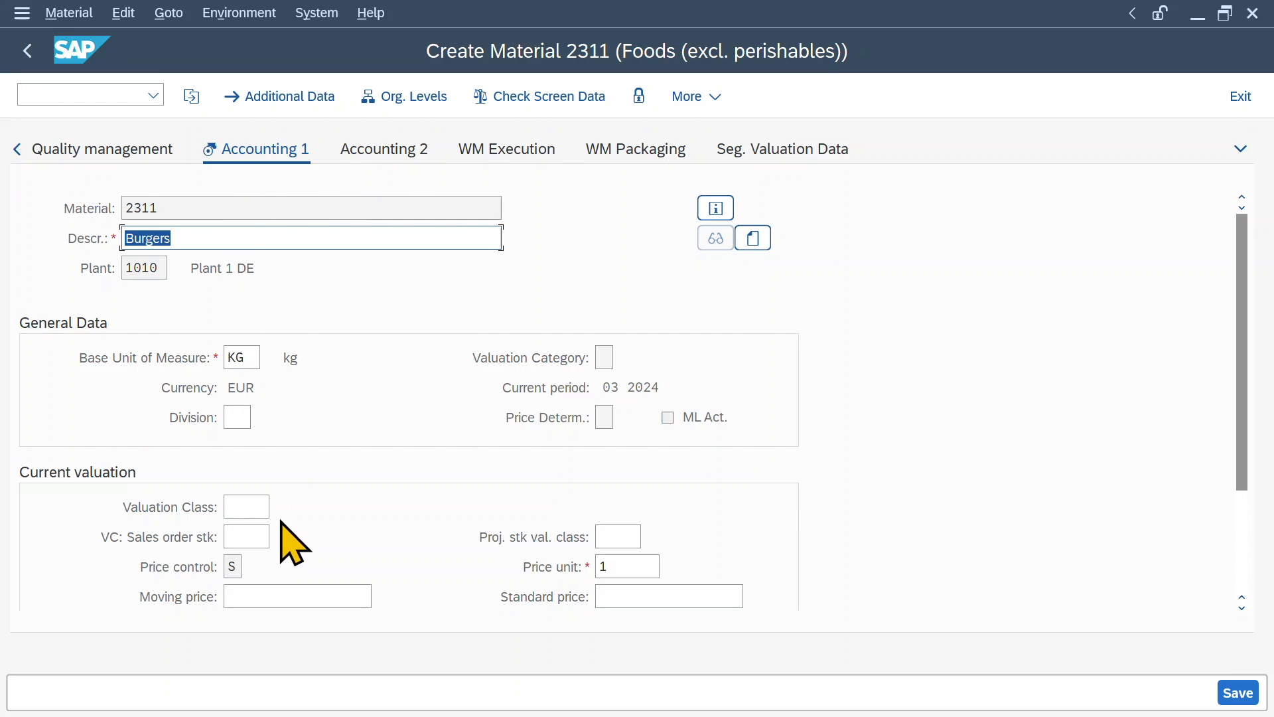
Enter standard price 10 on Accounting 1 and save, hitting the missing Valuation Class error
scroll("down", 3)
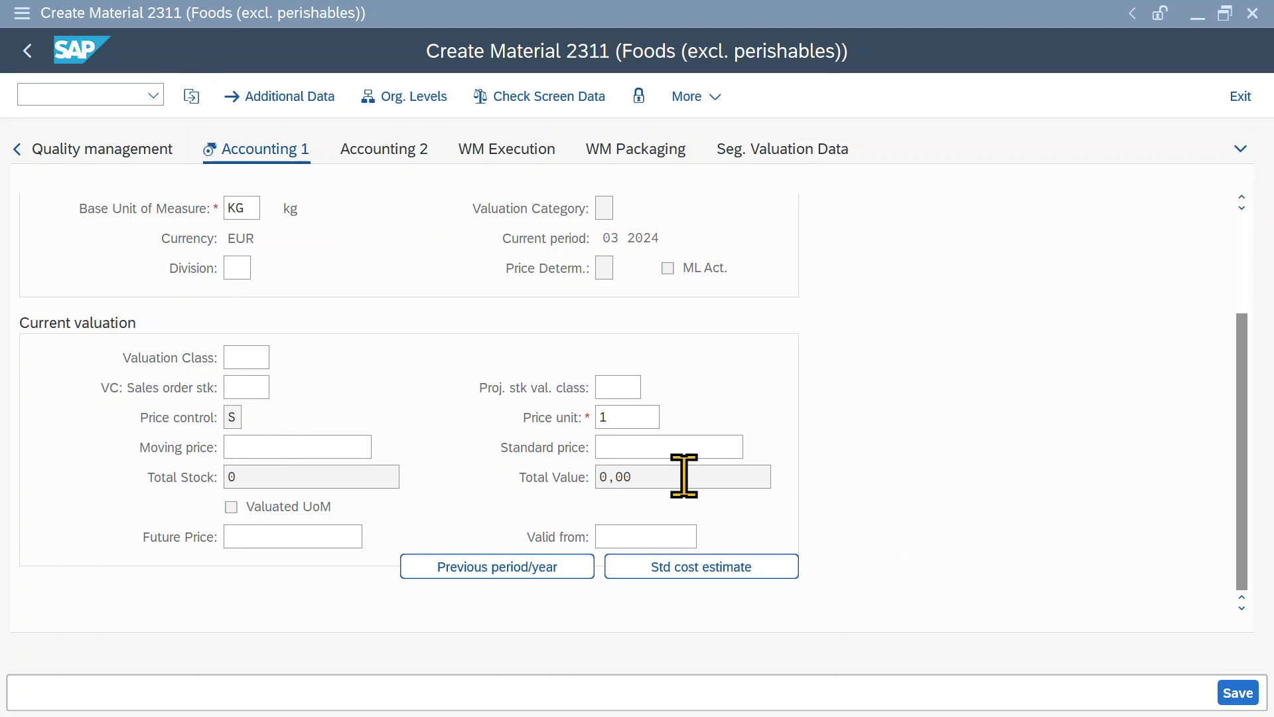
left_click(668, 446)
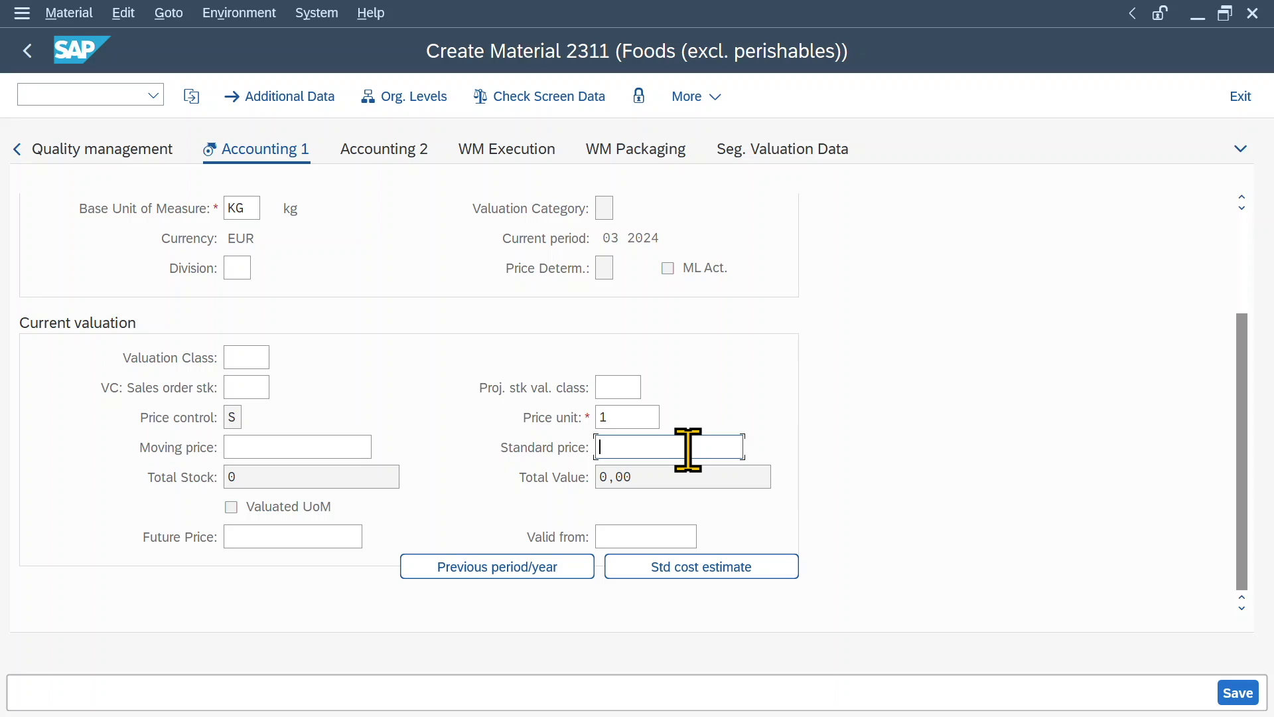
type("10")
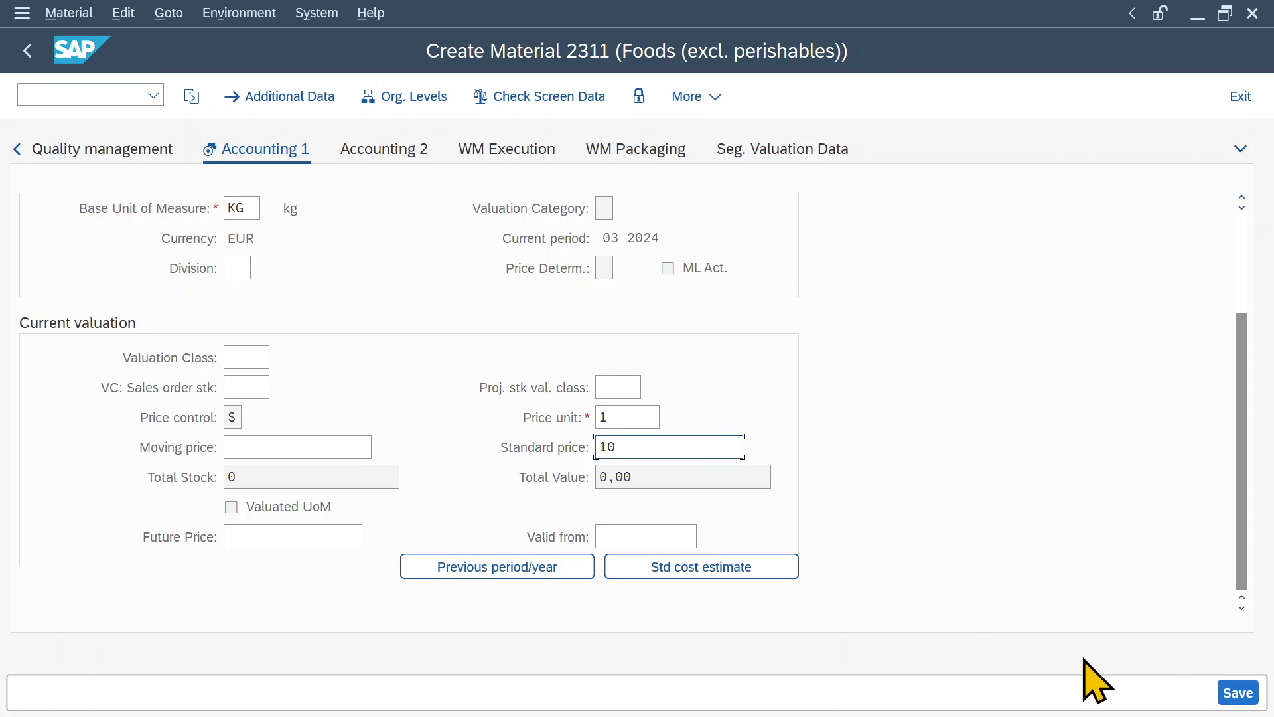
left_click(1237, 693)
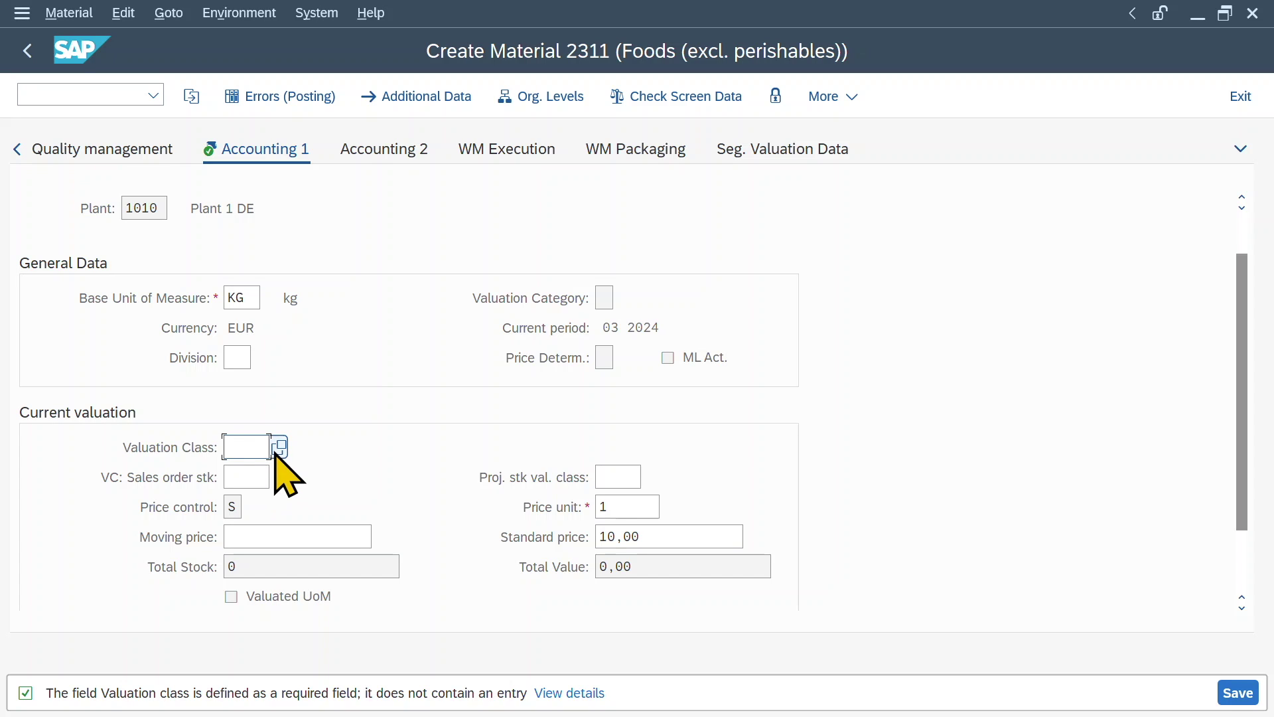
Bring up the valuation class value list offering 3100 Trading goods, 3110 and 3120
left_click(279, 446)
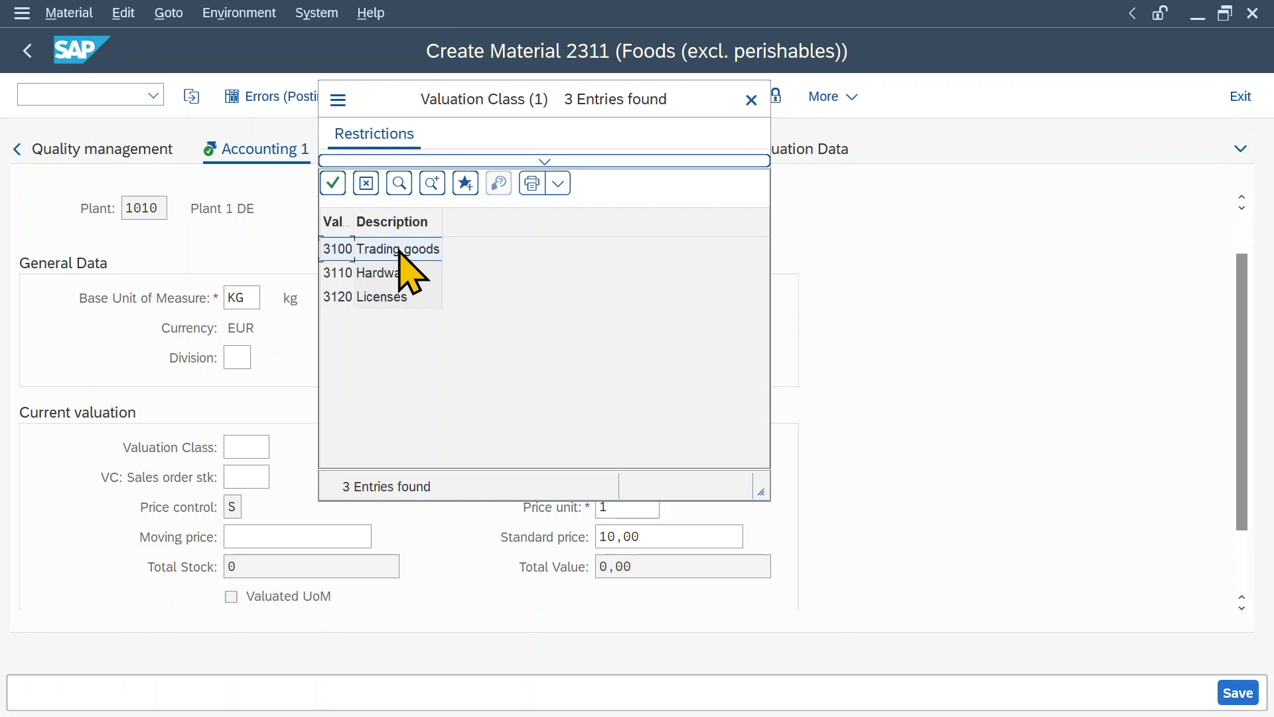
mouse_move(431, 281)
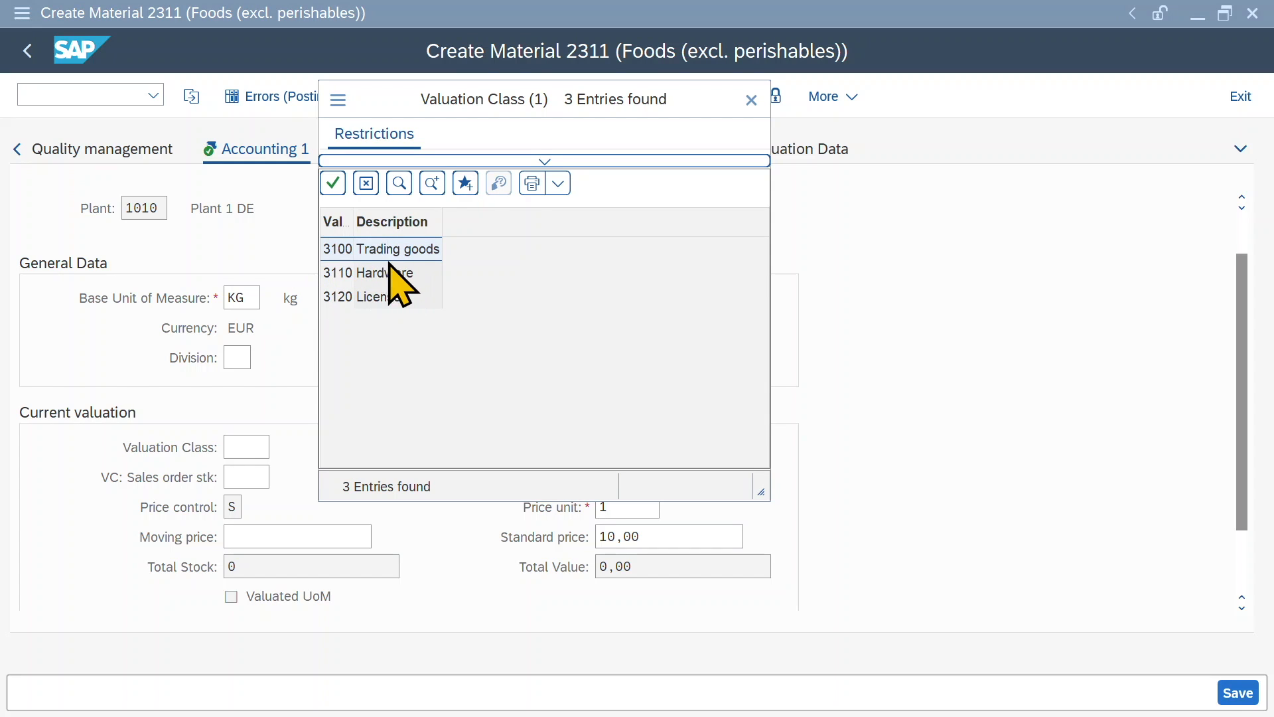
mouse_move(426, 289)
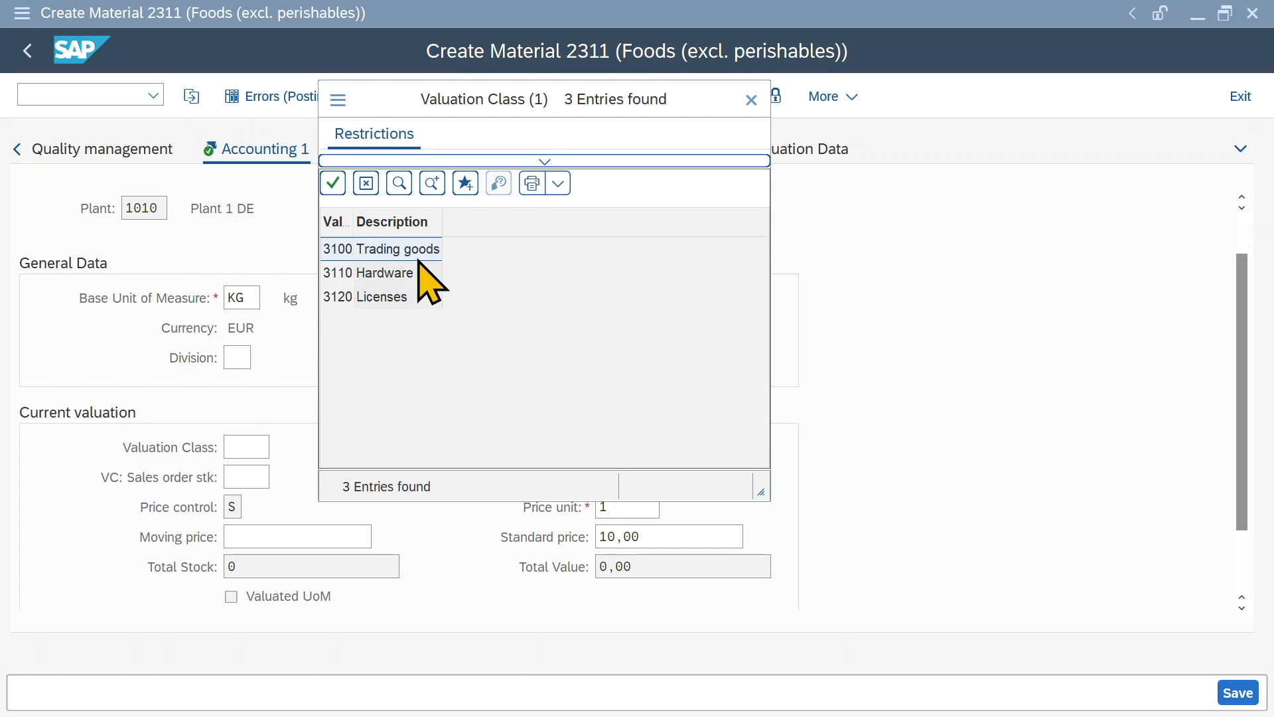
mouse_move(377, 290)
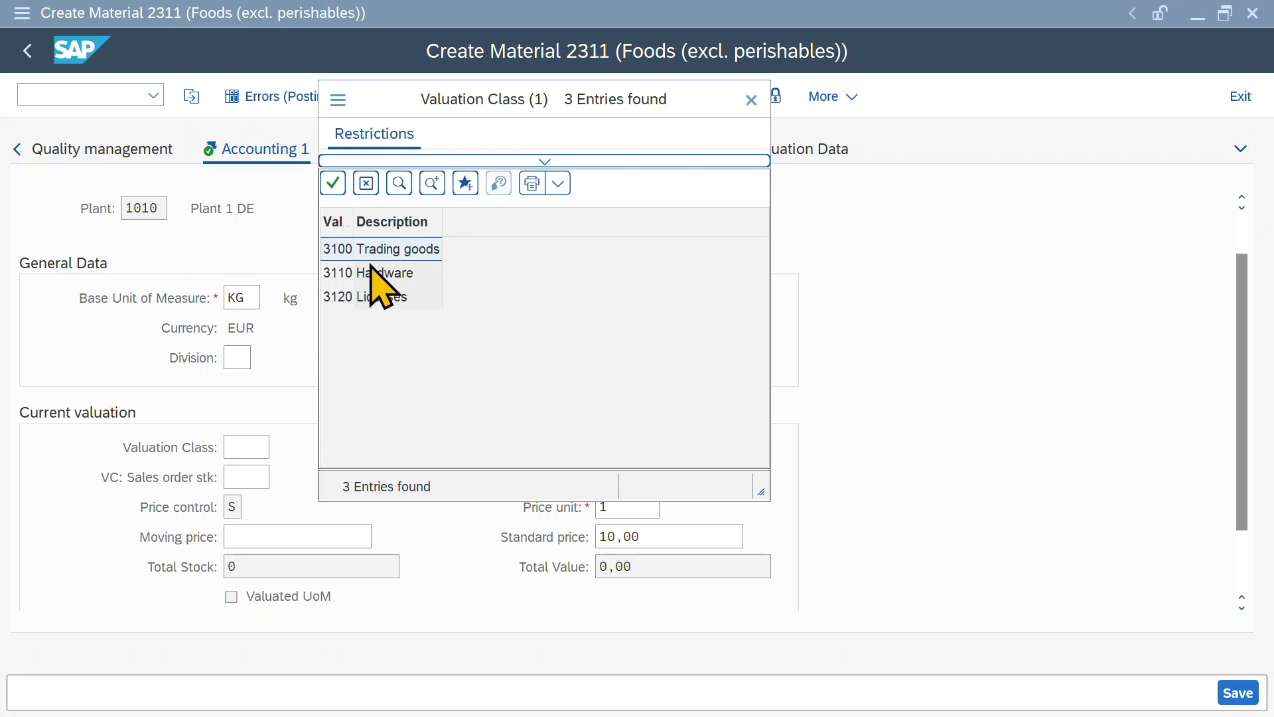
mouse_move(449, 292)
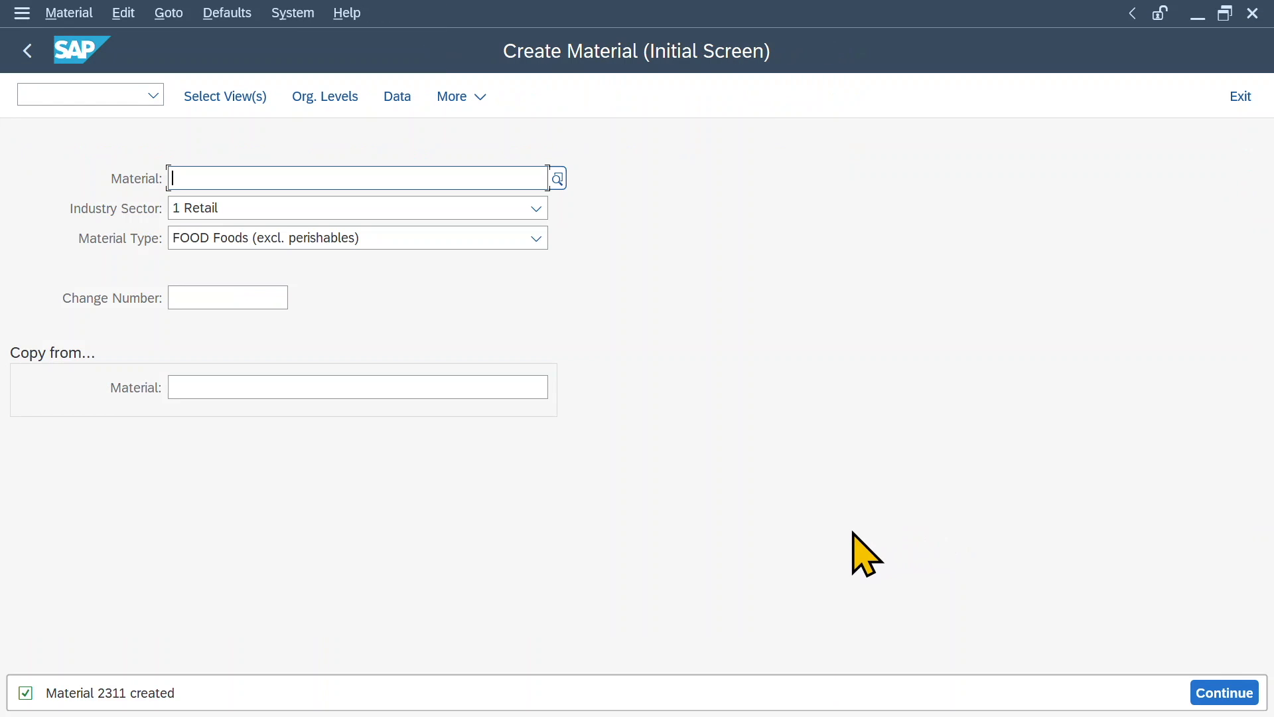
mouse_move(109, 712)
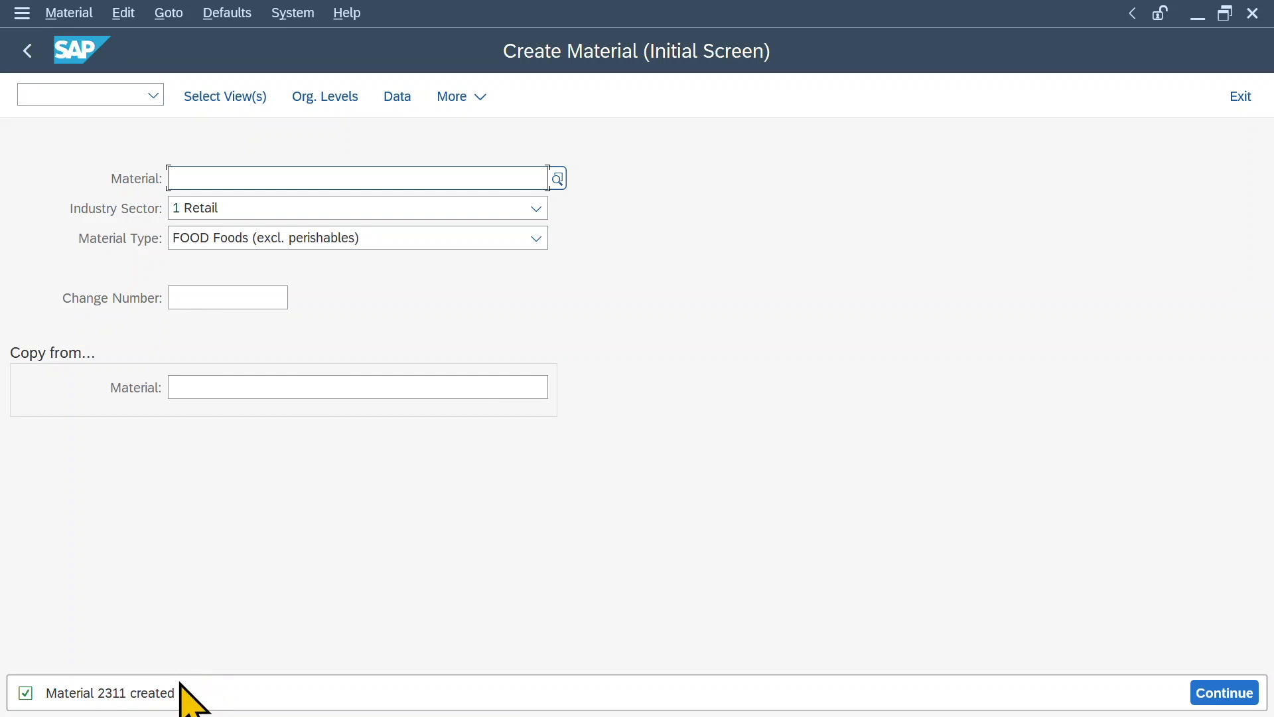
mouse_move(586, 319)
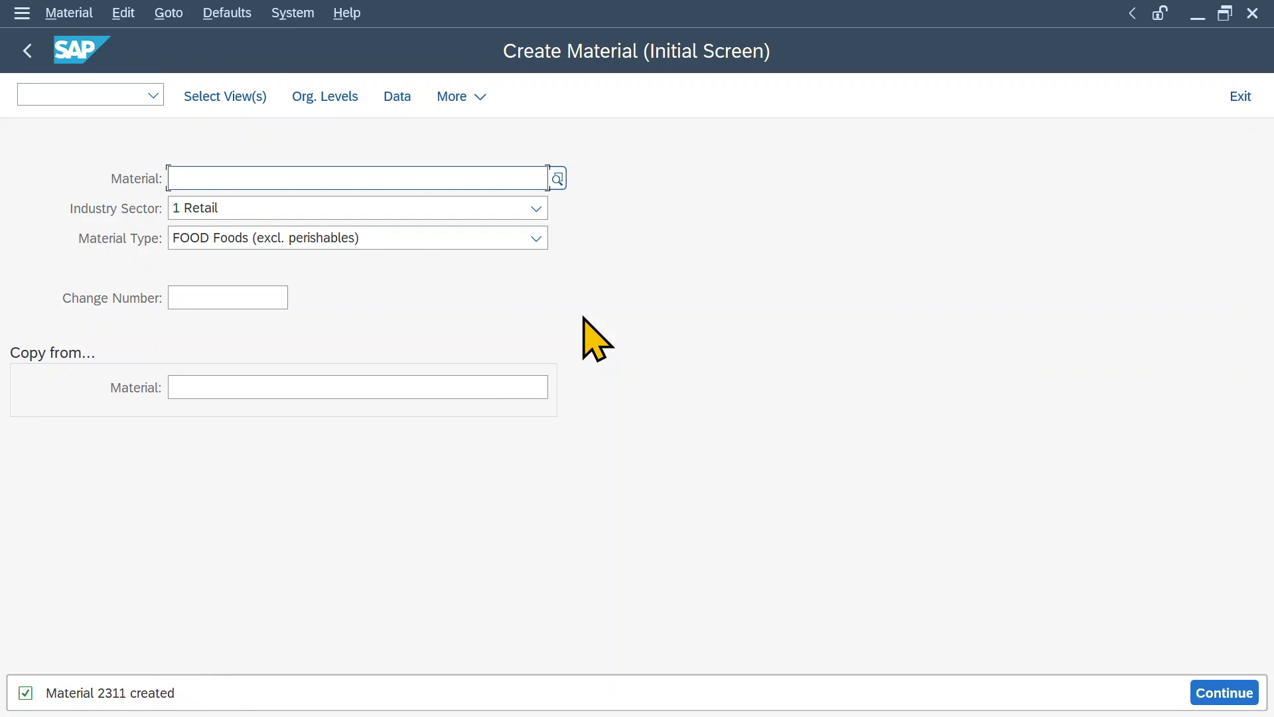
End material creation with /n and start the MIGO goods movement transaction
left_click(351, 178)
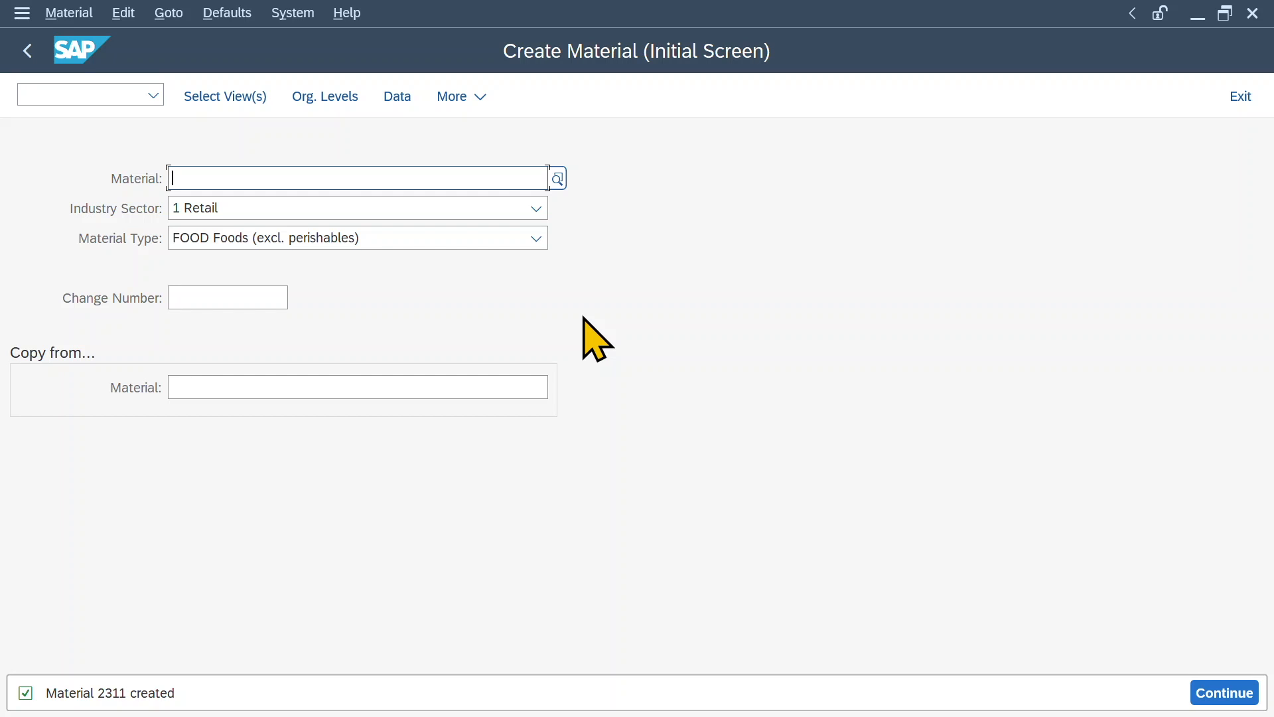
mouse_move(470, 332)
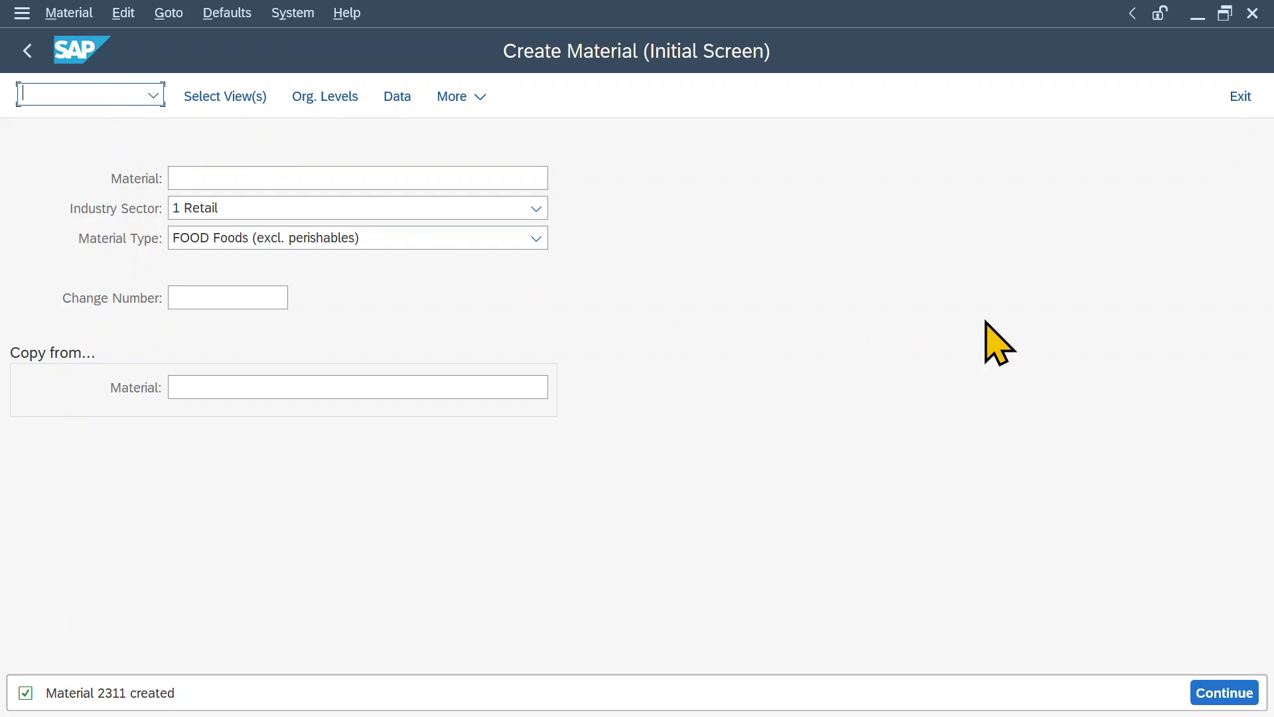
type("/n")
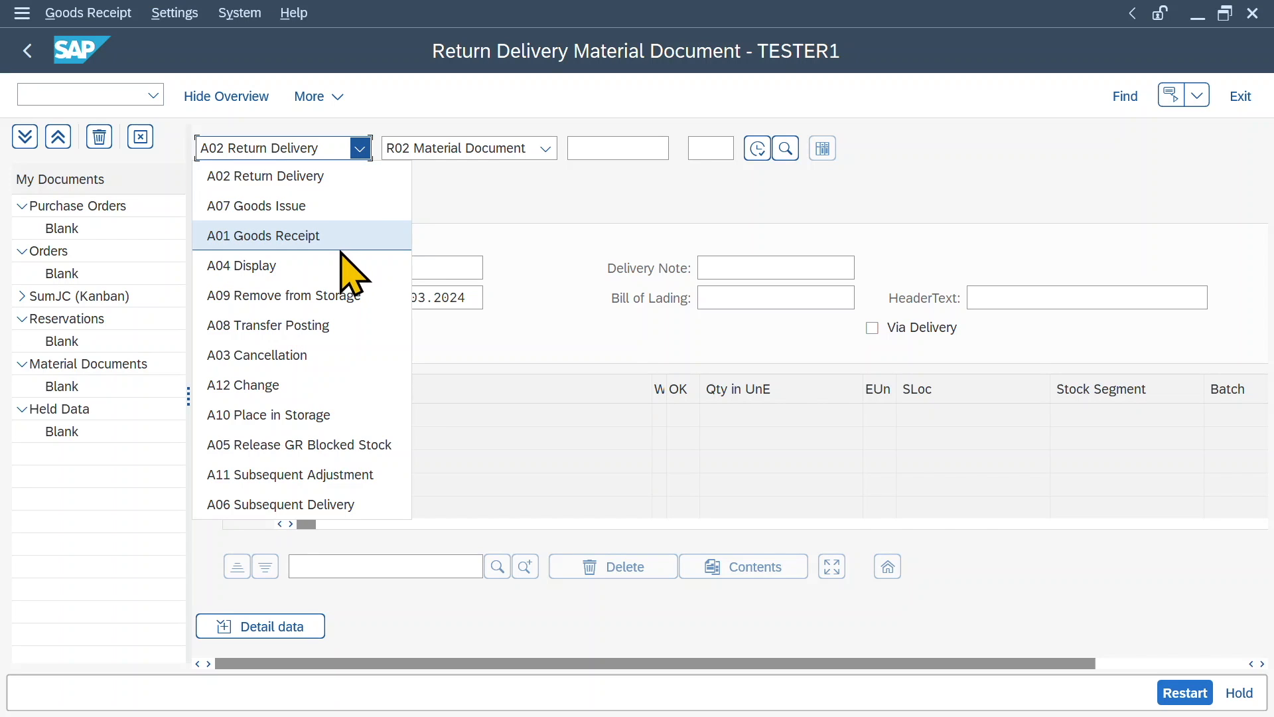
Set up a Goods Receipt with Other as reference and material Burgers on the item
left_click(263, 237)
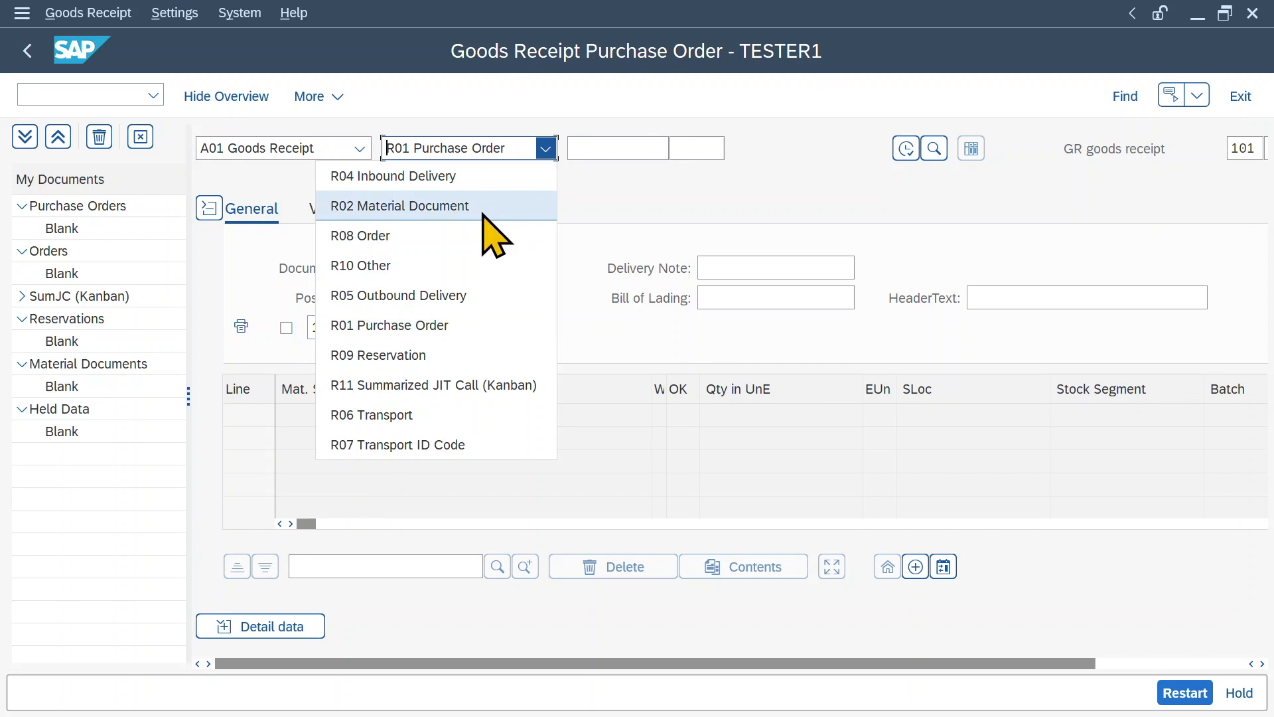
left_click(360, 266)
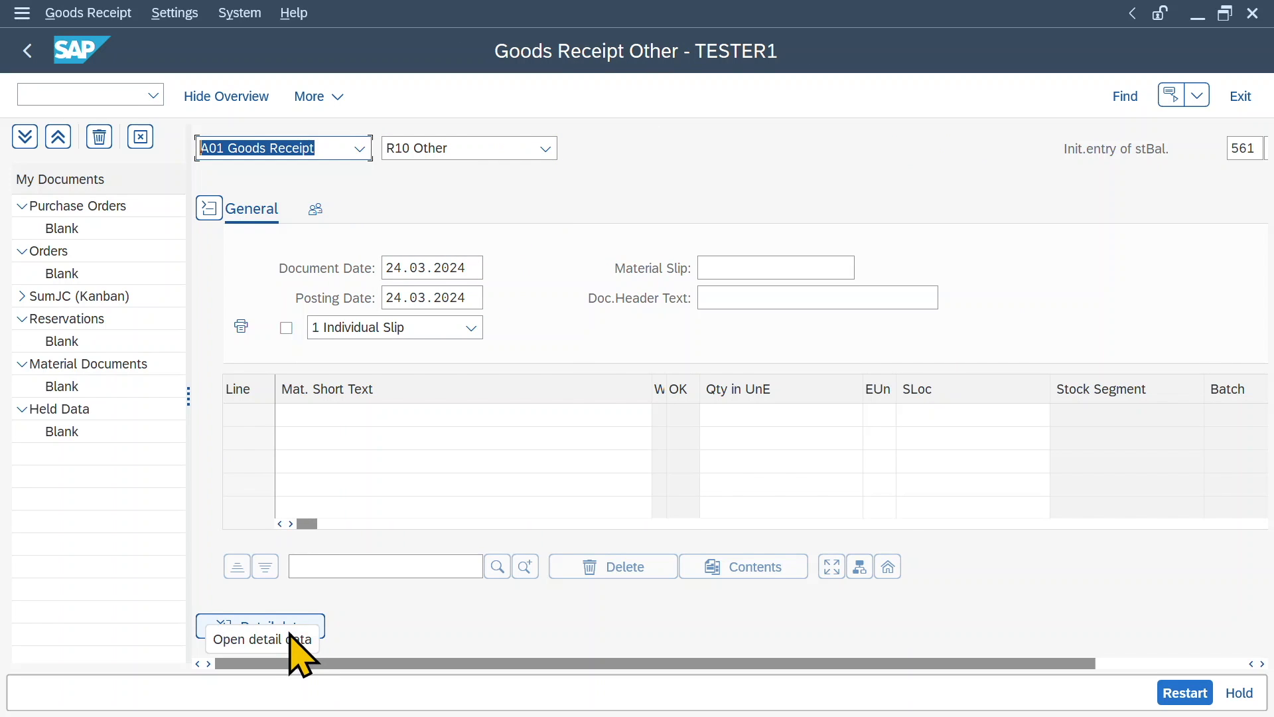
left_click(260, 626)
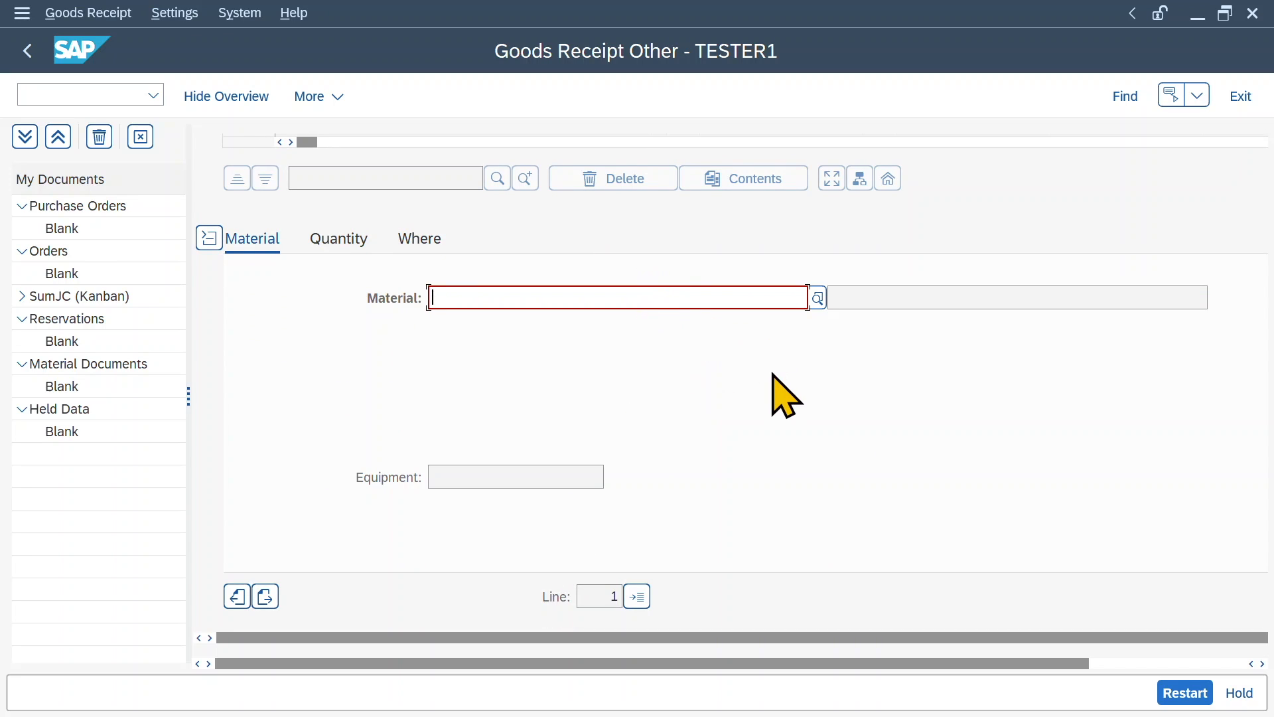
type("bur")
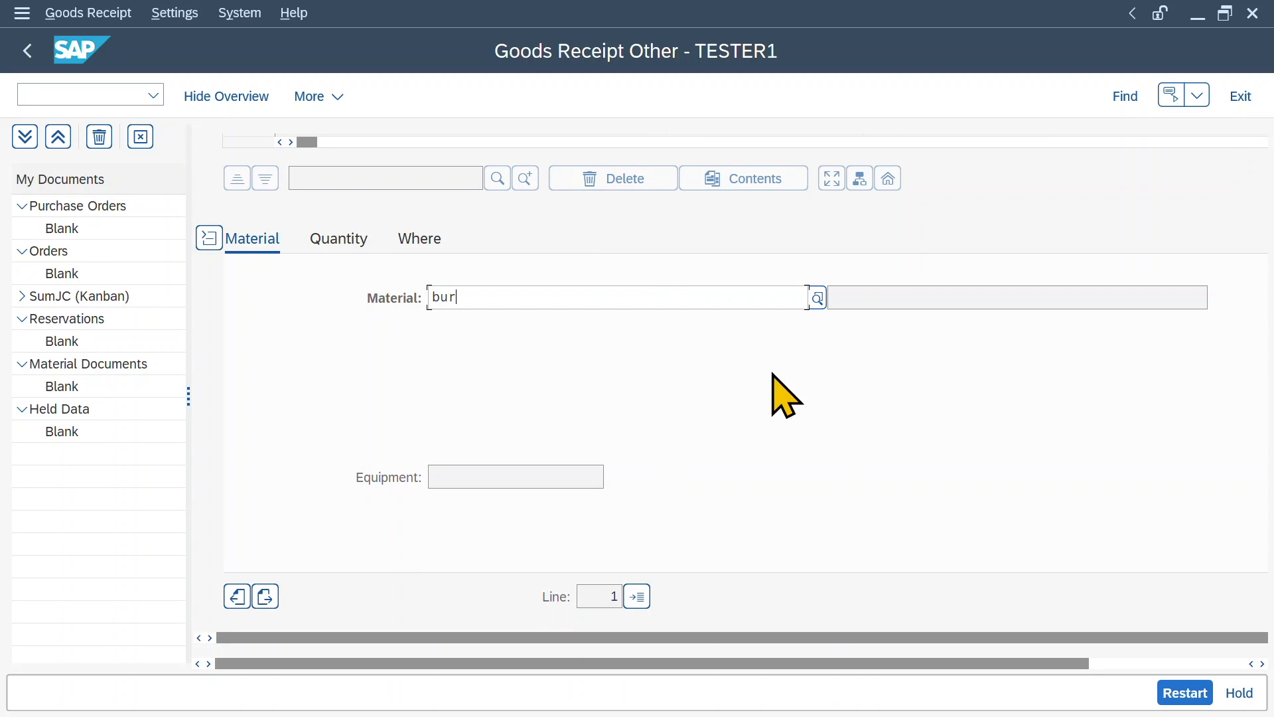
key("Enter")
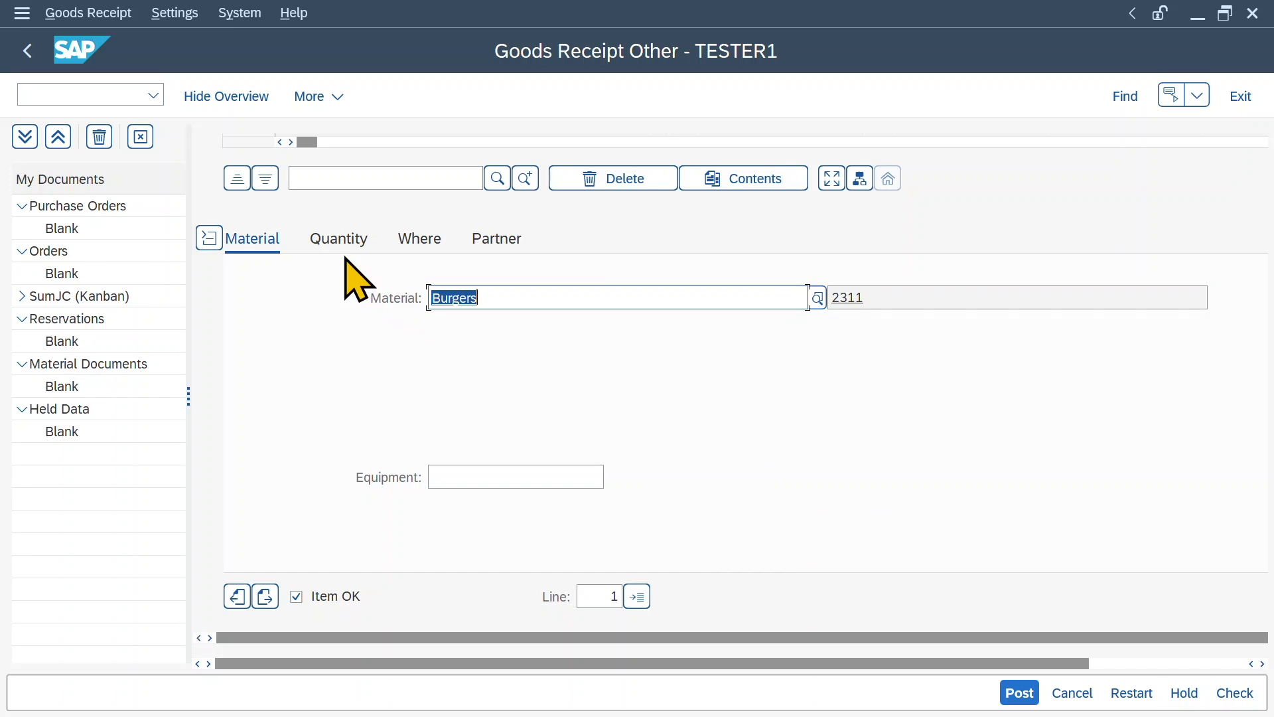
Enter a receipt quantity of 1000 KG for the Burgers item
left_click(338, 239)
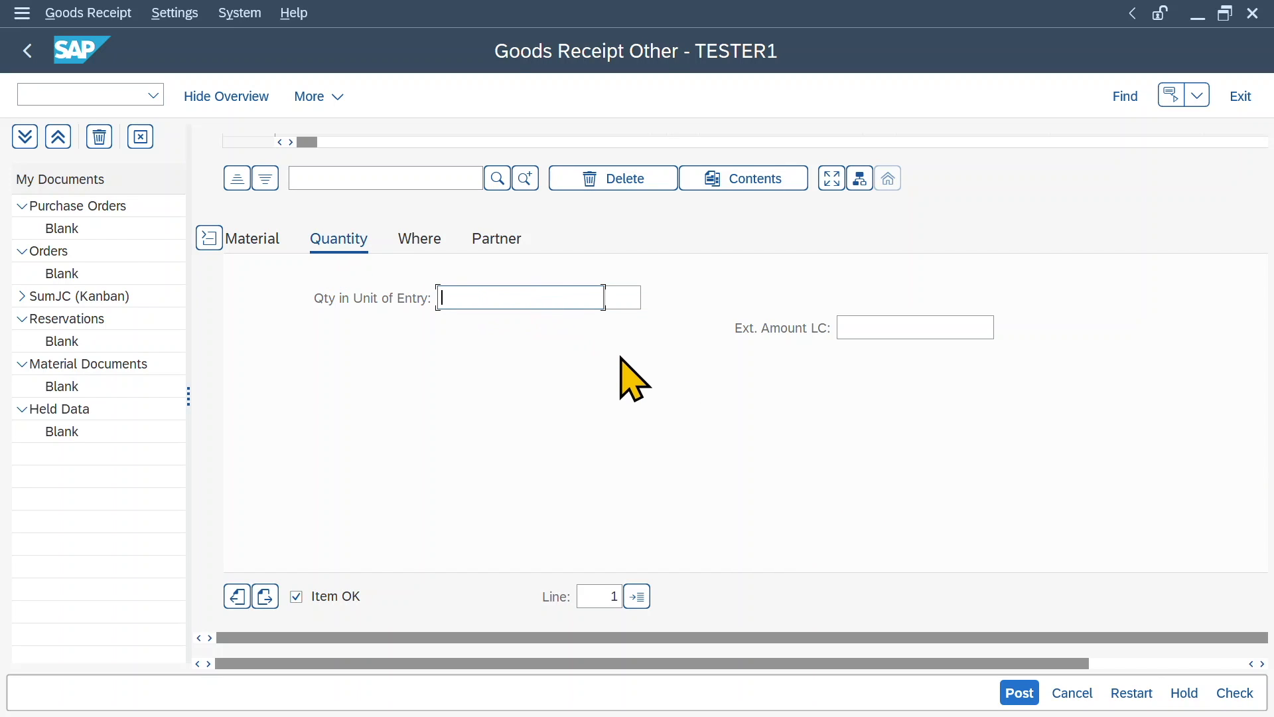
type("1000")
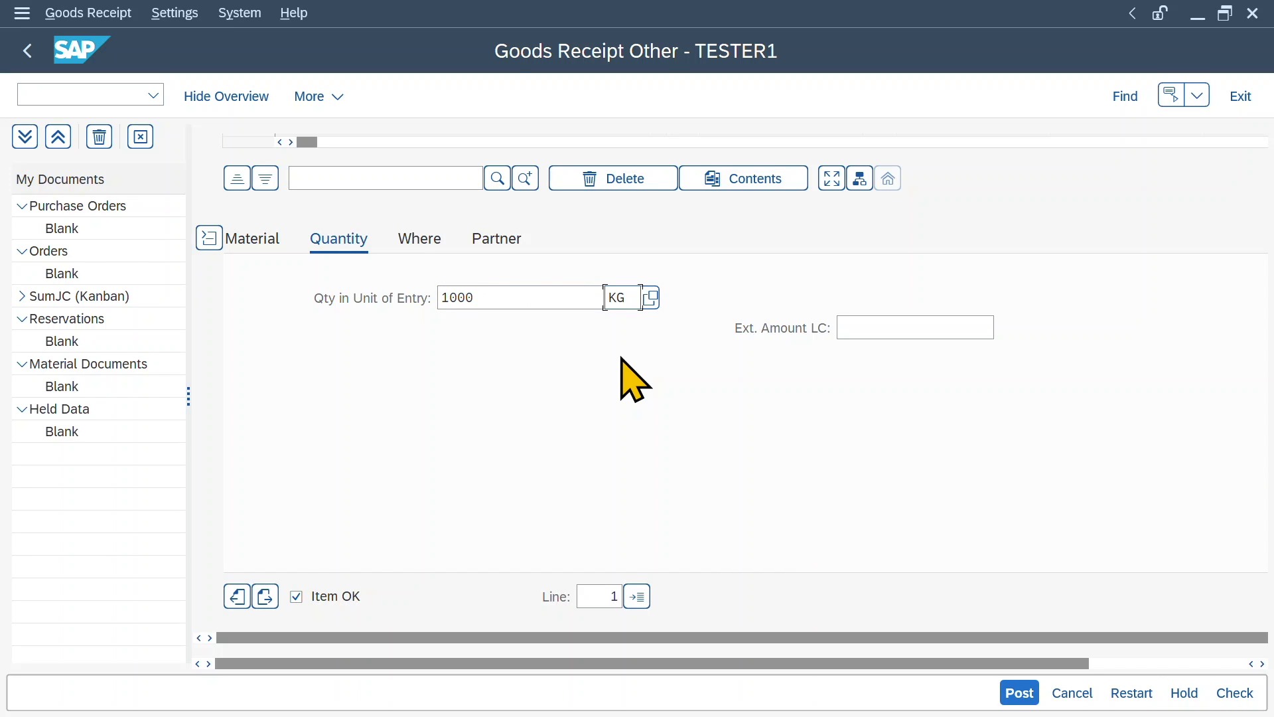
left_click(420, 239)
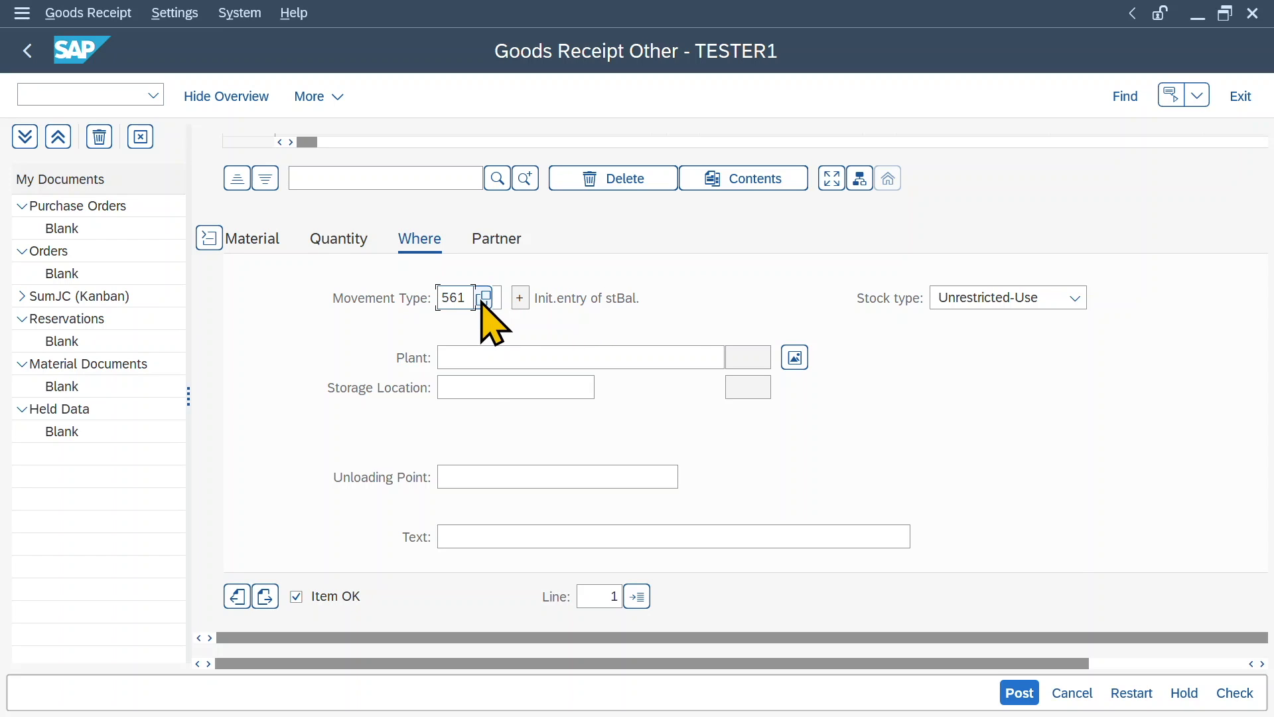
left_click(486, 297)
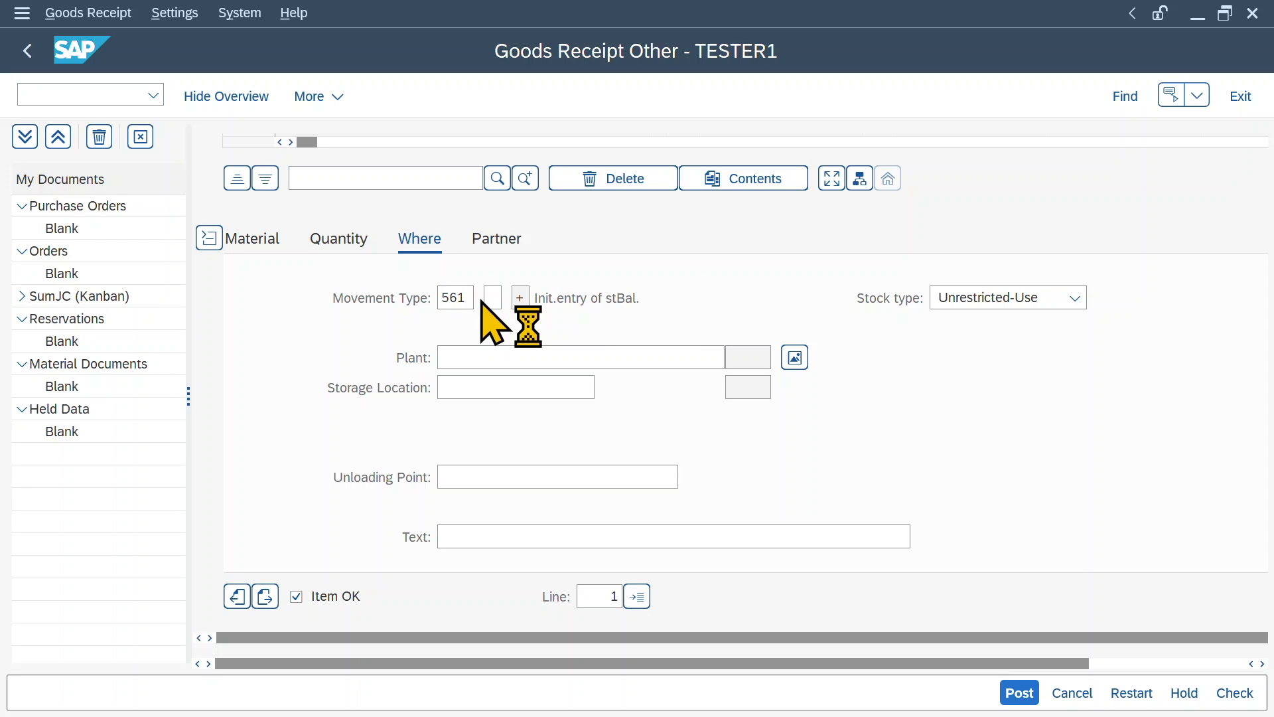
left_click(491, 298)
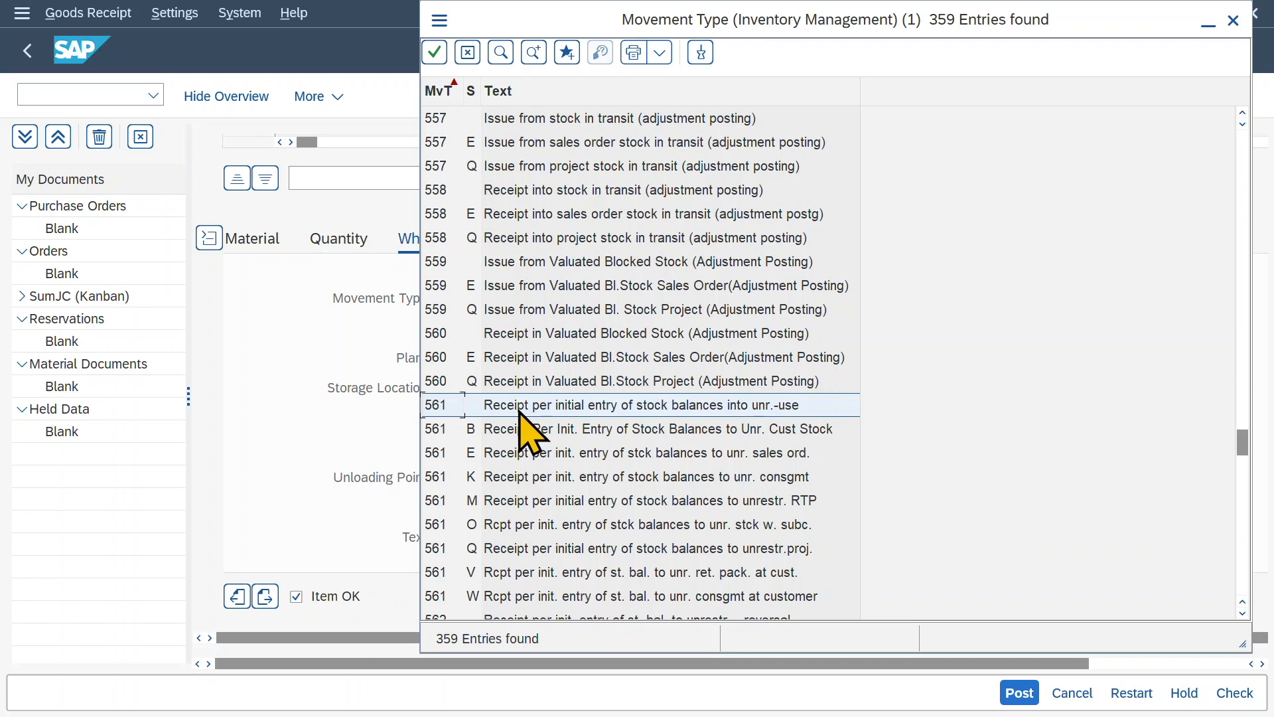
mouse_move(725, 430)
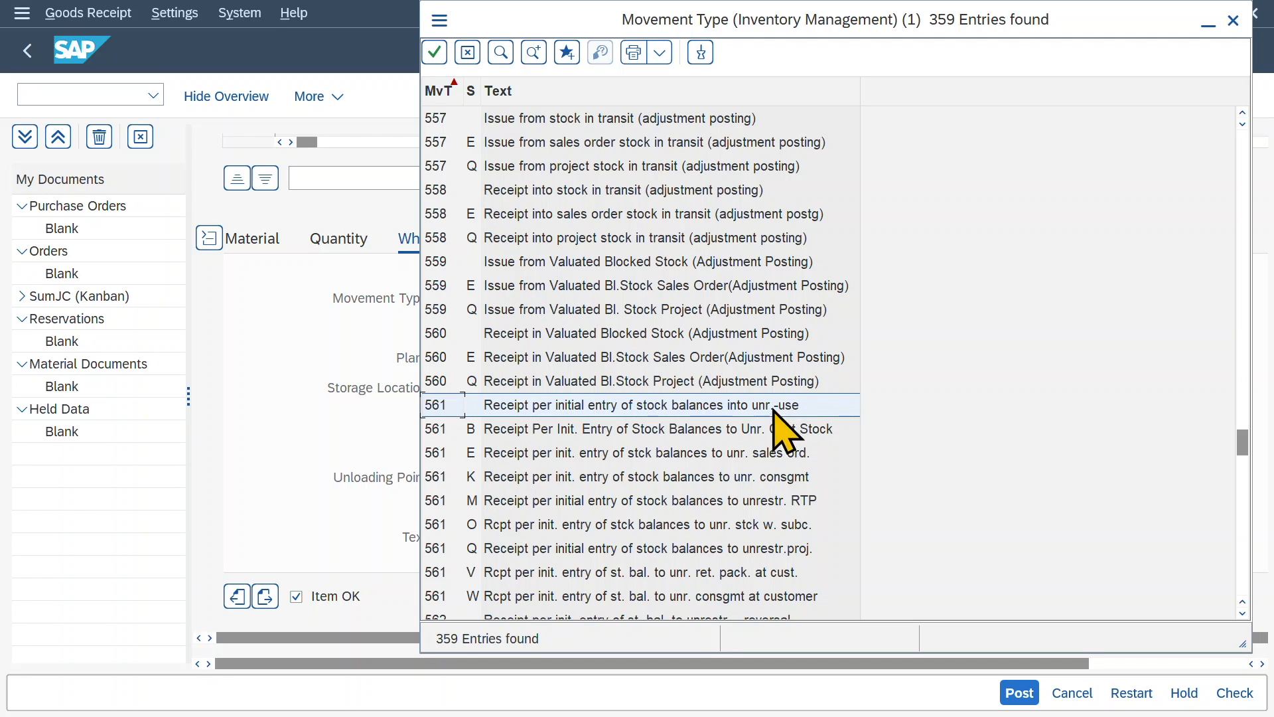
double_click(627, 405)
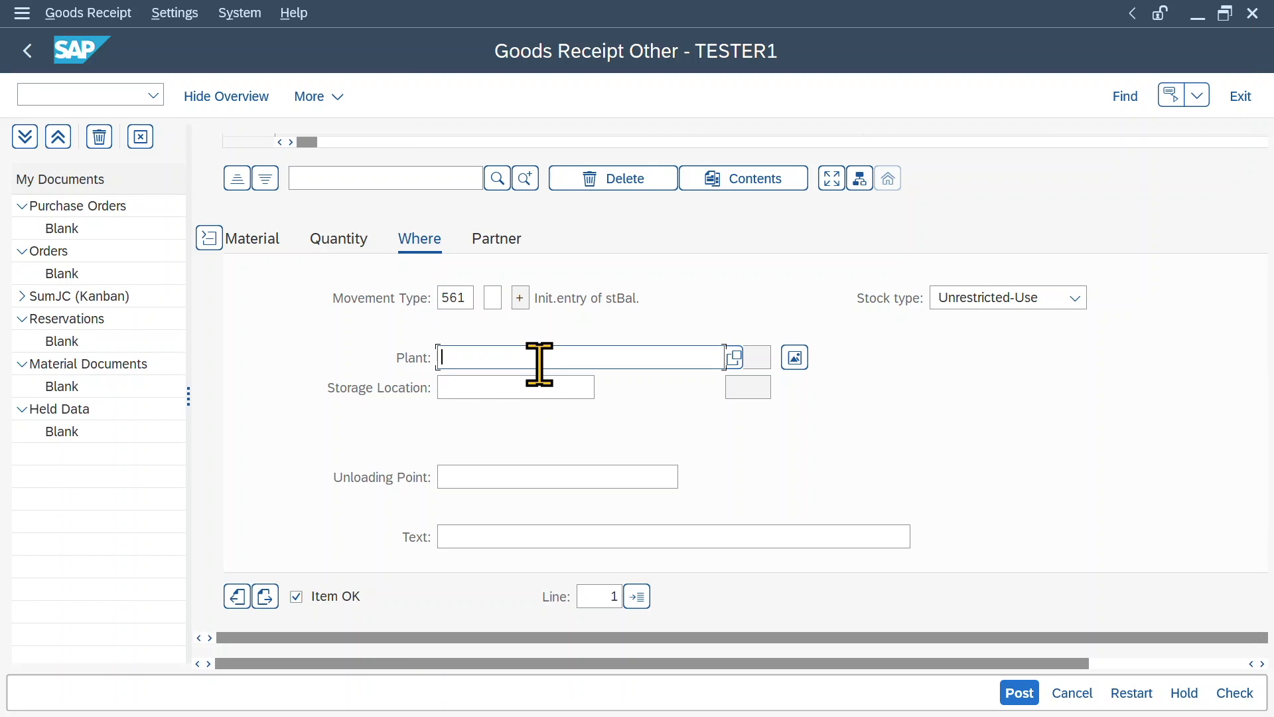
Assign plant 1010 and storage location 0001 to the Burgers receipt item
type("1010")
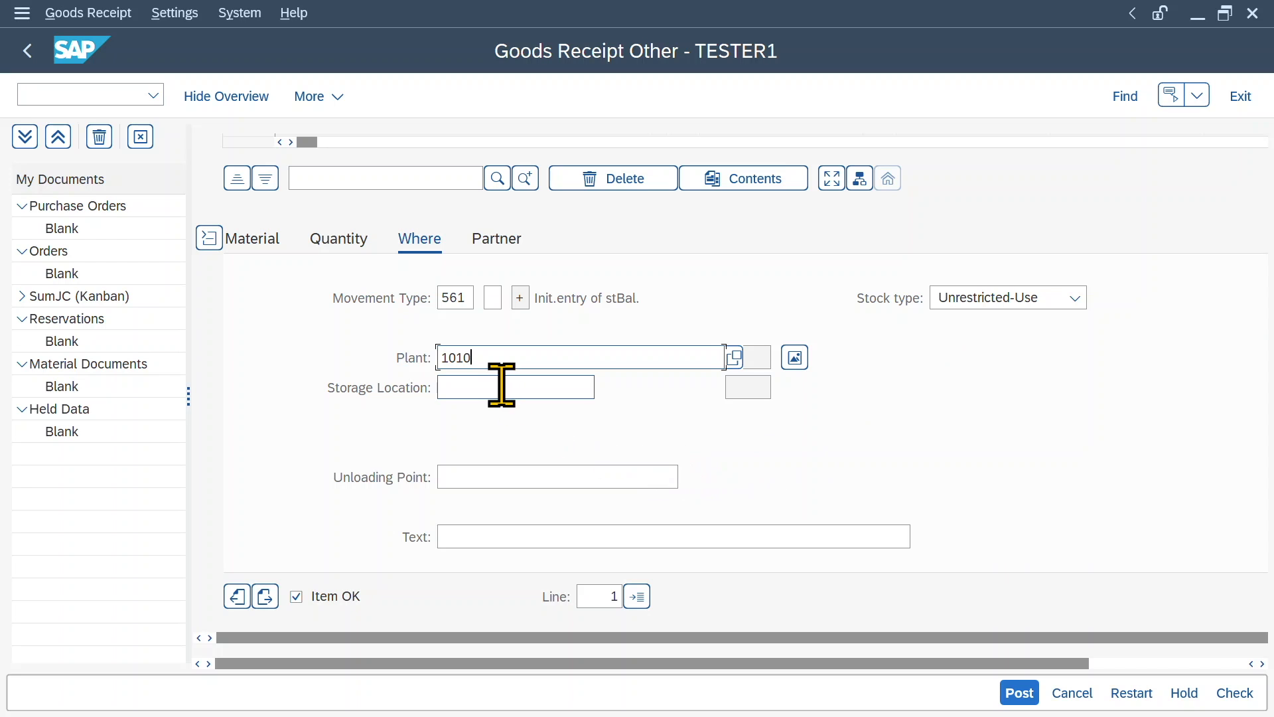
left_click(515, 388)
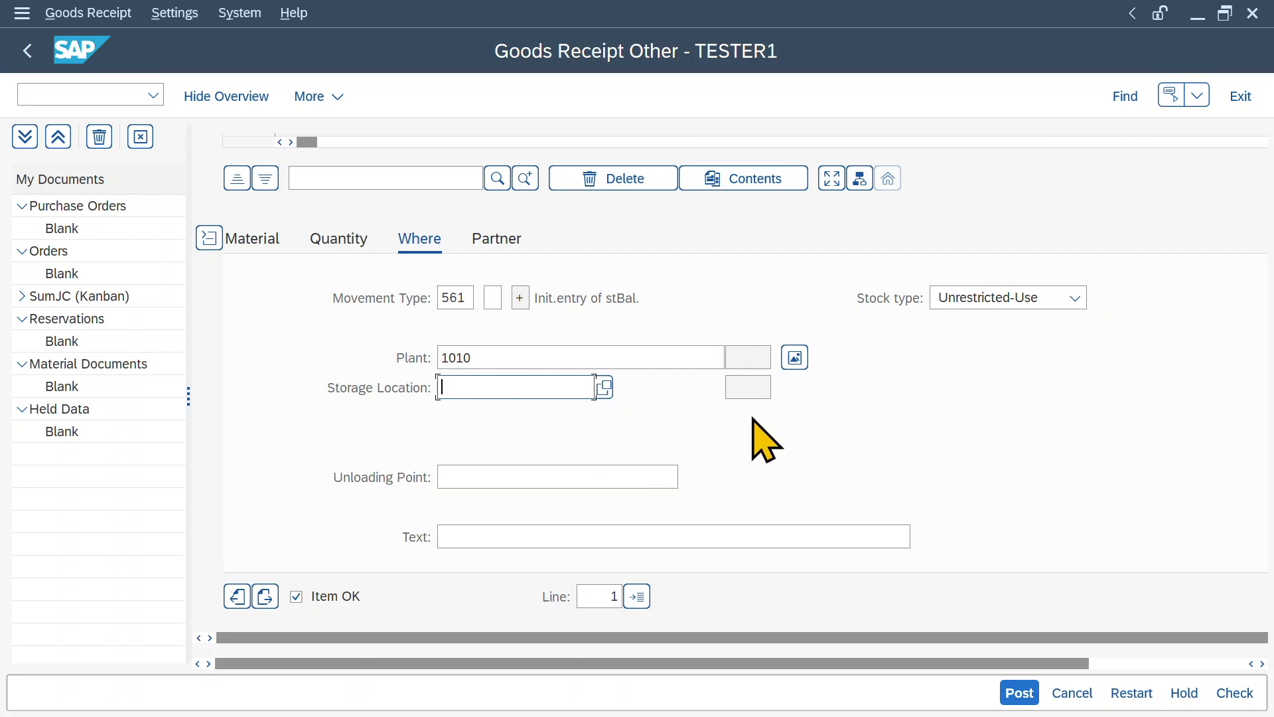
type("0001")
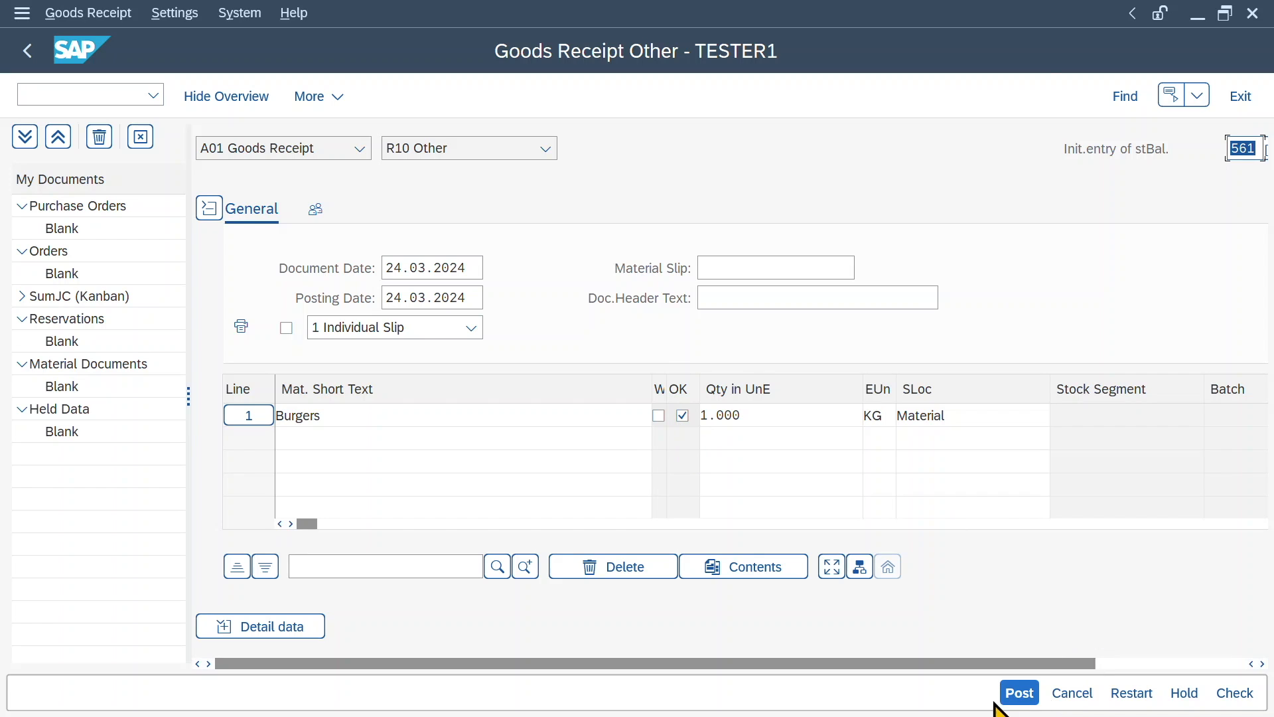
left_click(1020, 693)
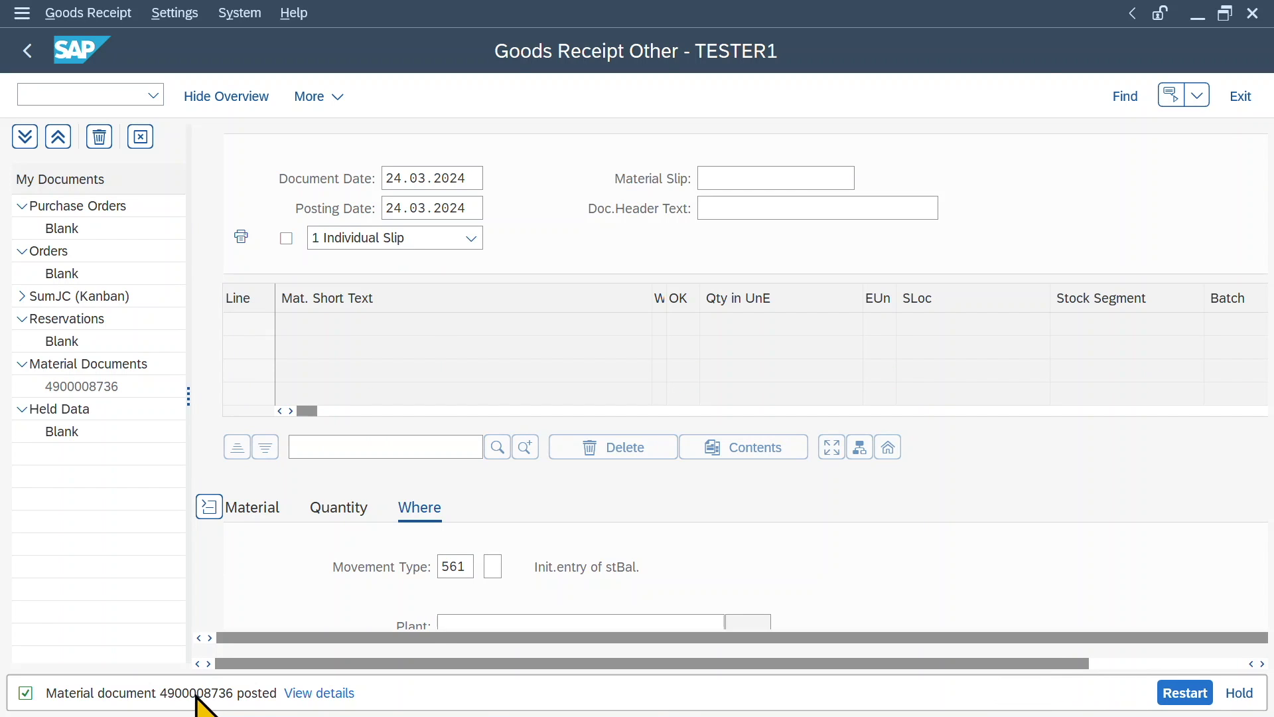
mouse_move(471, 345)
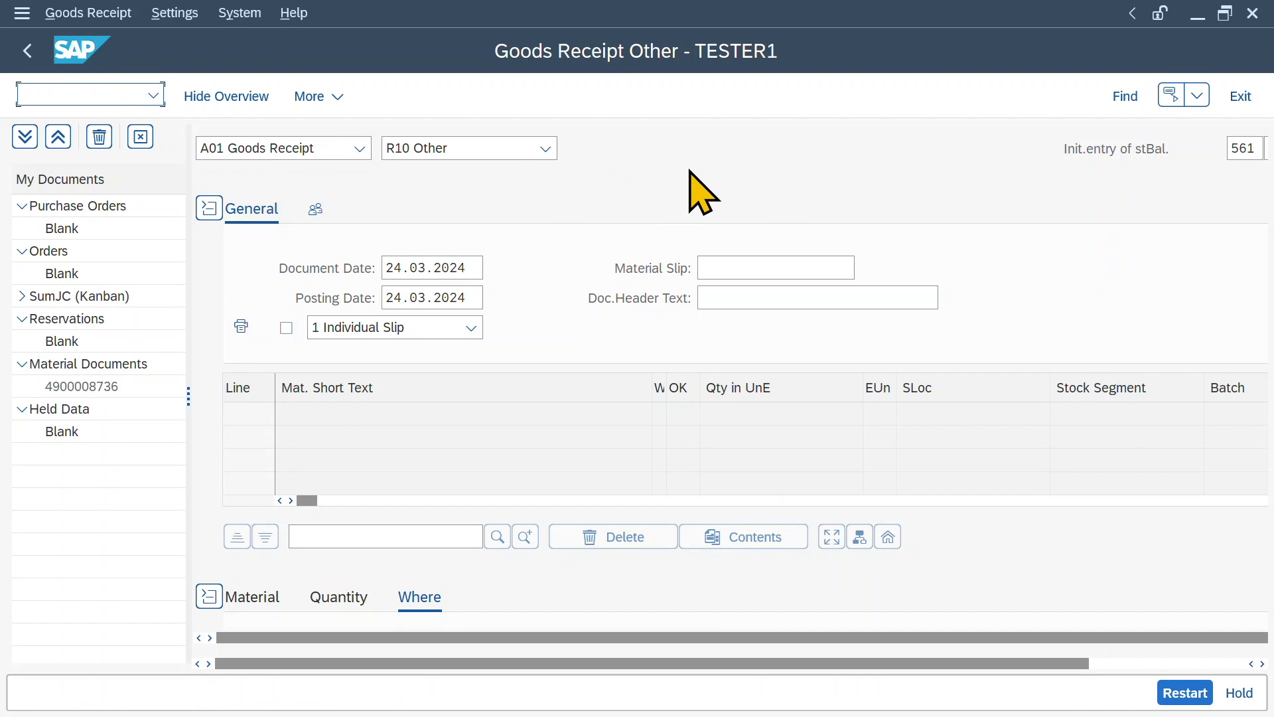
Start VA01 with order type OR and sales area 1010/10/10, continuing to the order overview
type("/nV")
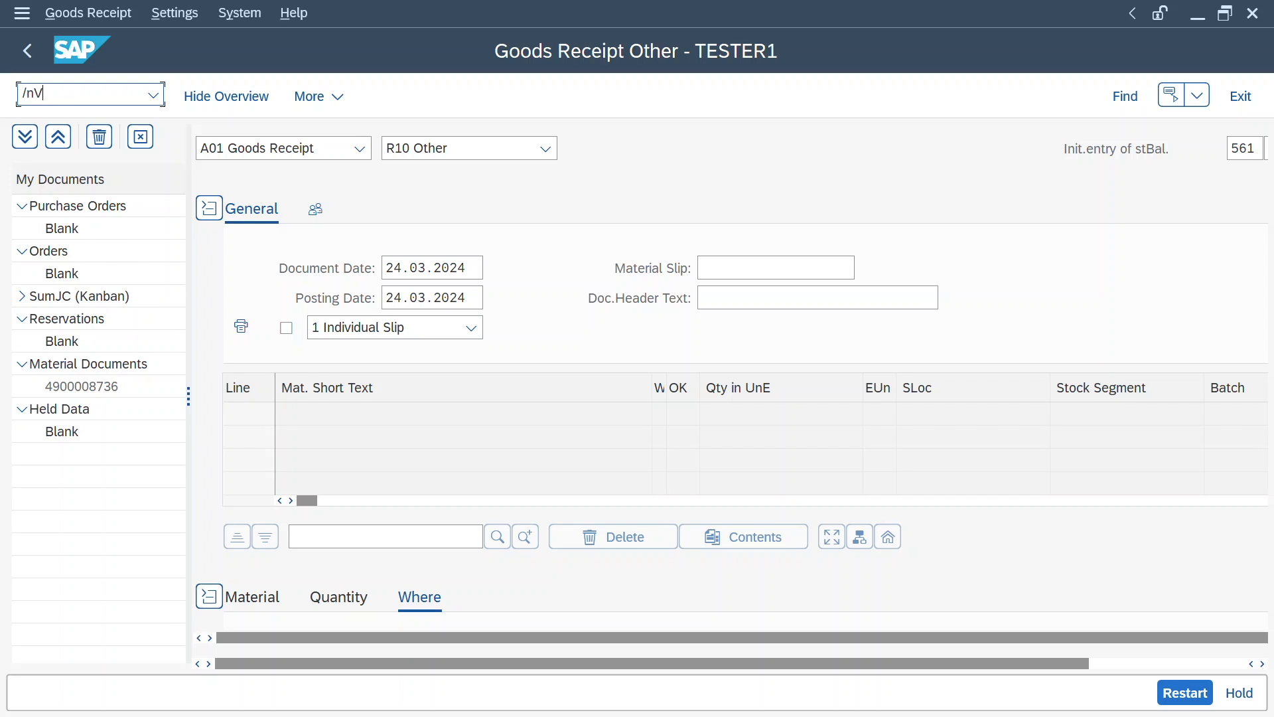
key("Enter")
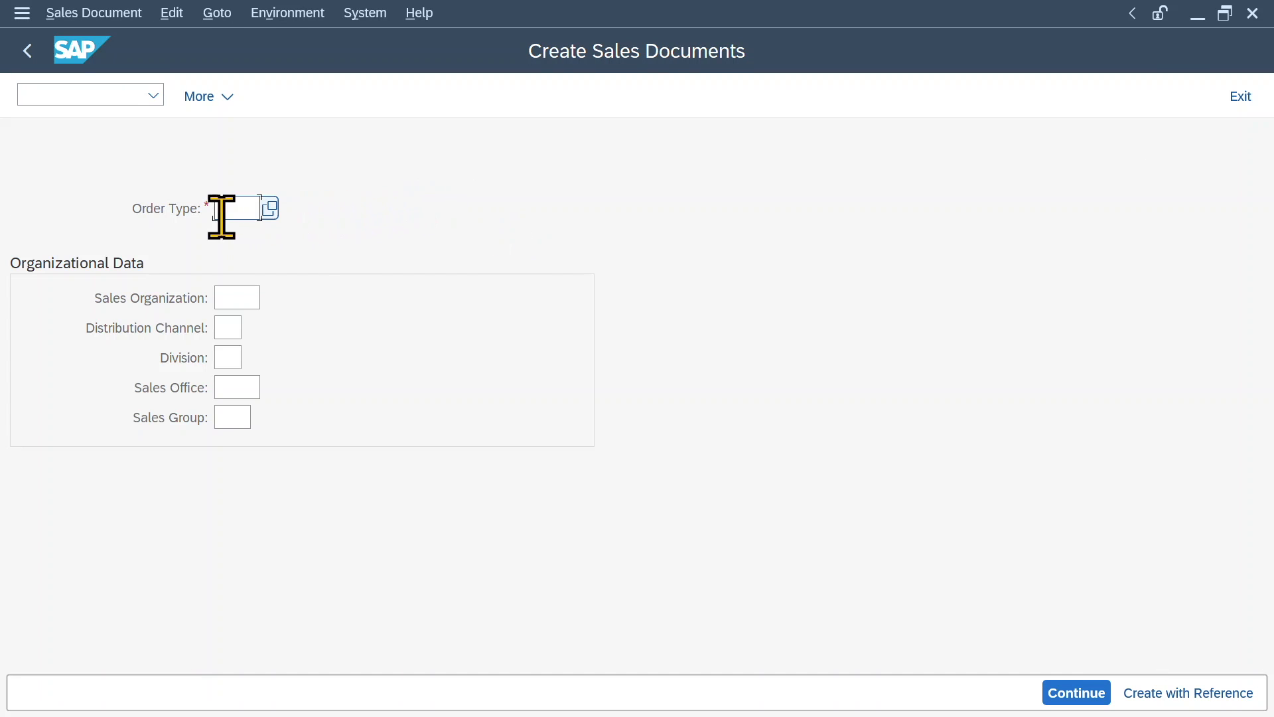
type("OR")
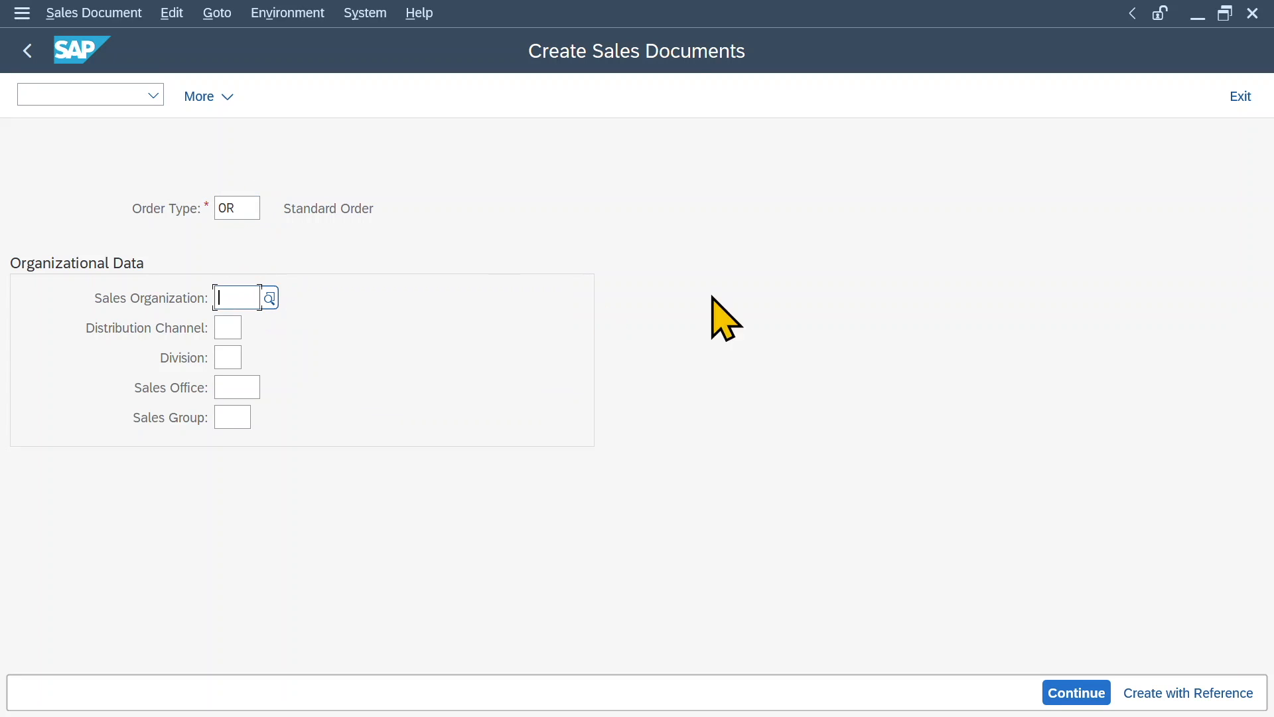
type("1010")
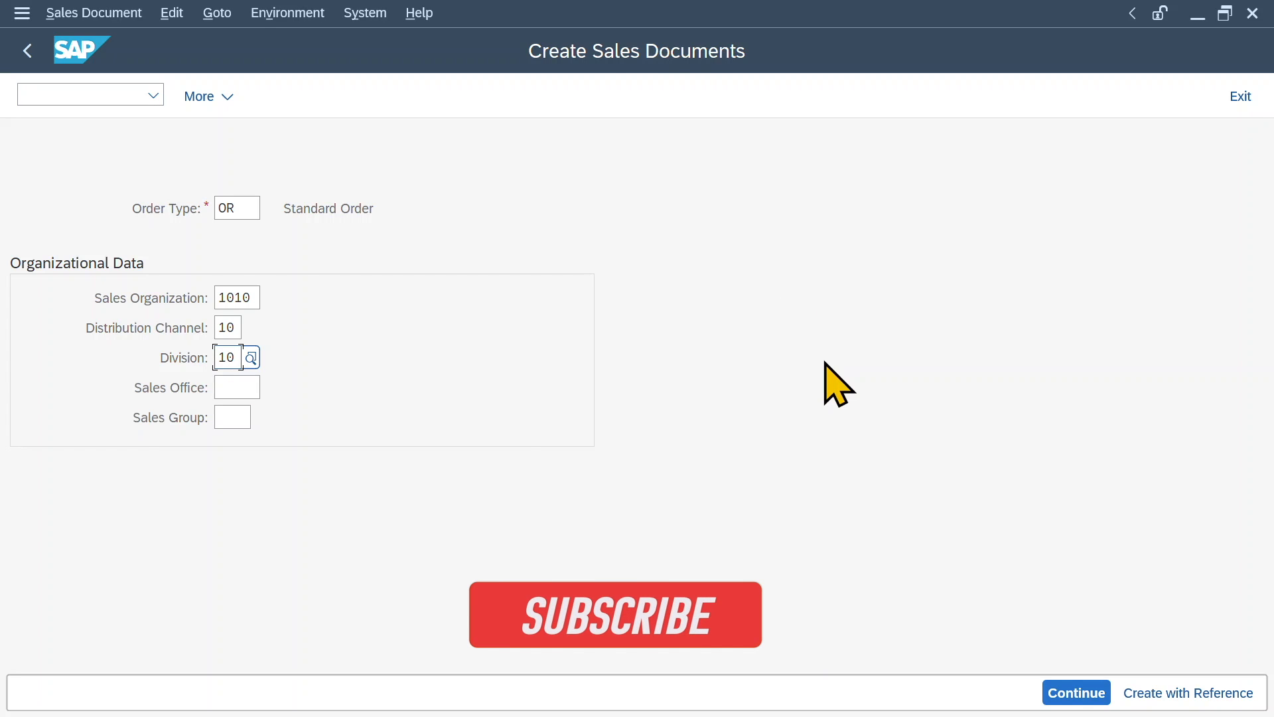
left_click(1076, 693)
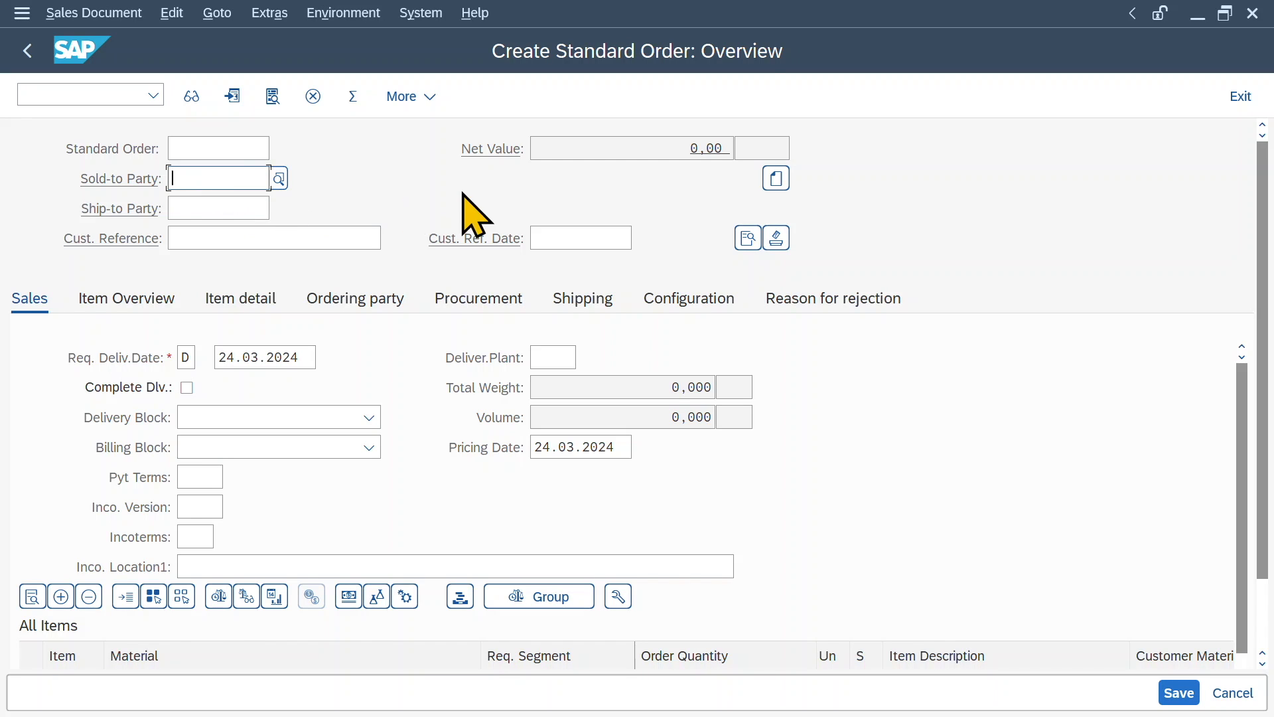
Enter customer 1000389 as sold-to and ship-to party with customer reference Test
type("1000389")
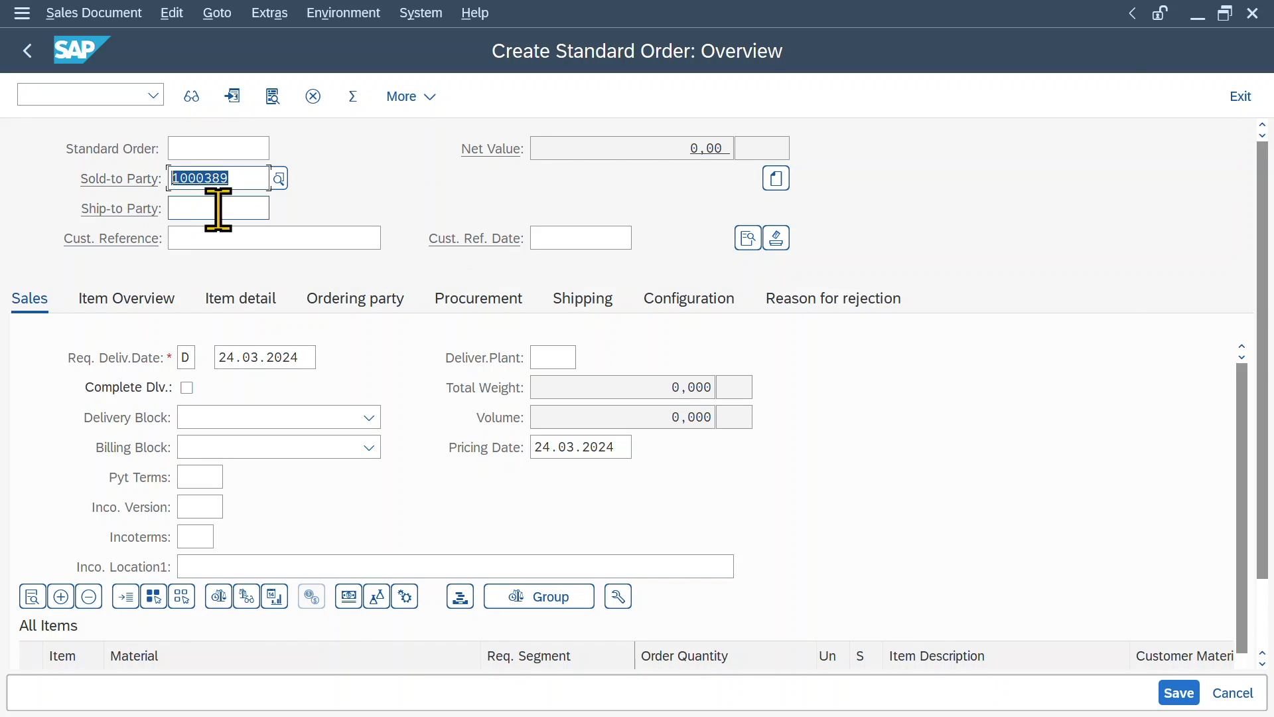
type("1000389")
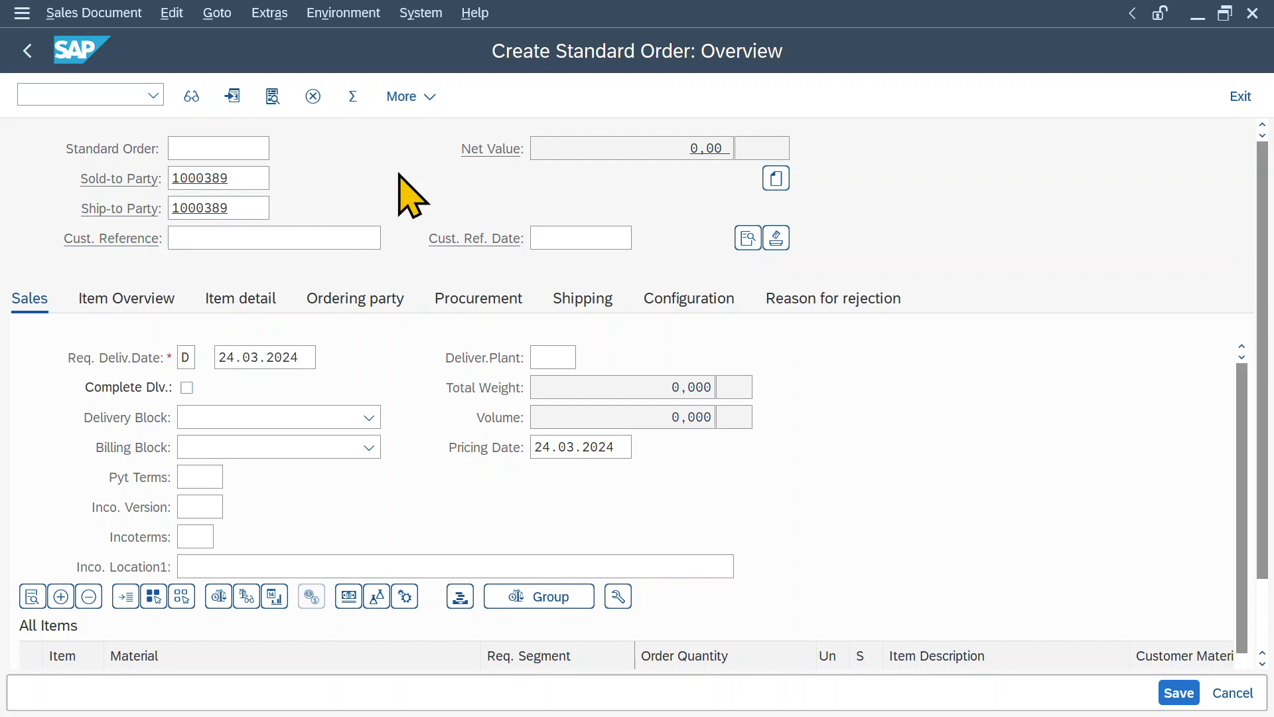
type("Test")
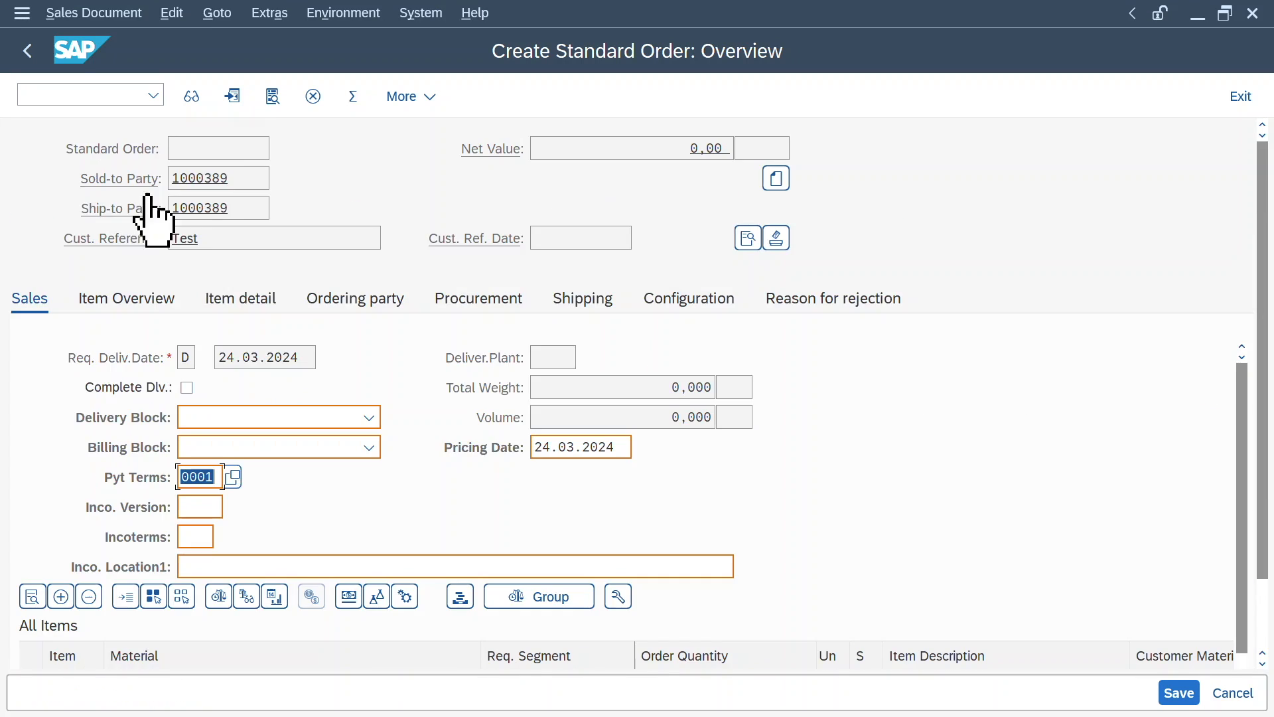
scroll("down", 3)
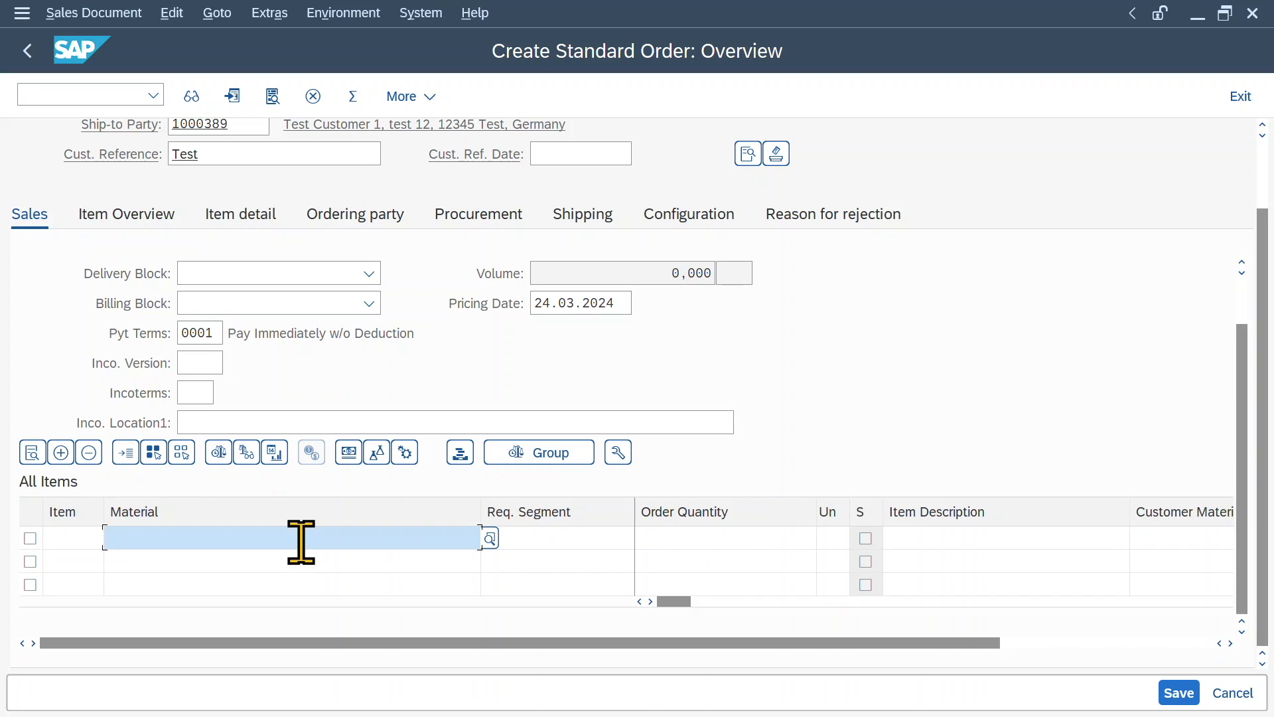
Add an order item of material 2313 with order quantity 100 KG
type("2313")
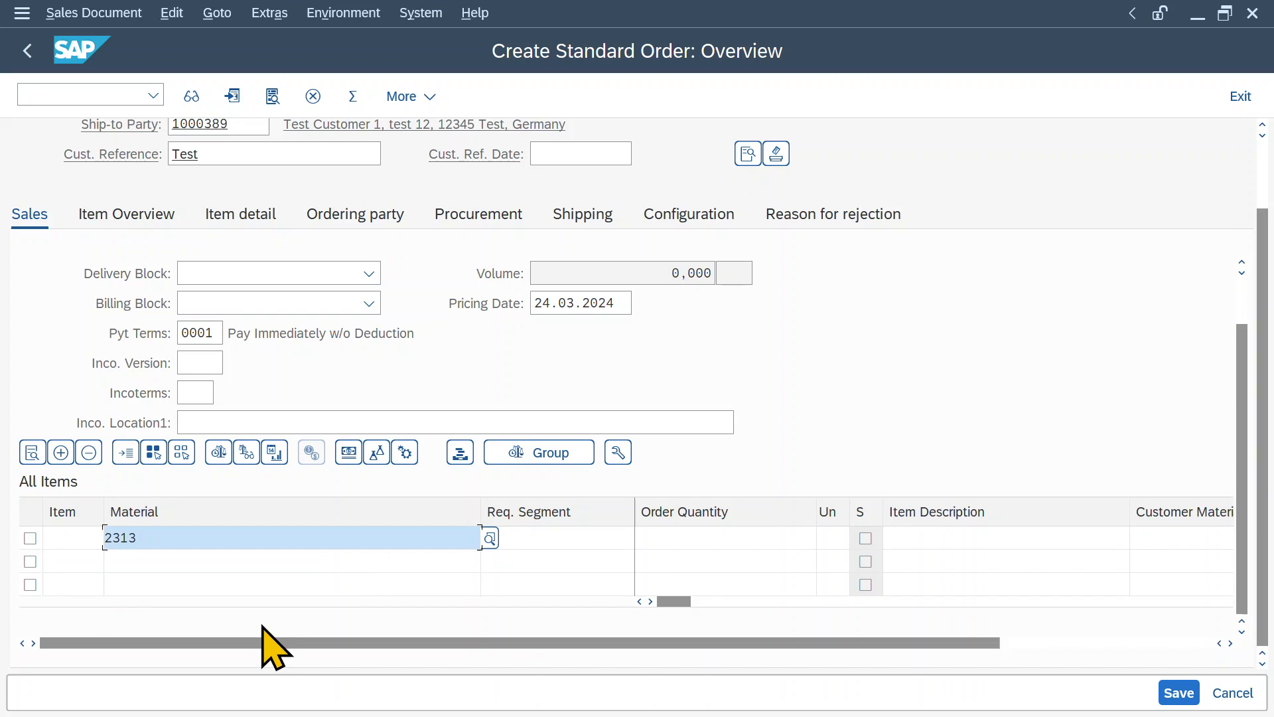
left_click(726, 537)
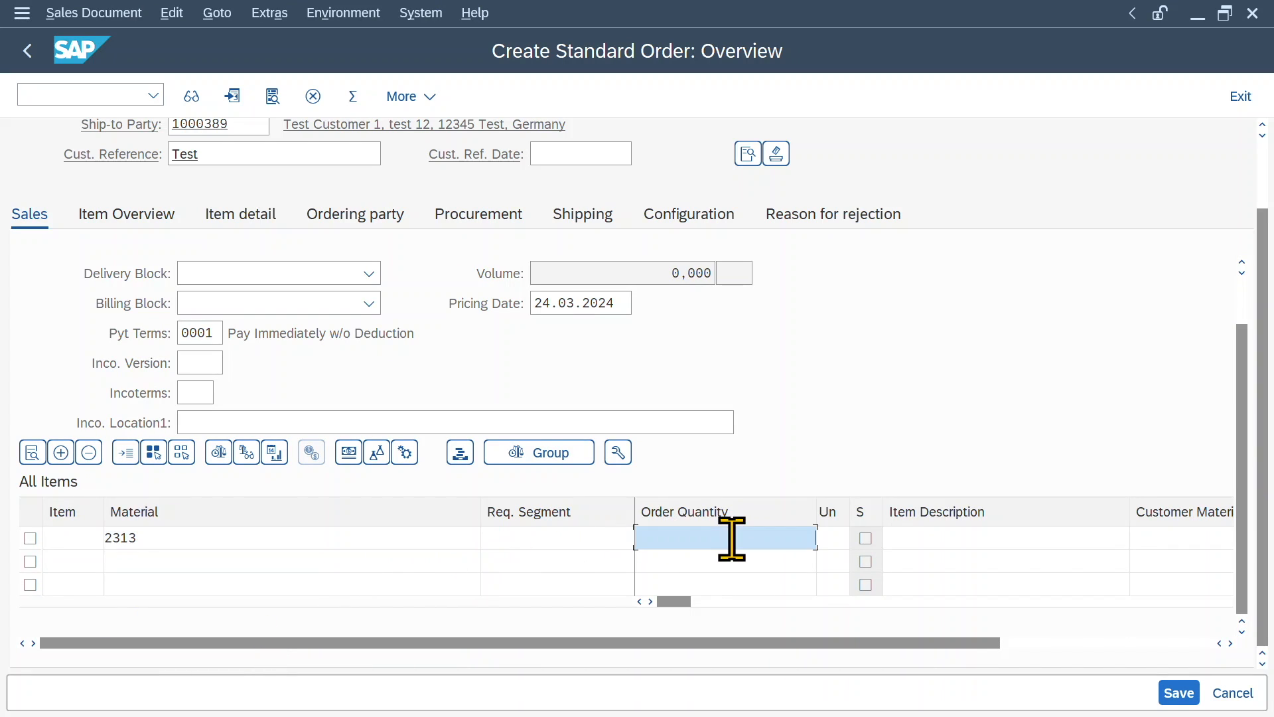
type("100")
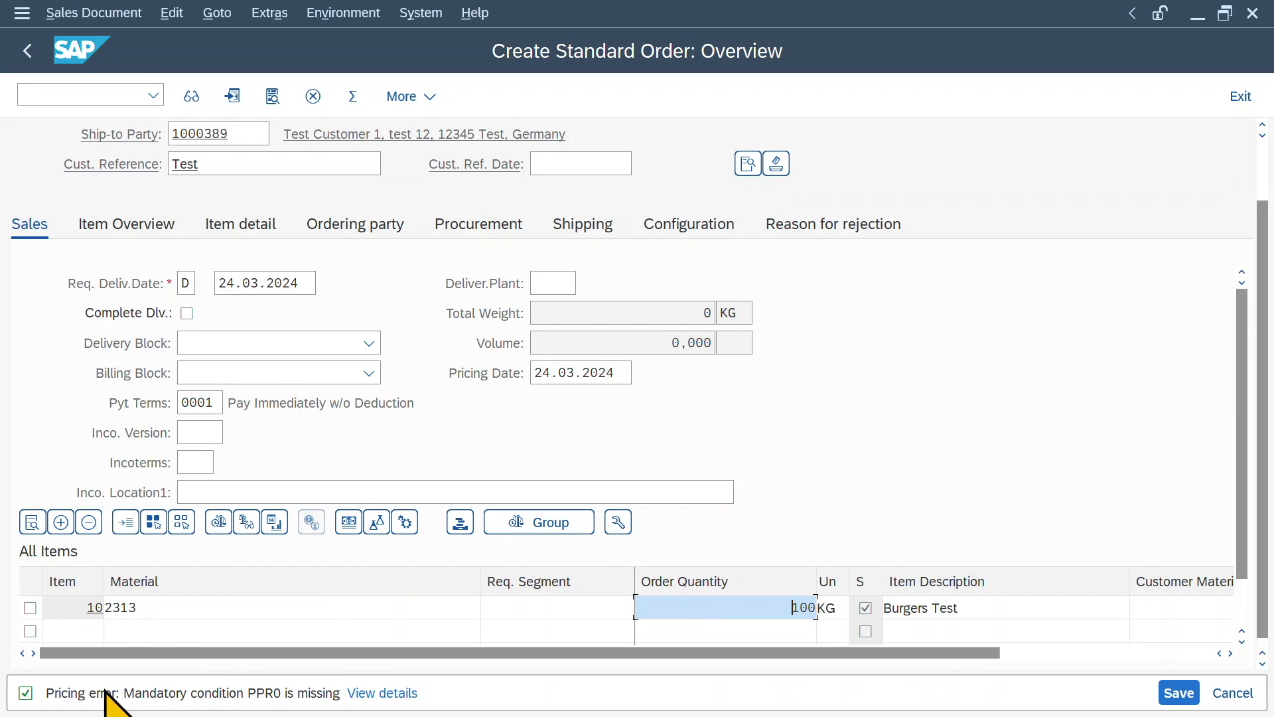
mouse_move(313, 709)
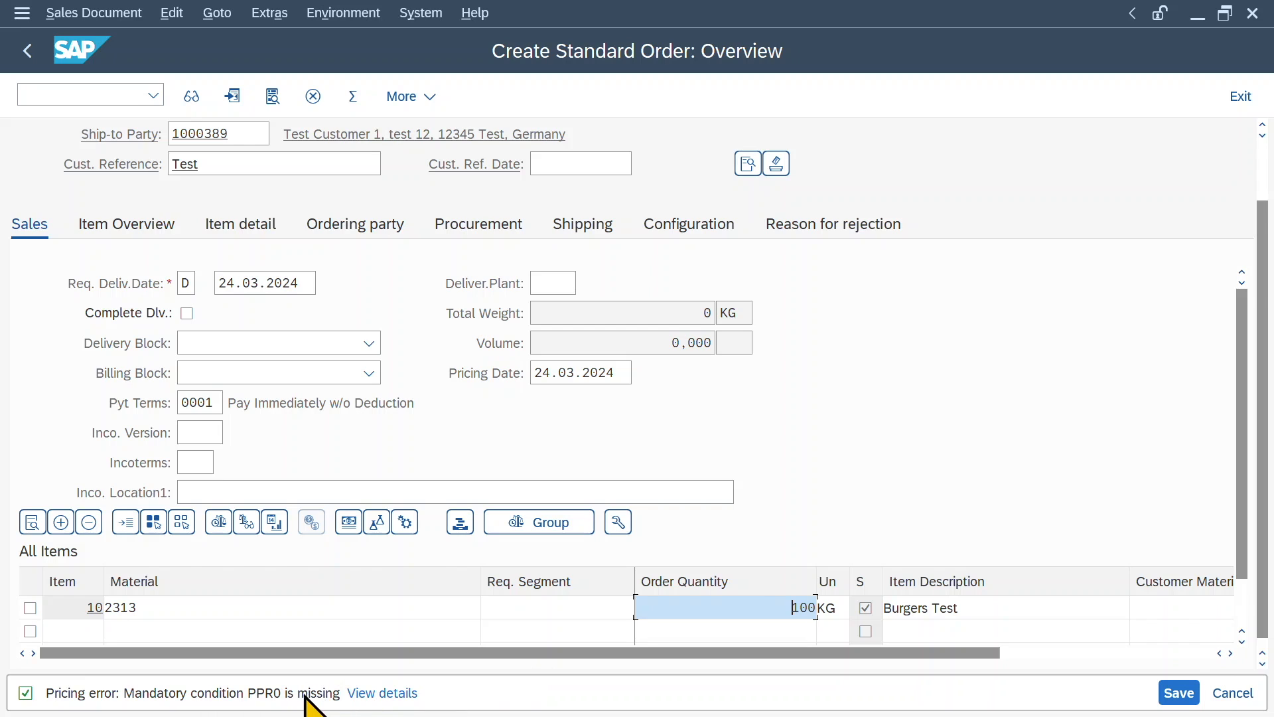
mouse_move(620, 581)
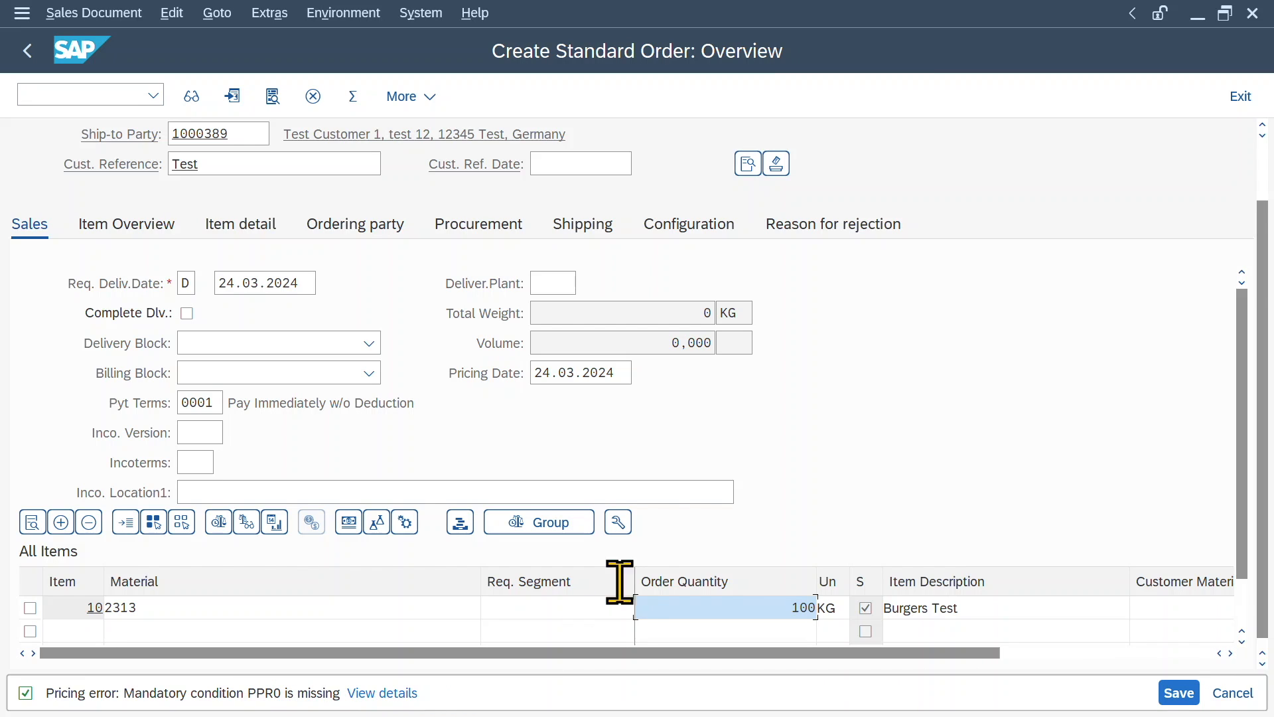
mouse_move(402, 307)
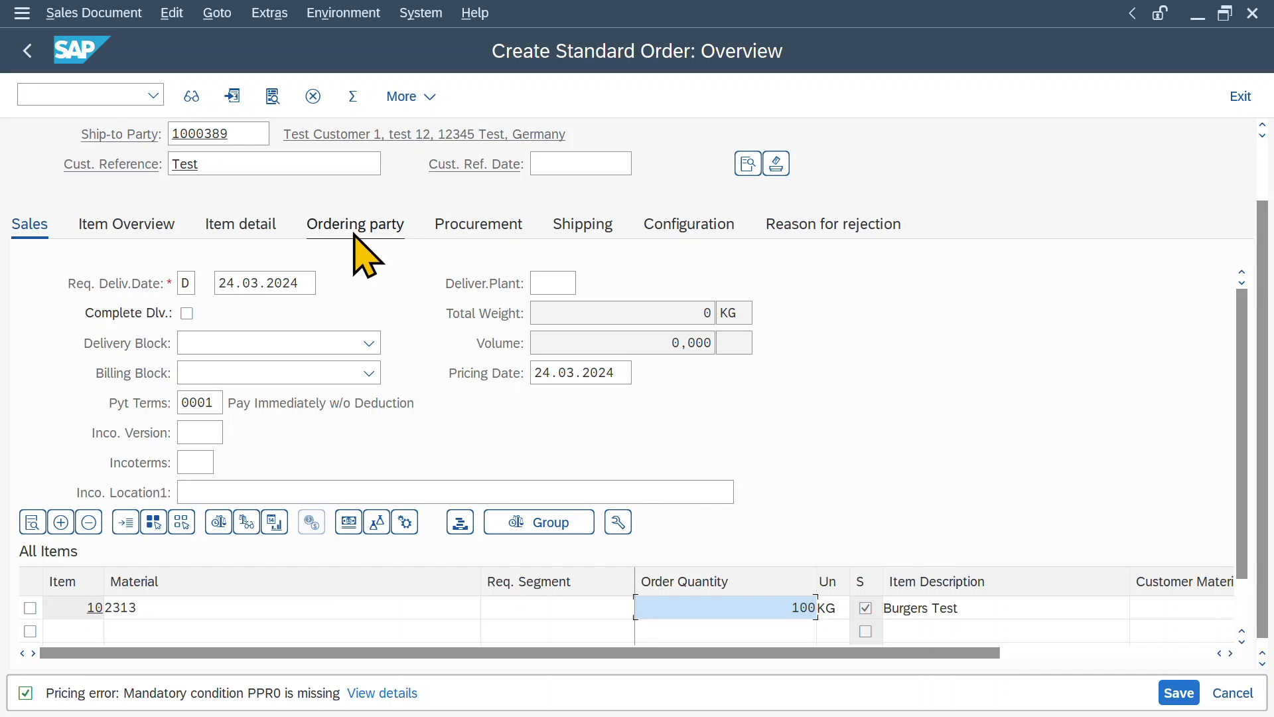
Open Create Condition Records (VK11) in a new session for condition type PR00
type("/o")
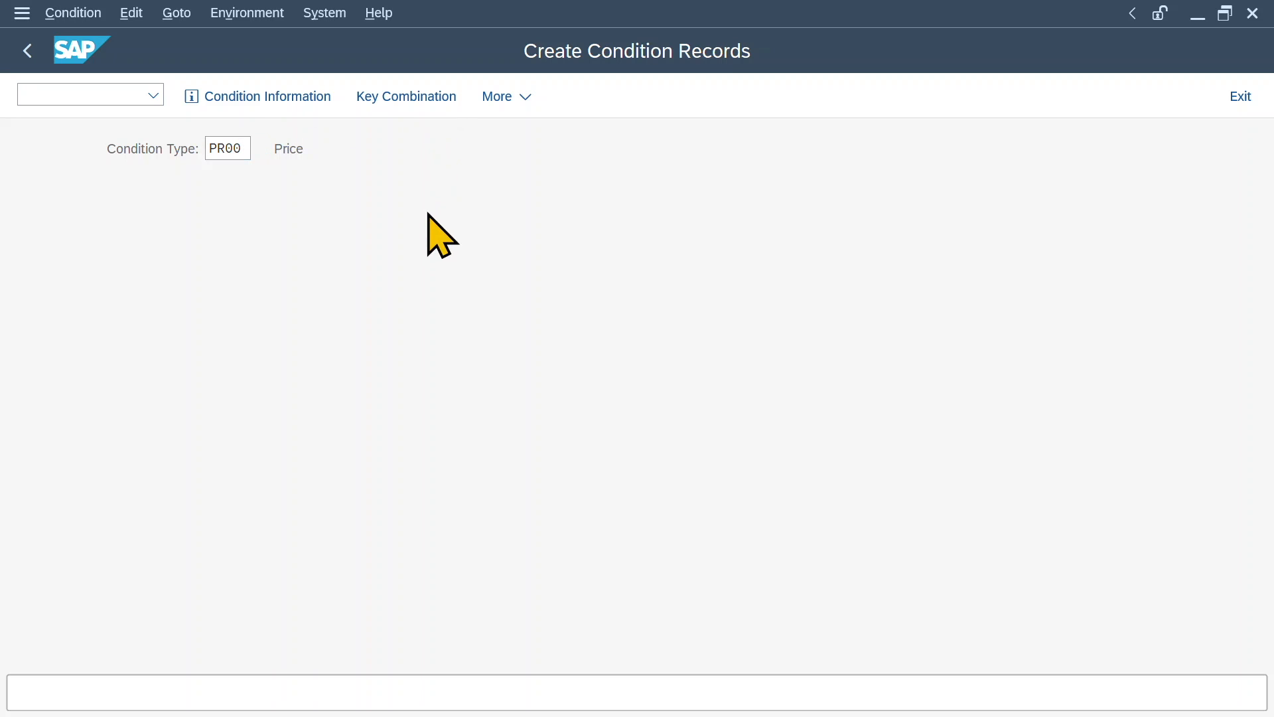
Create a price of 5 EUR per 1 KG for material 2313 via Material with release status and save it
left_click(406, 95)
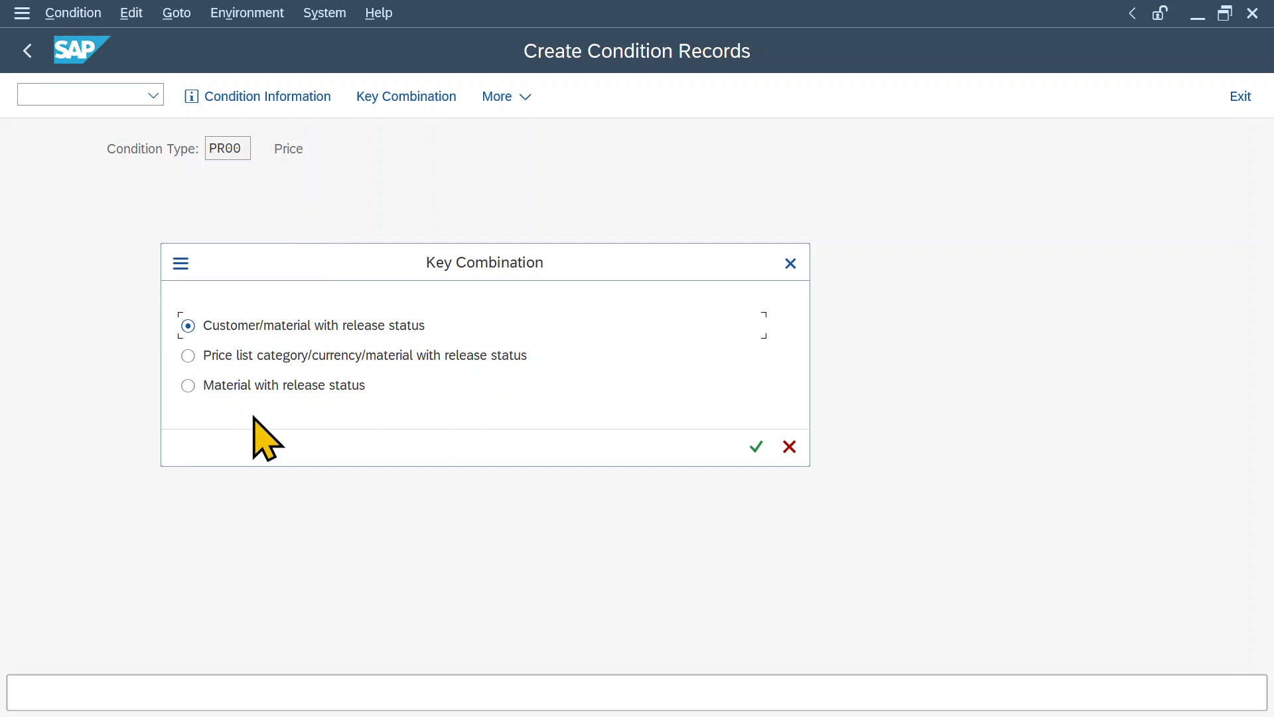
left_click(189, 385)
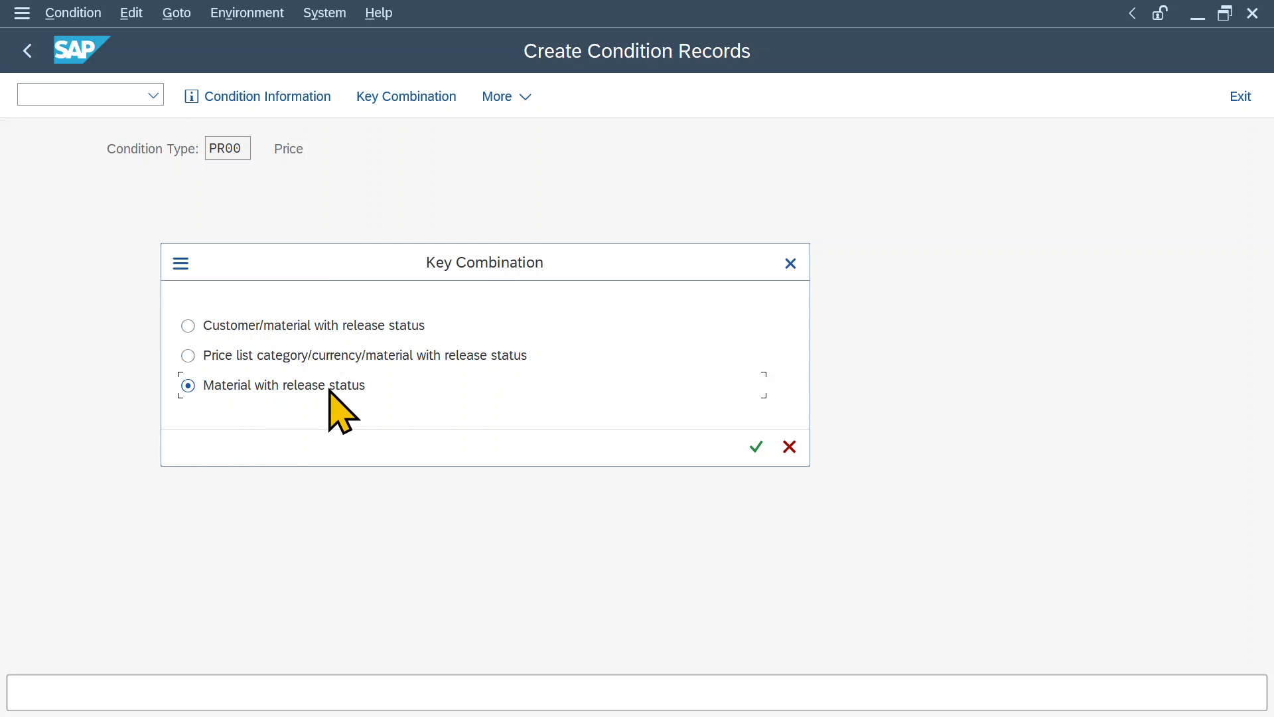
left_click(757, 446)
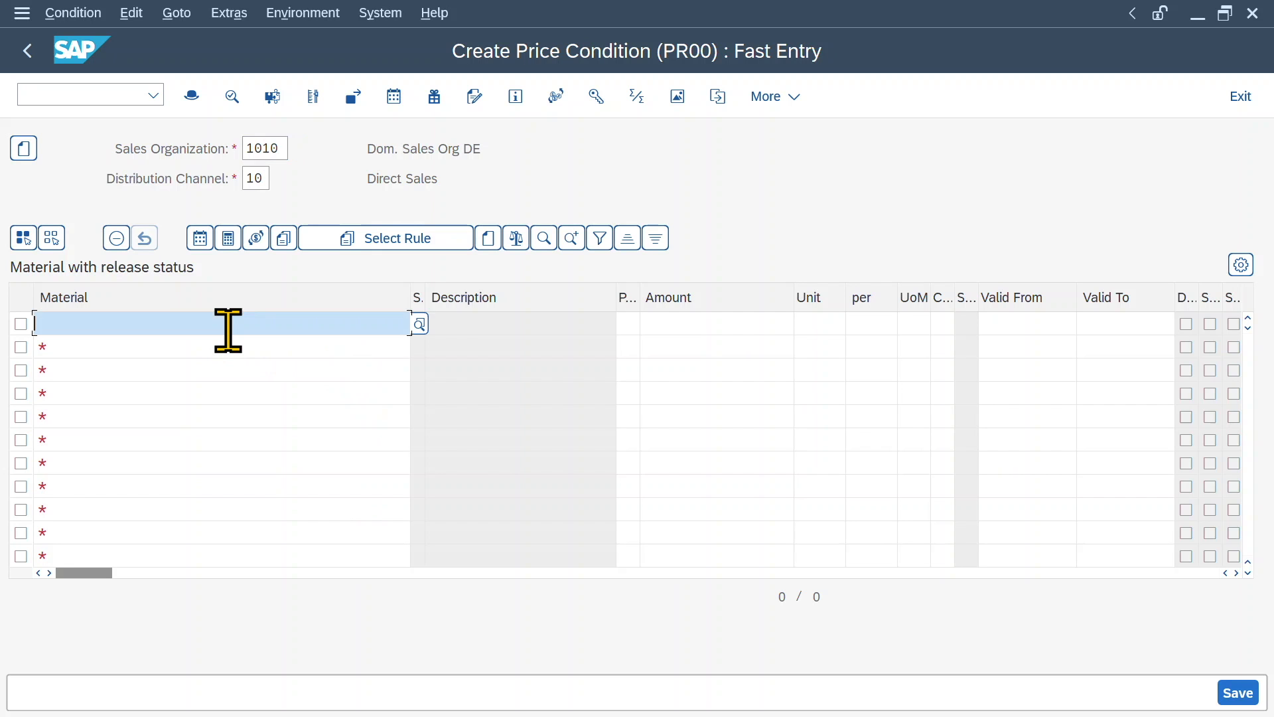
type("2313")
left_click(716, 324)
type("5")
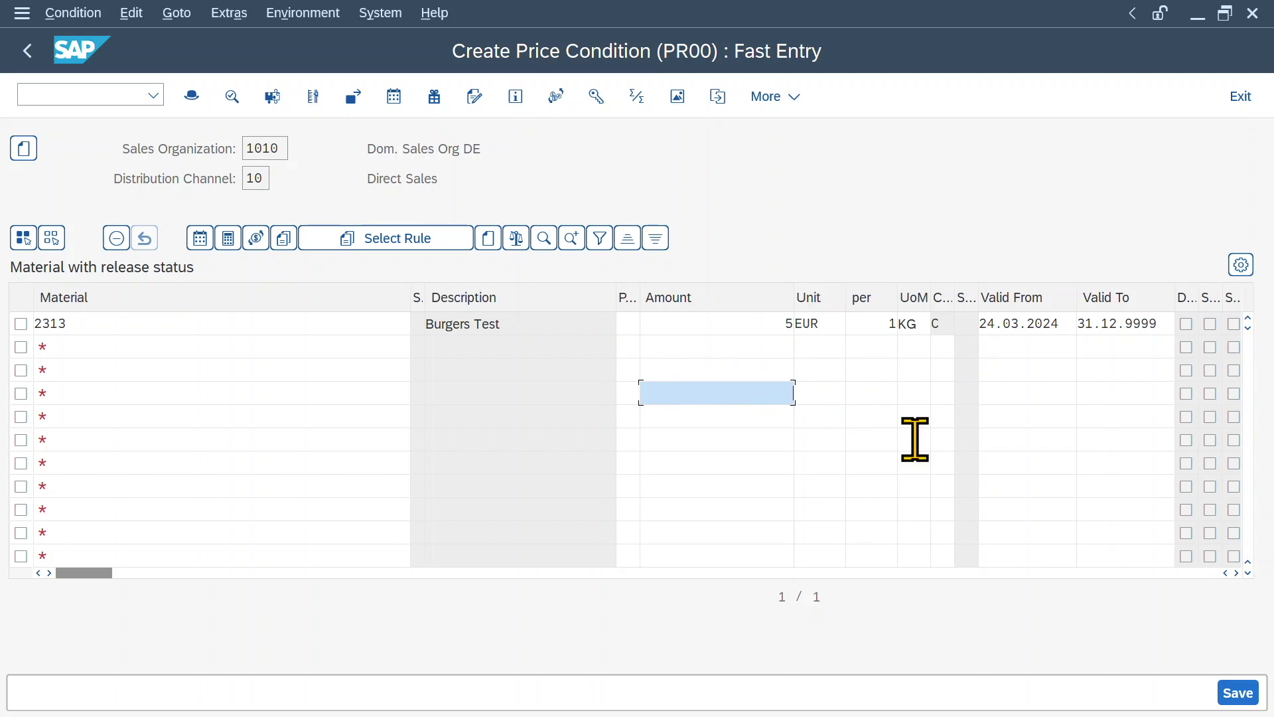
left_click(1237, 693)
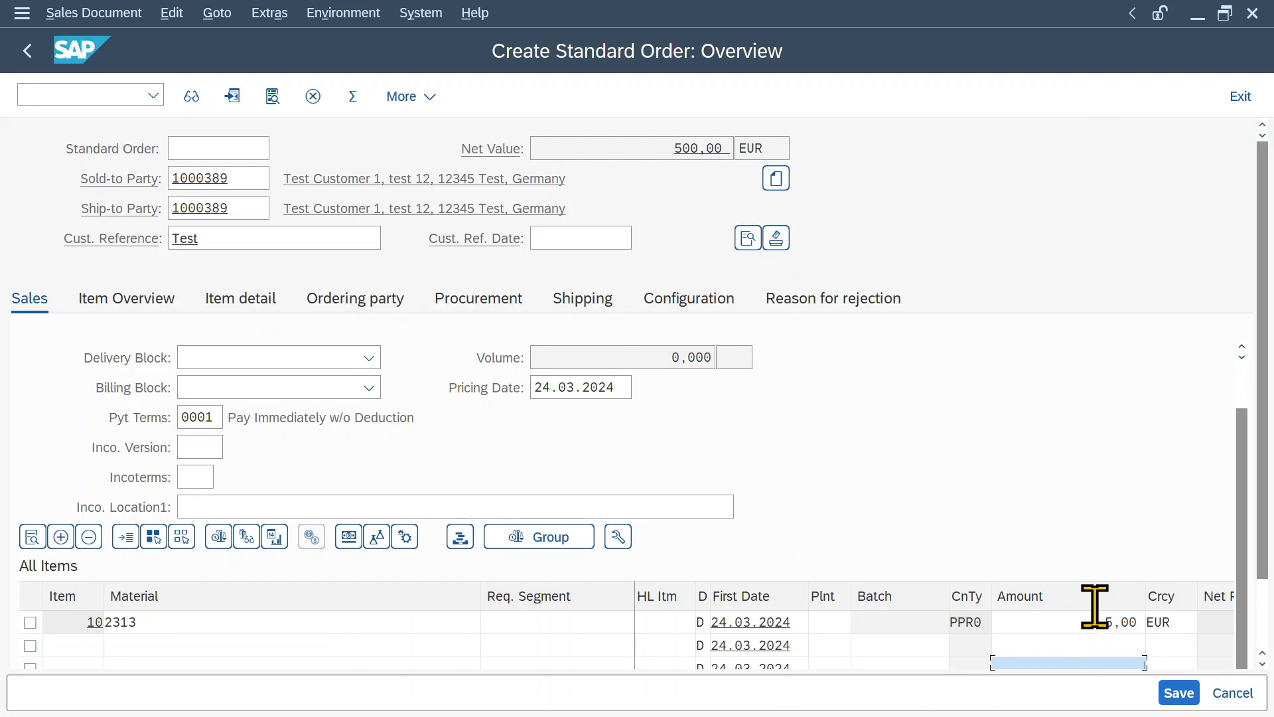
Show the order's Shipping data and open item 10's shipping details
left_click(581, 297)
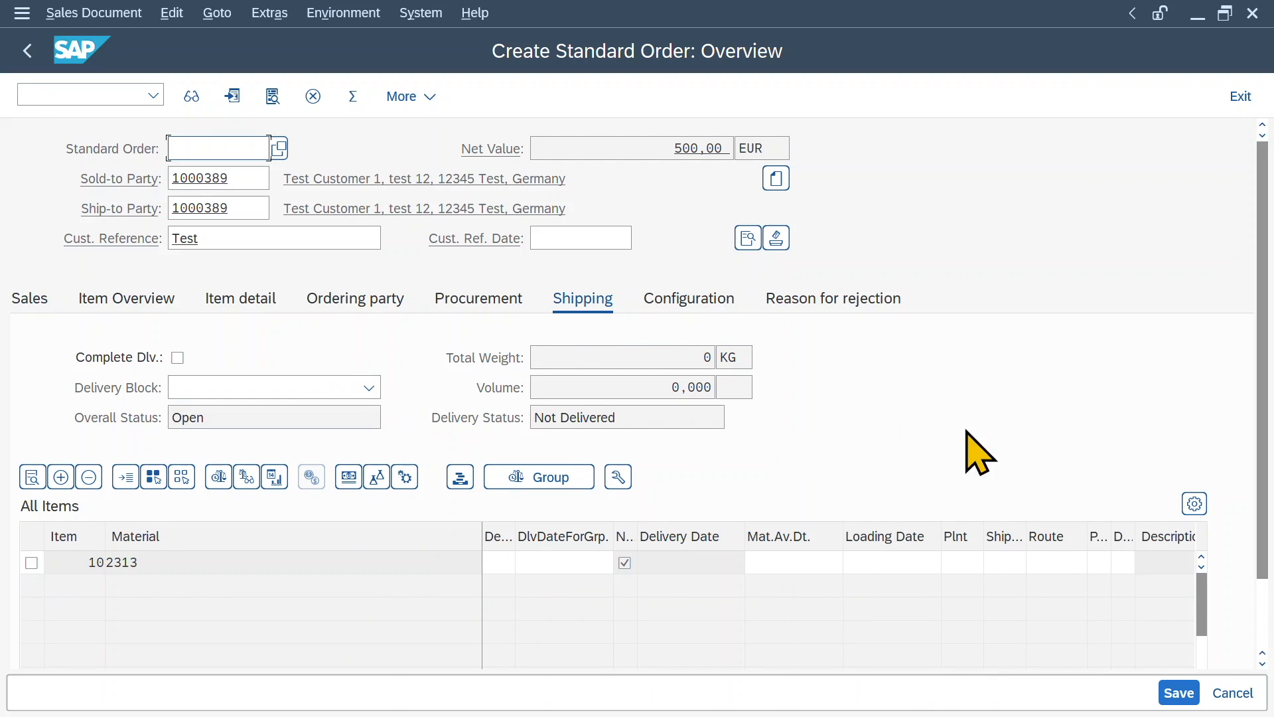
scroll("down", 3)
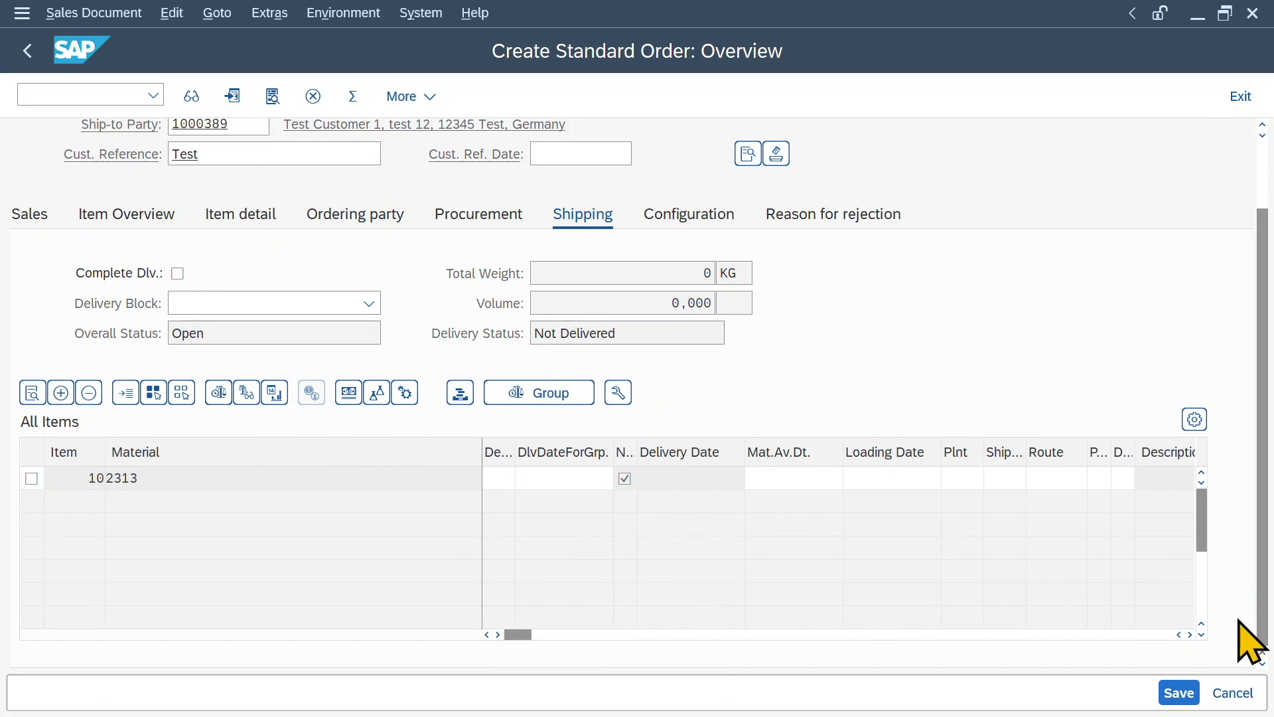
left_click(1179, 693)
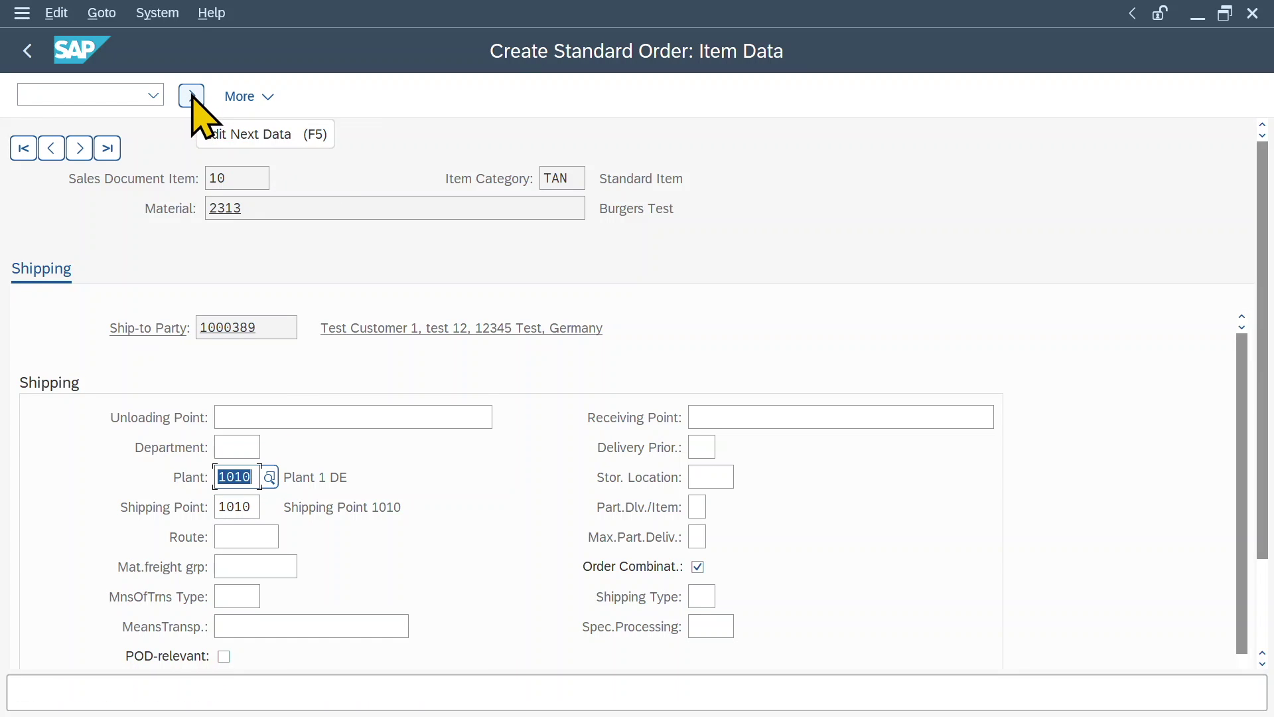
Complete the missing schedule dates: delivery and goods issue 26.03.2024, loading and availability 25.03.2024
left_click(191, 96)
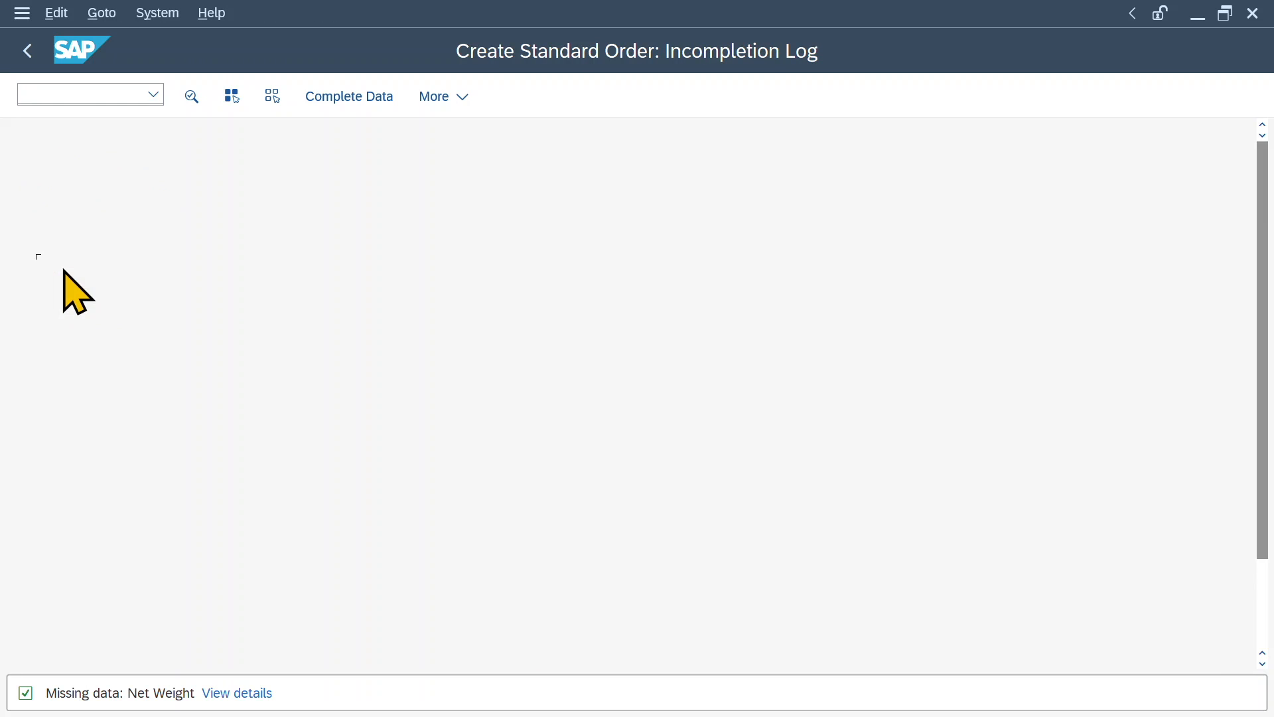
left_click(237, 693)
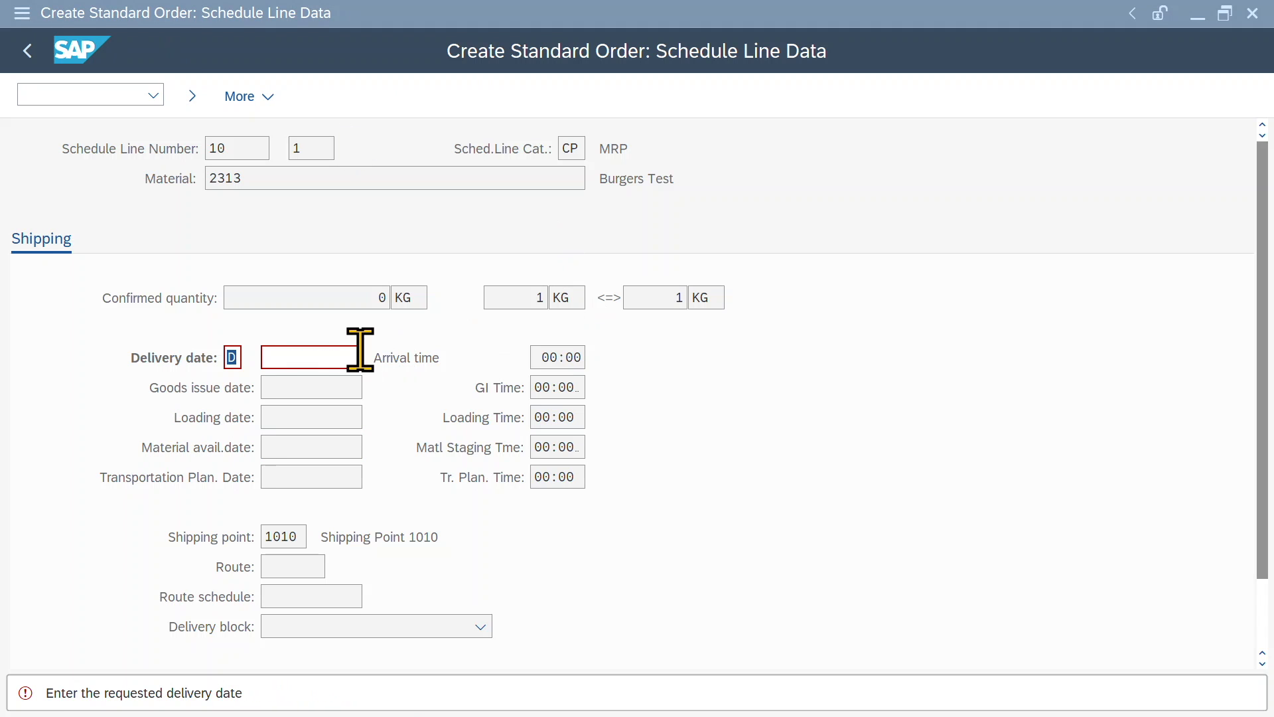
type("26.03.2024")
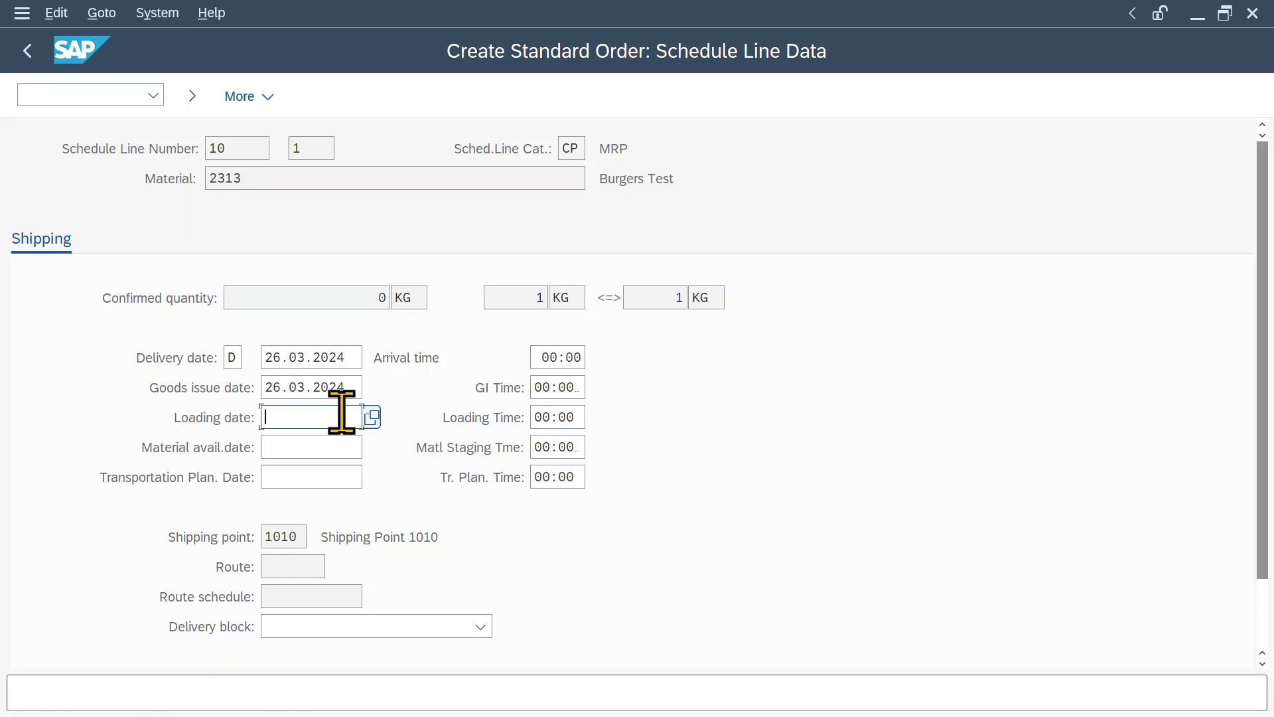
type("25.03.2024")
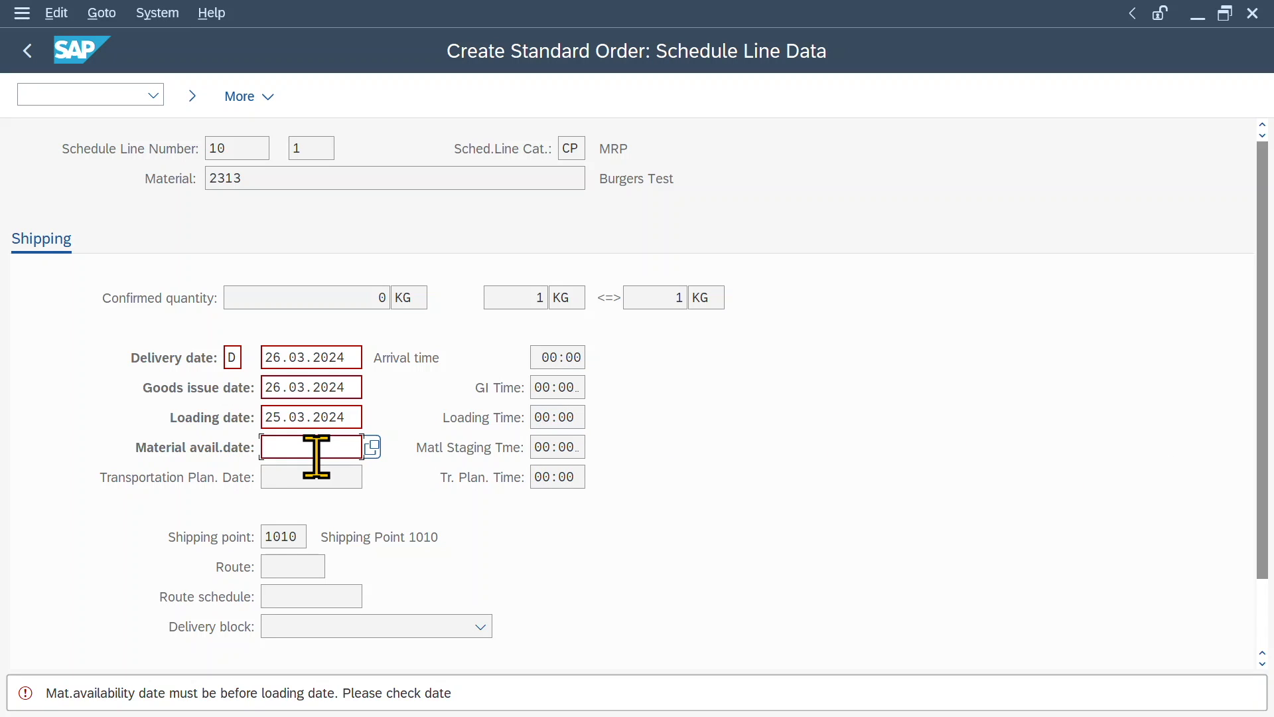
type("25.03")
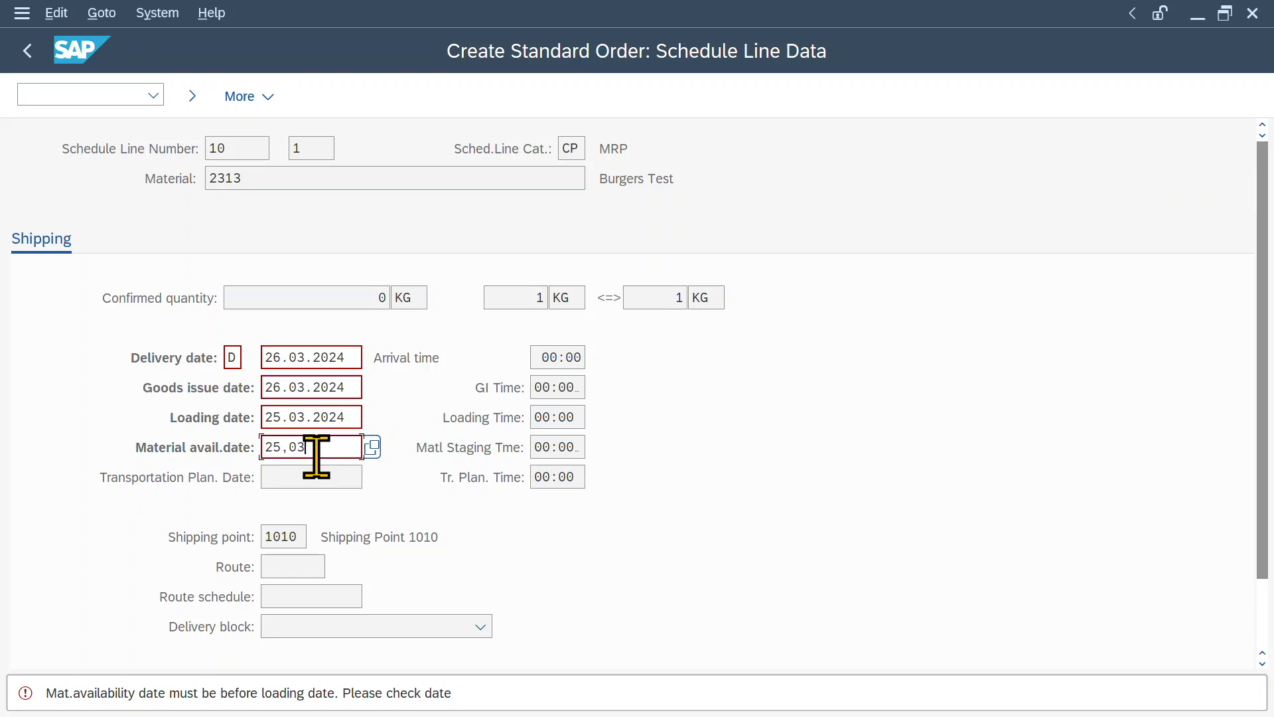
type("2")
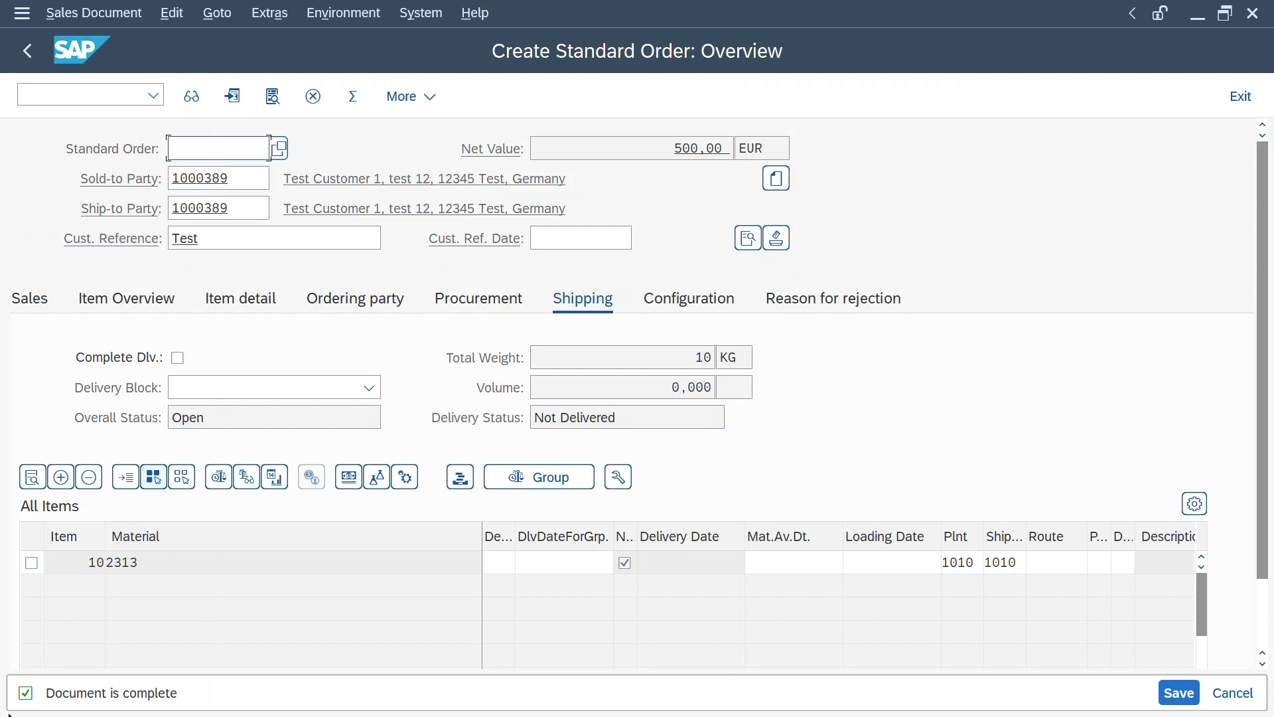
mouse_move(1179, 693)
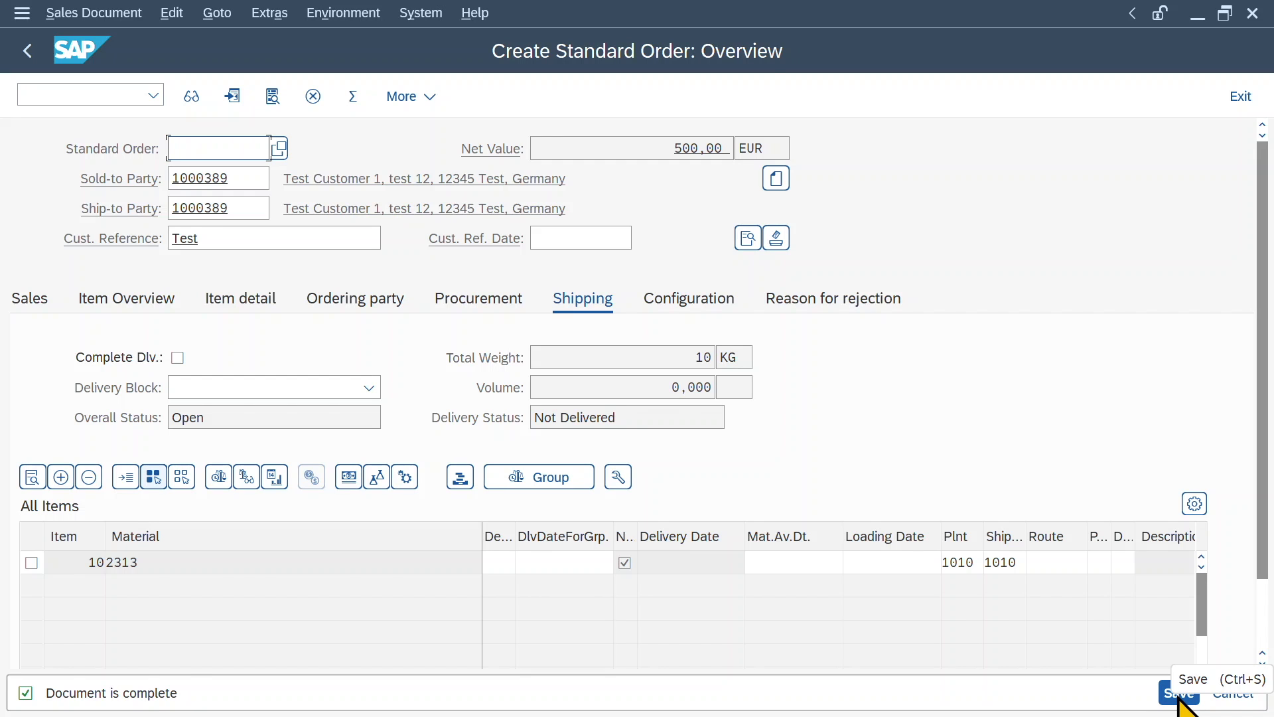
Save standard order 8491 and start VL01N to create an outbound delivery for it
left_click(1179, 693)
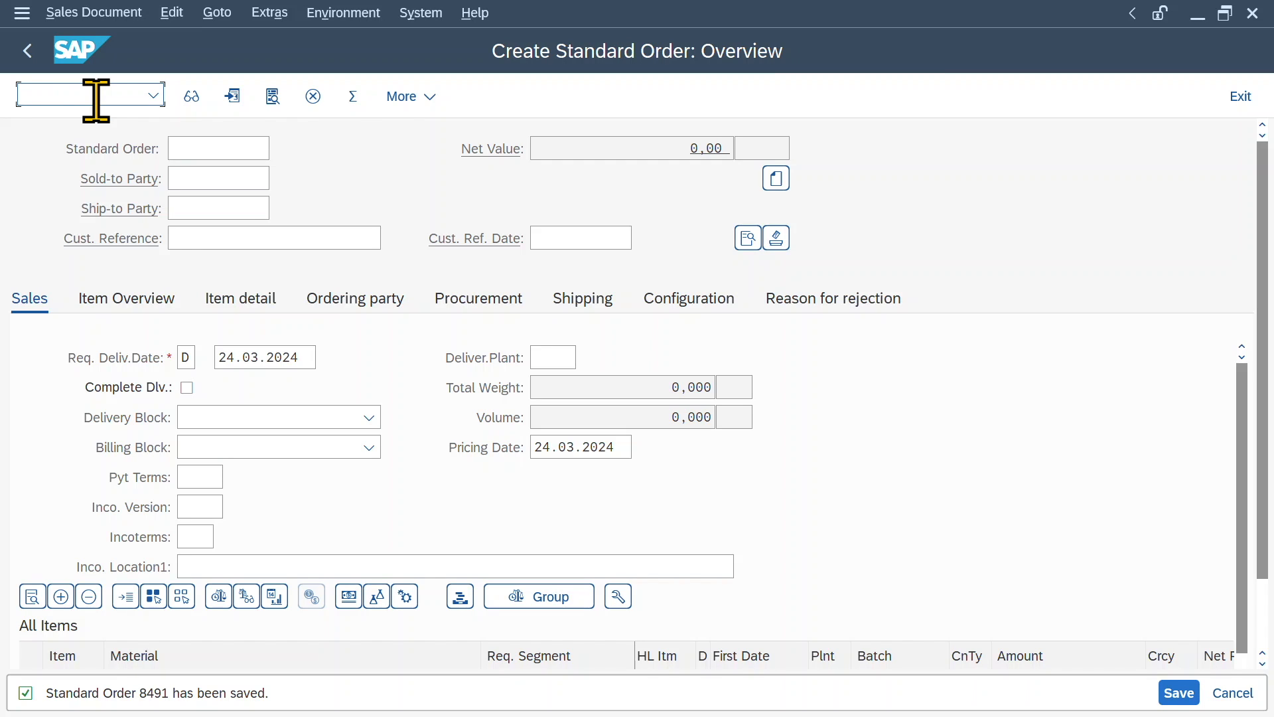
type("/N")
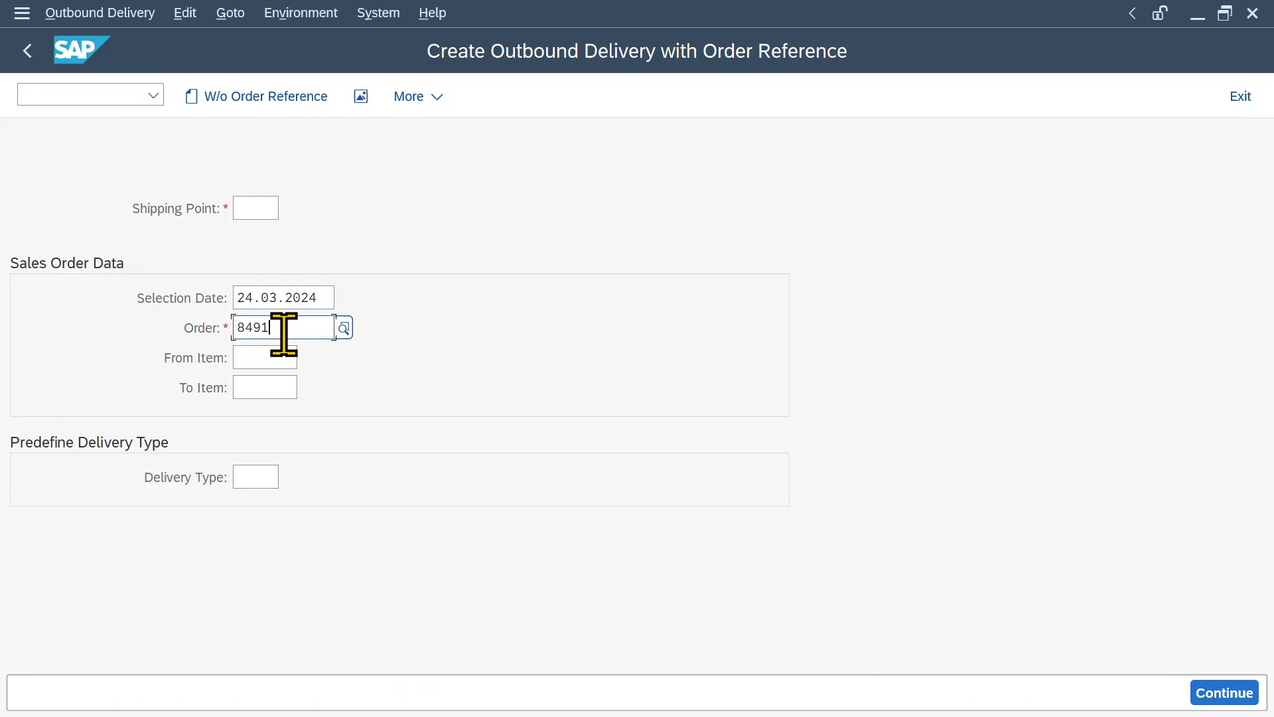
mouse_move(256, 202)
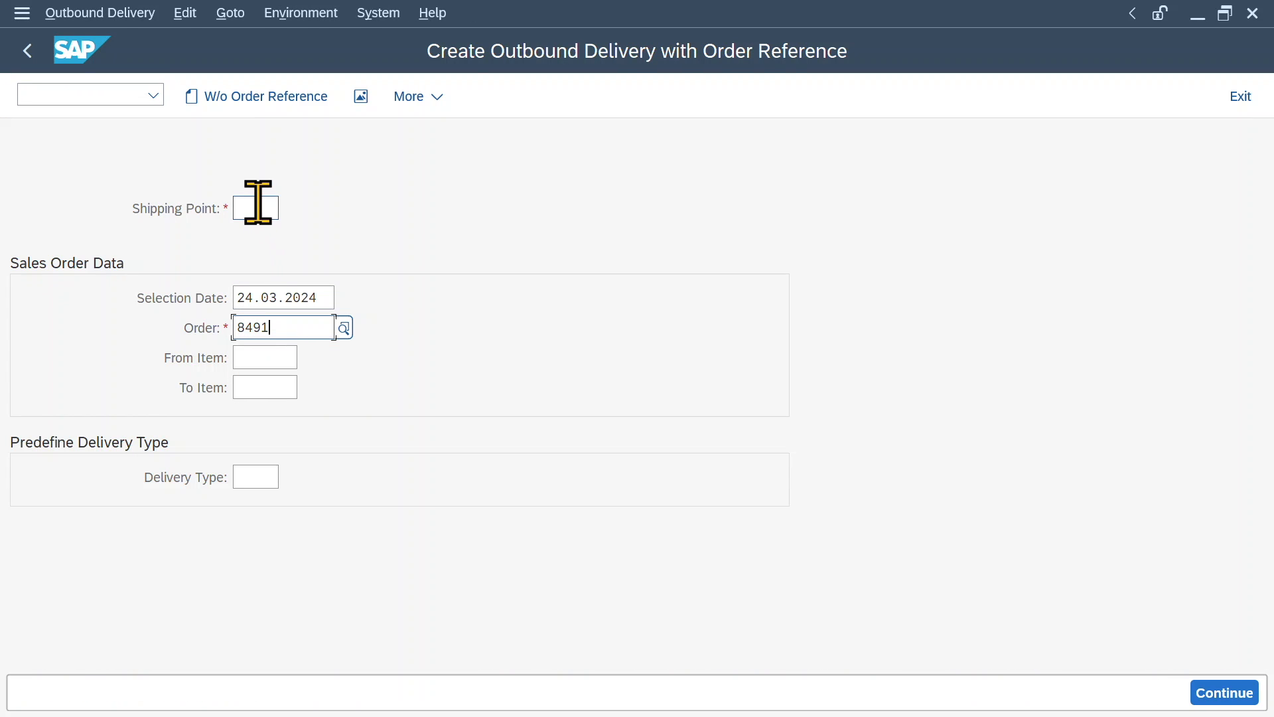
Attempt the delivery from shipping point 1010 for order 8491; log reports no schedule lines due
type("1000")
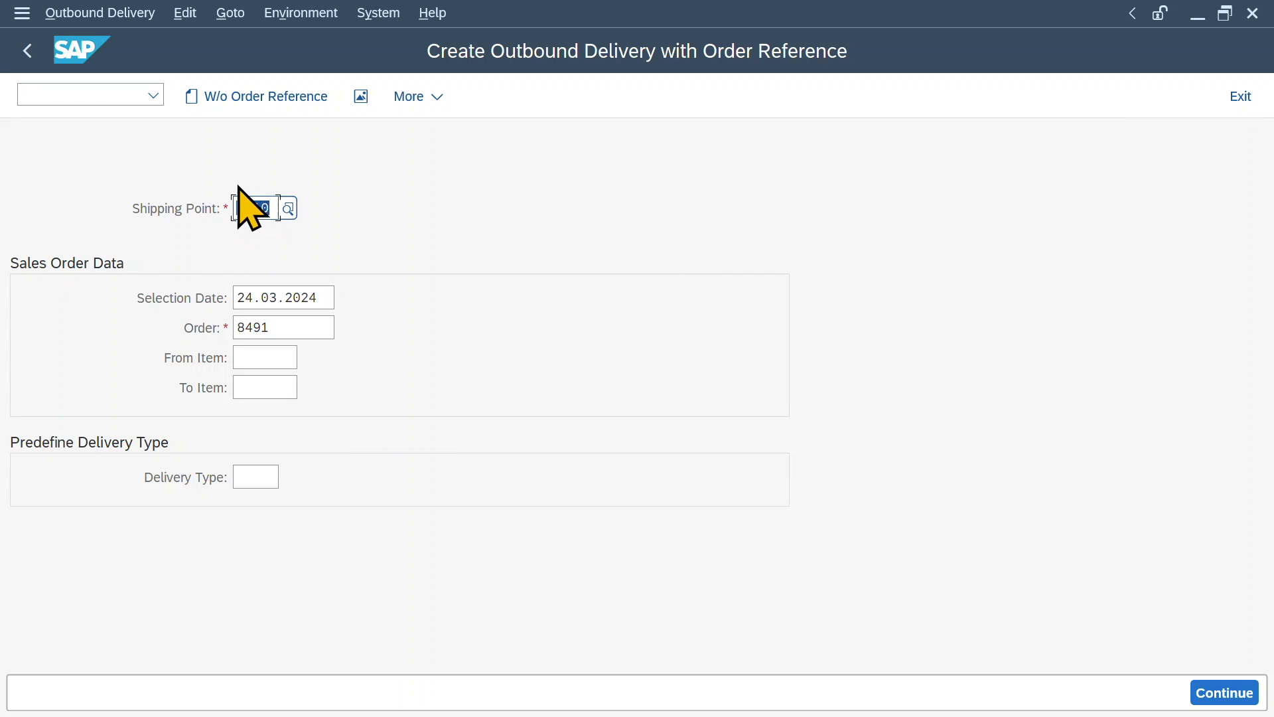
type("1010")
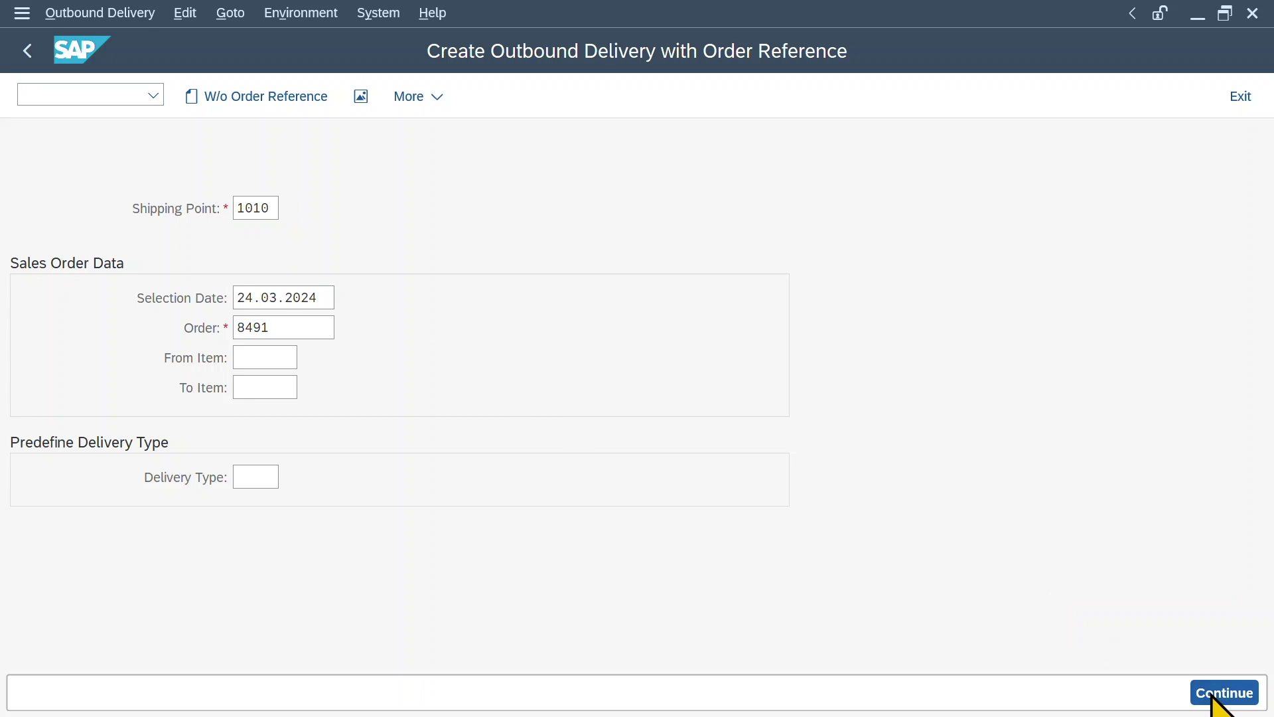
left_click(1224, 693)
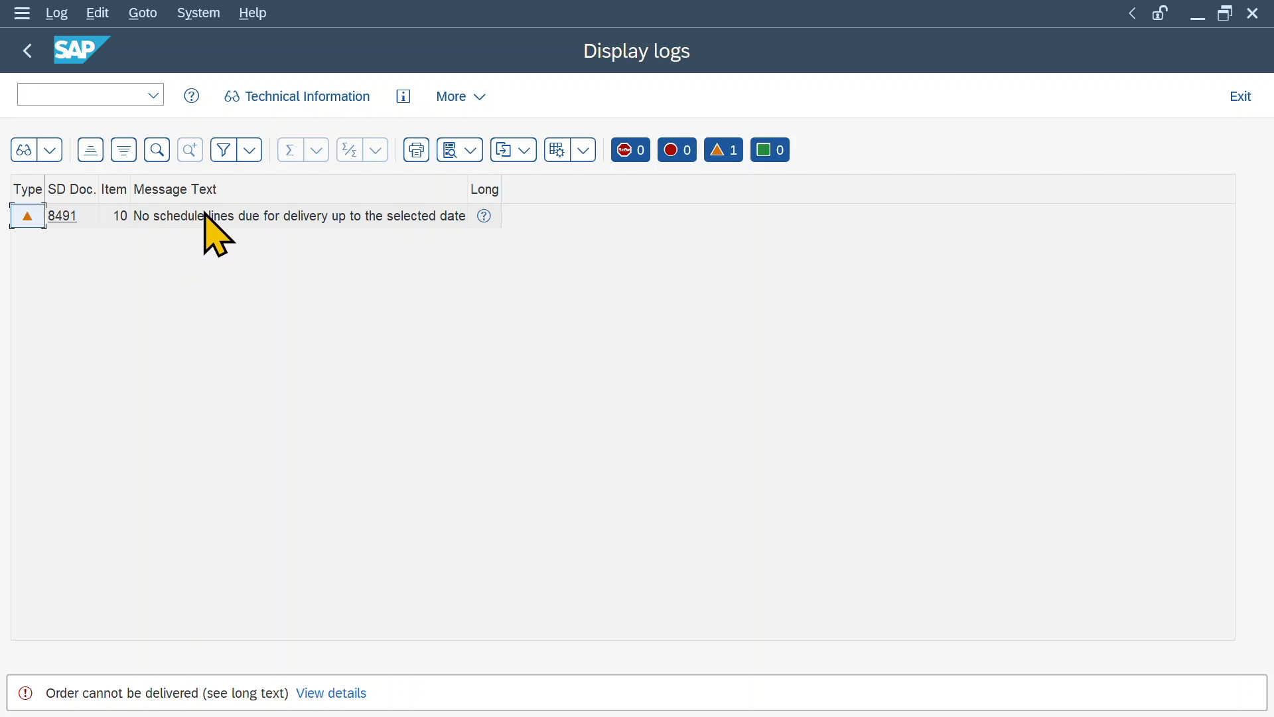
mouse_move(202, 234)
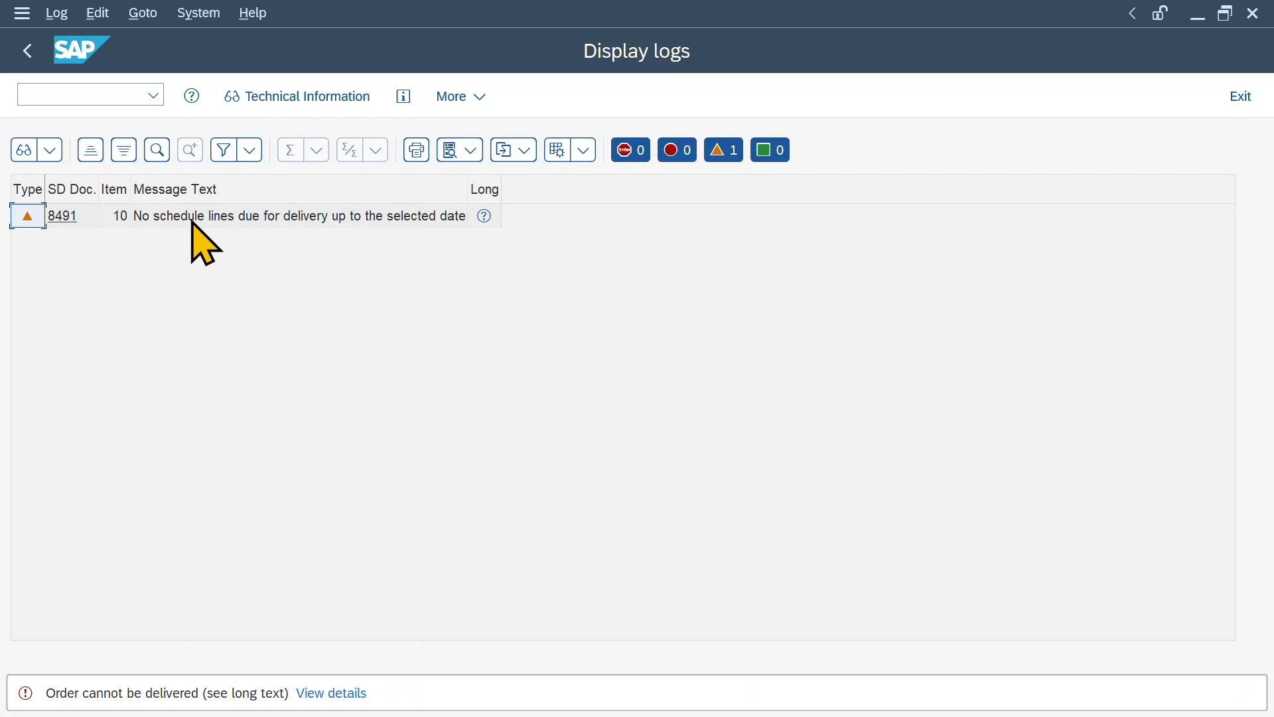
mouse_move(367, 238)
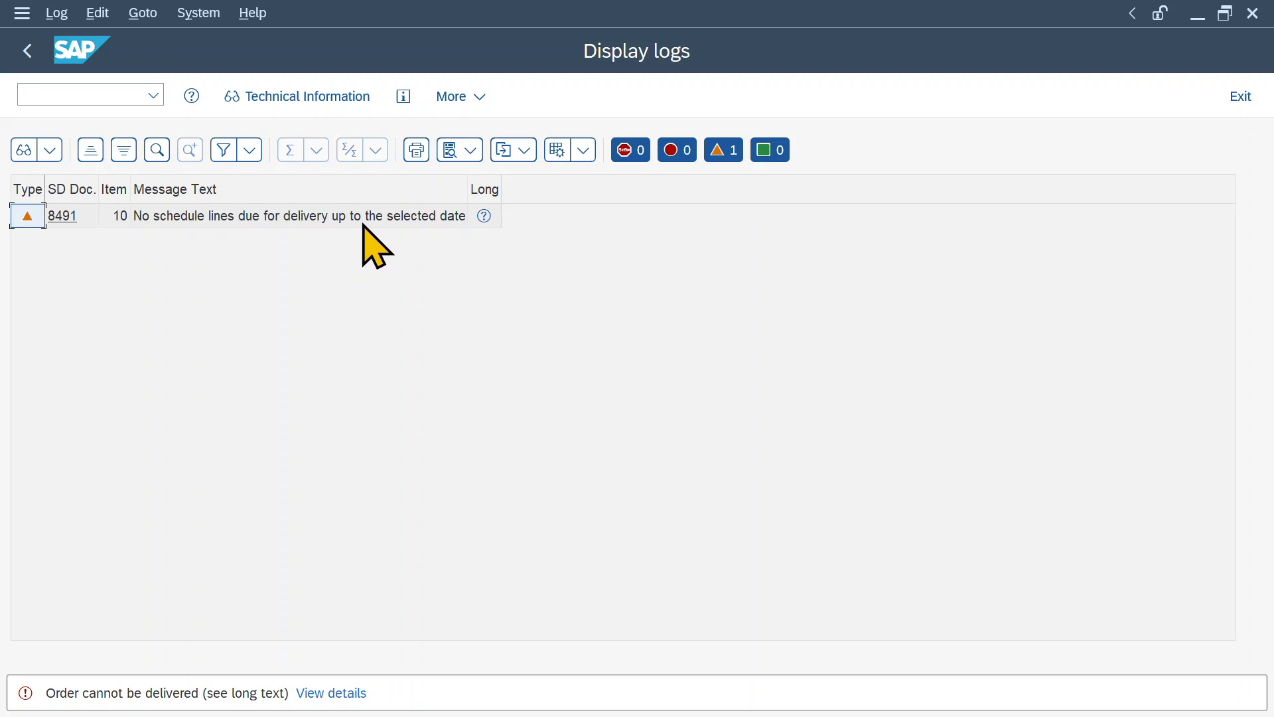
mouse_move(163, 291)
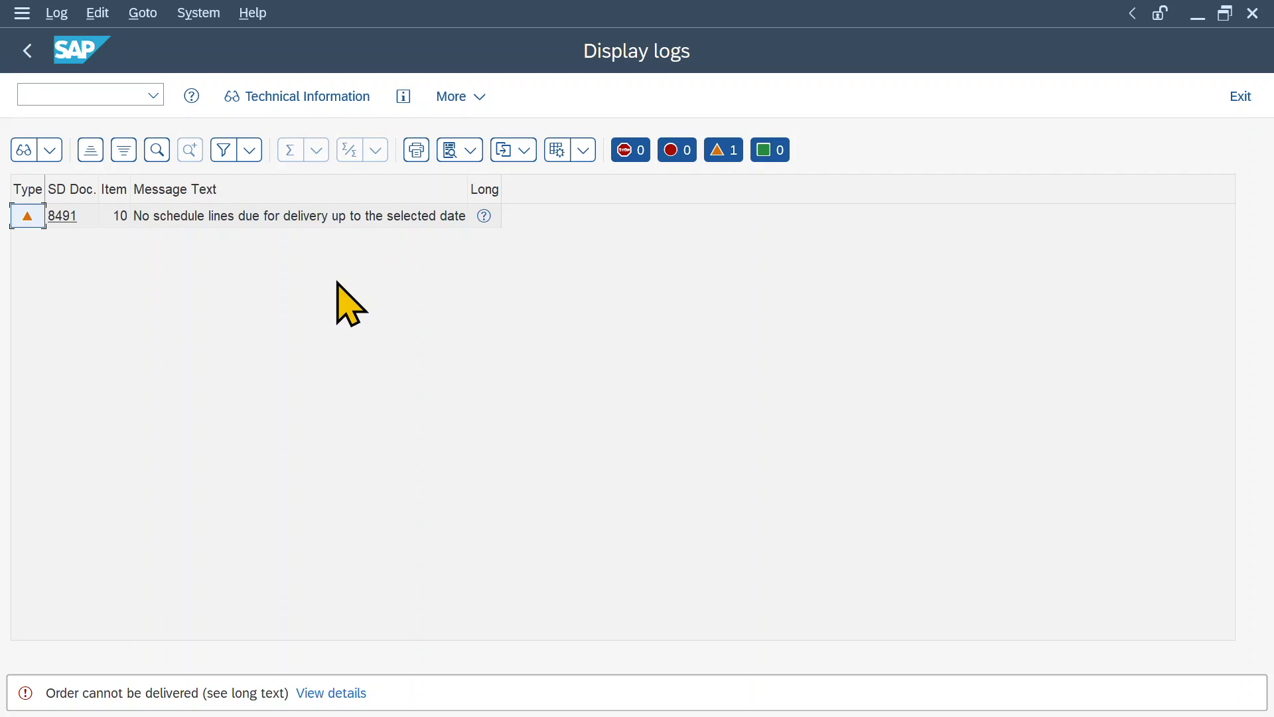
left_click(79, 96)
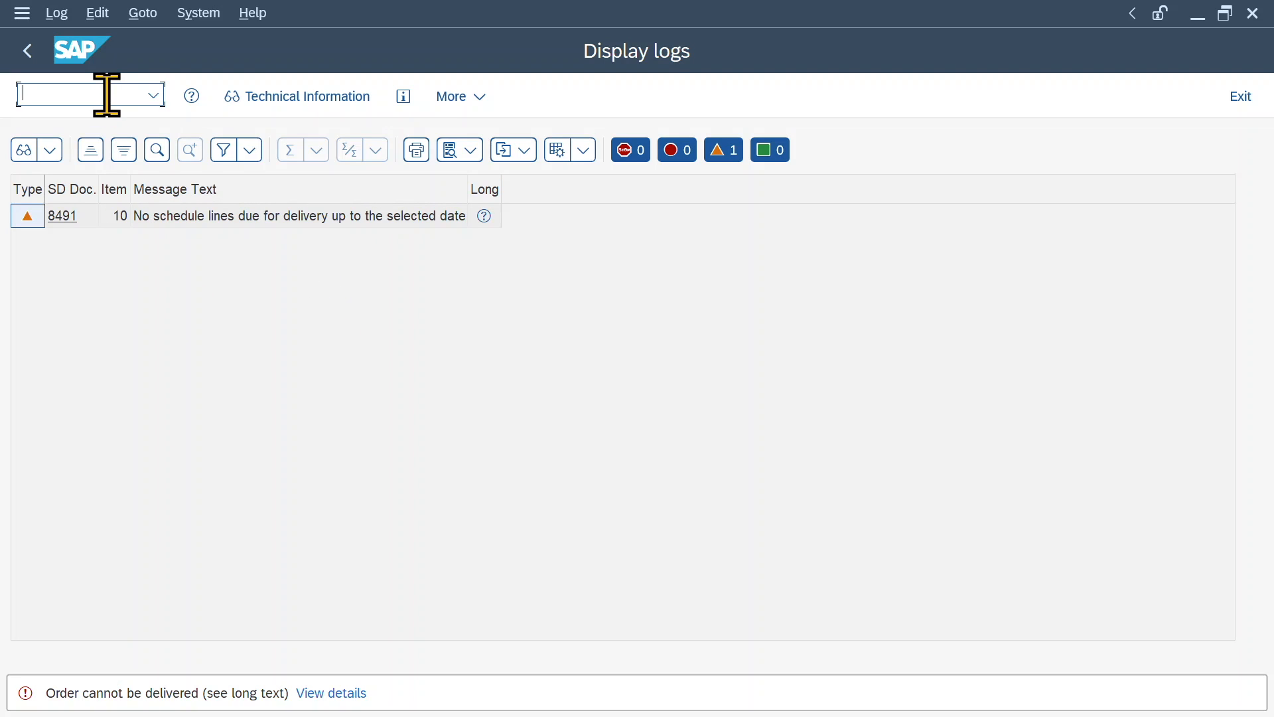
type("/n")
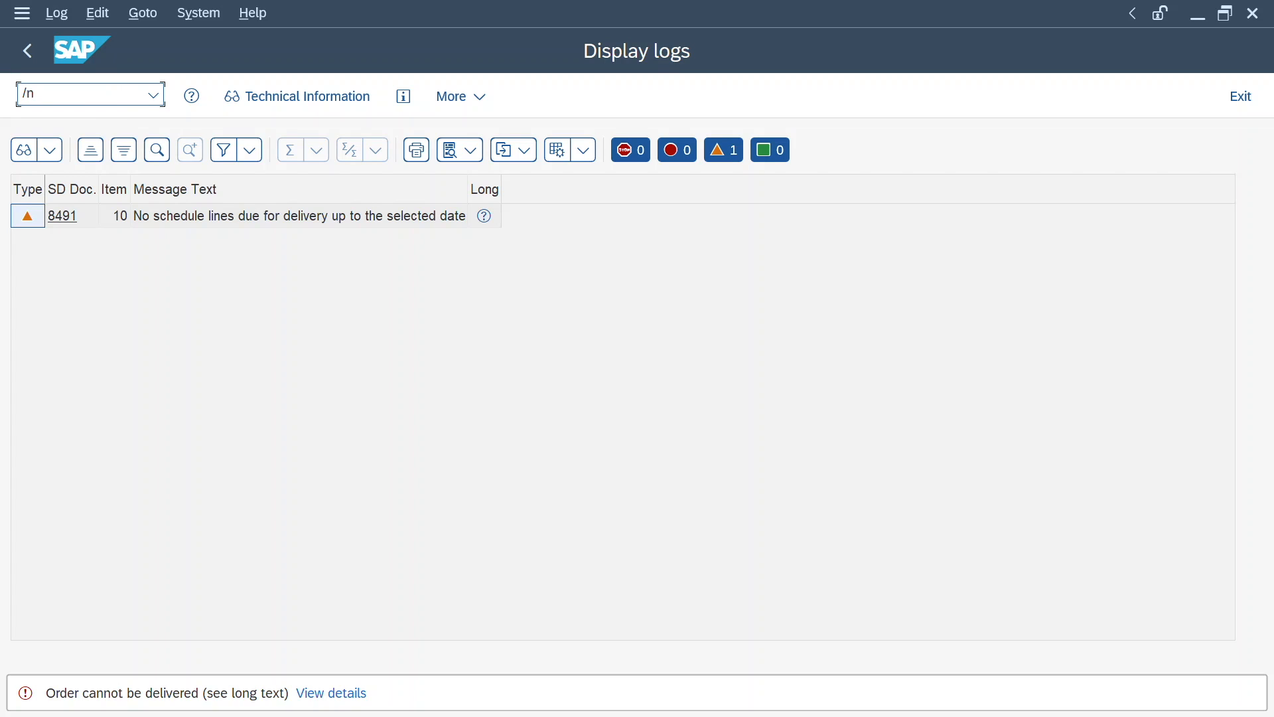
Reopen order 8491 in VA02, review confirmed 100 KG on the Procurement tab, and save it
left_click(61, 215)
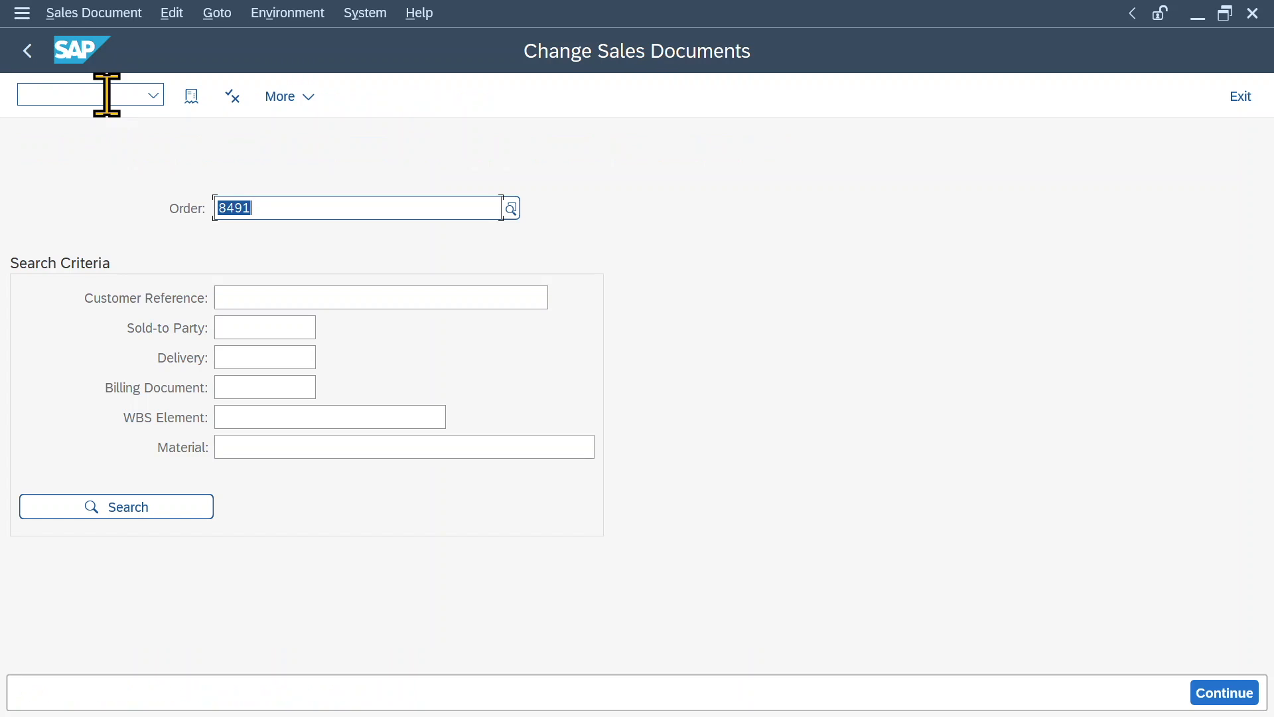
left_click(1224, 693)
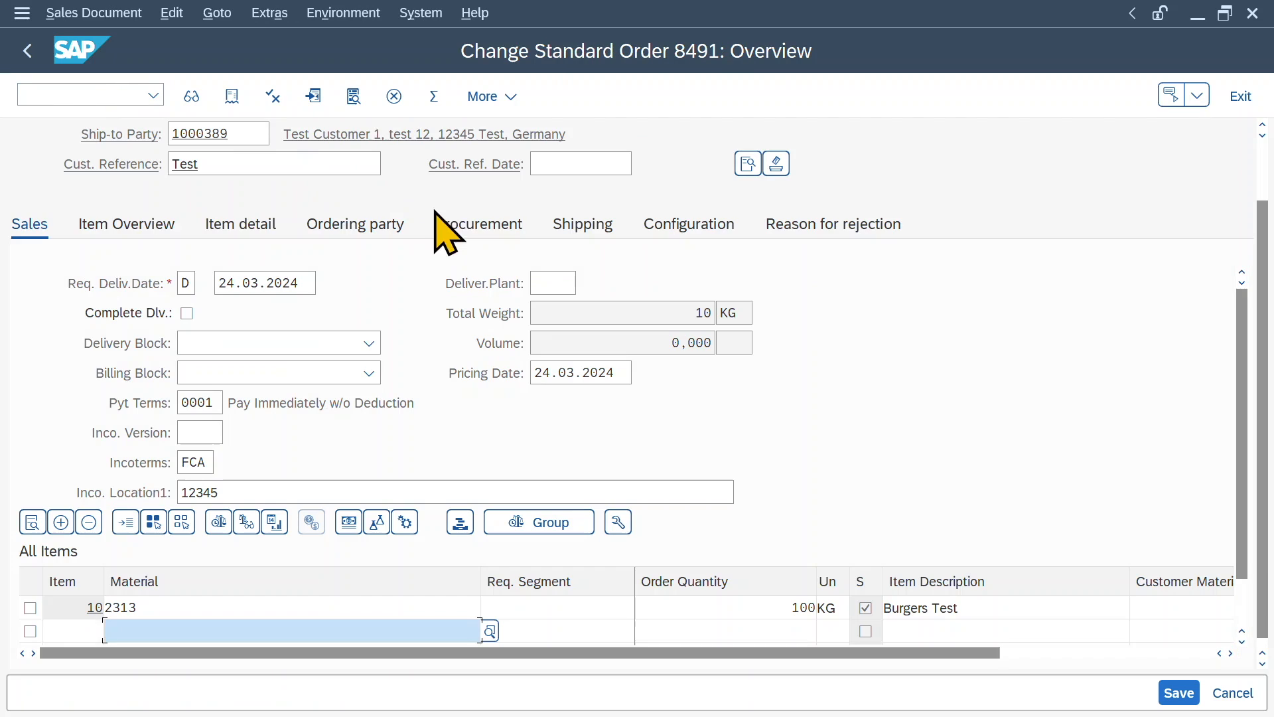
left_click(478, 223)
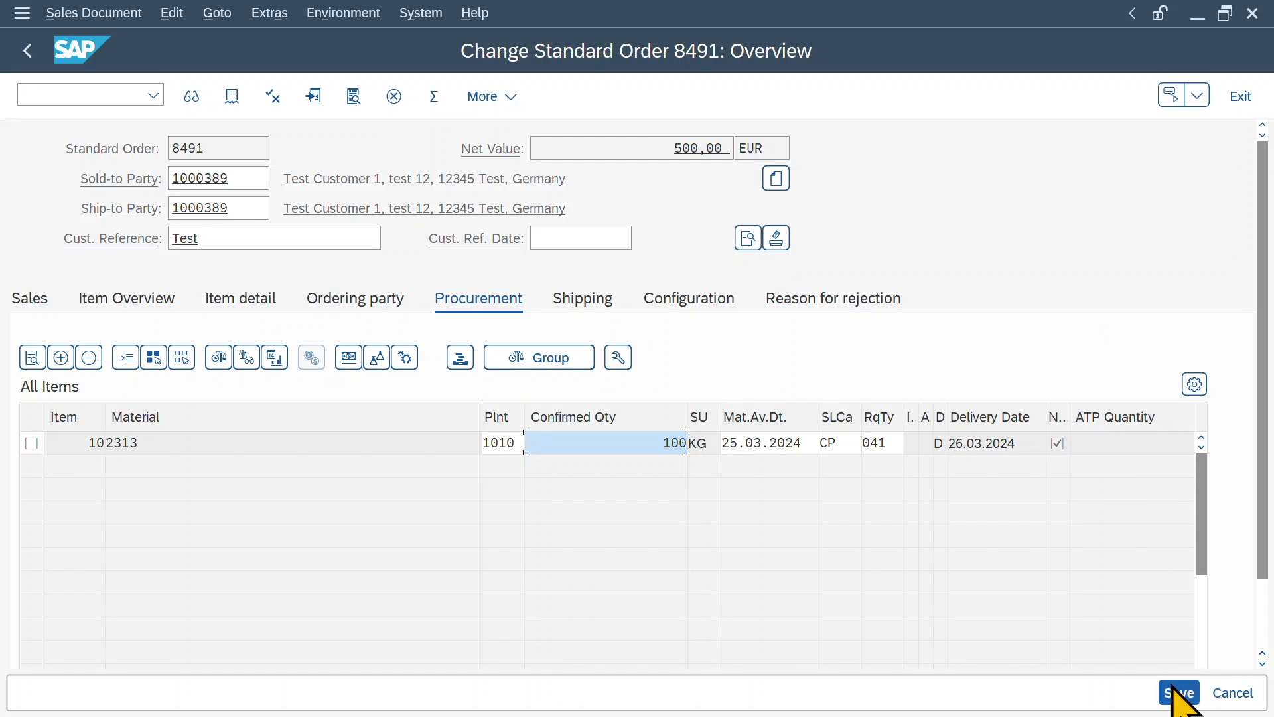
left_click(1179, 693)
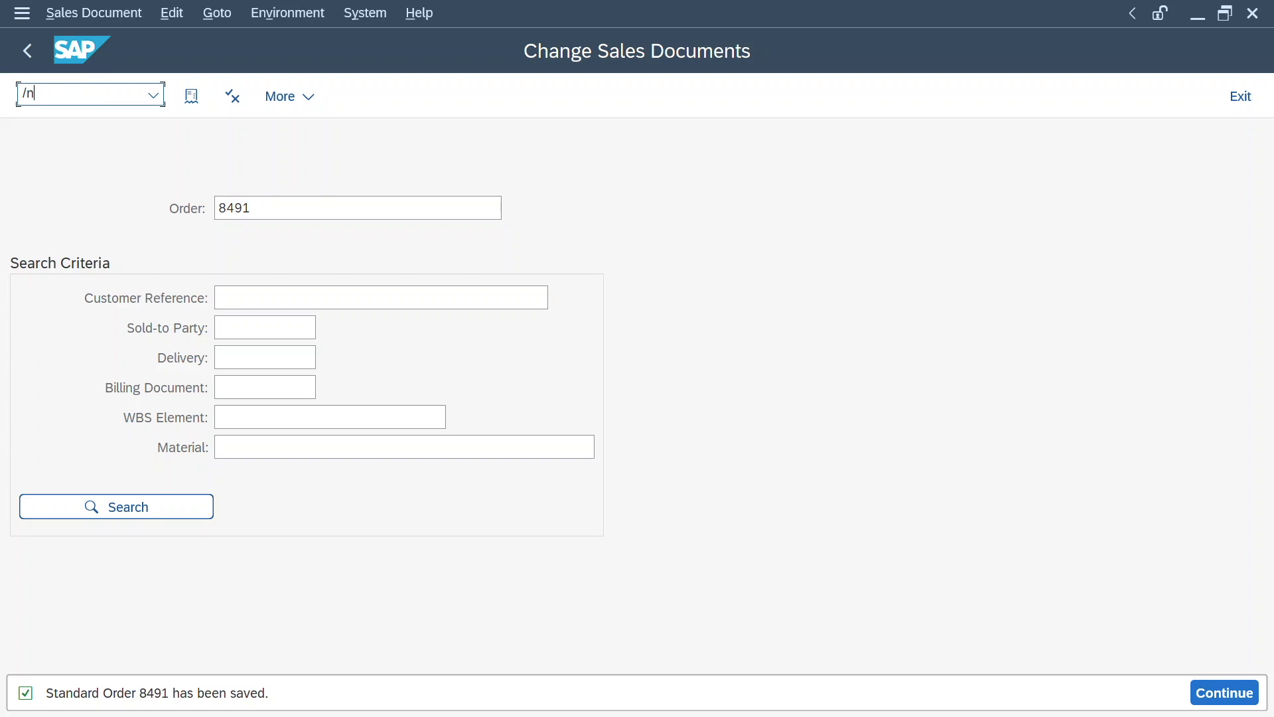
Create and save outbound delivery 80005939 for order 8491 with 100 KG of material 2313
key("Enter")
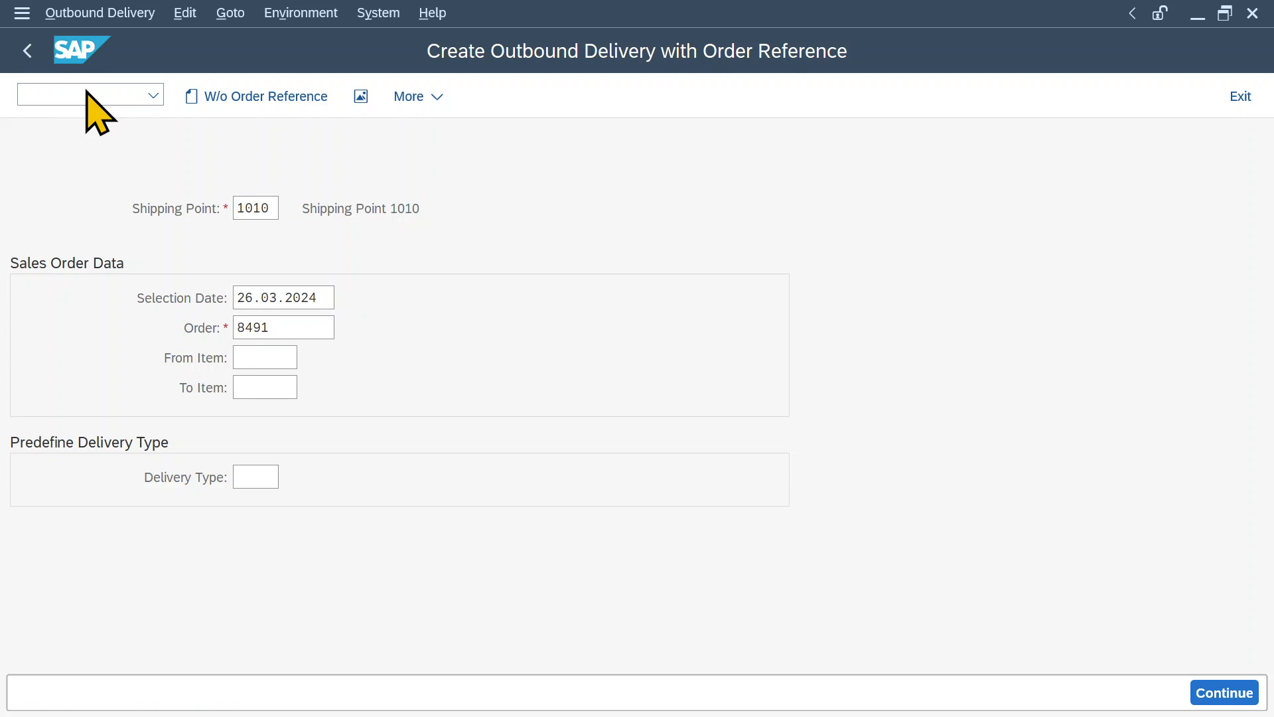
left_click(1224, 693)
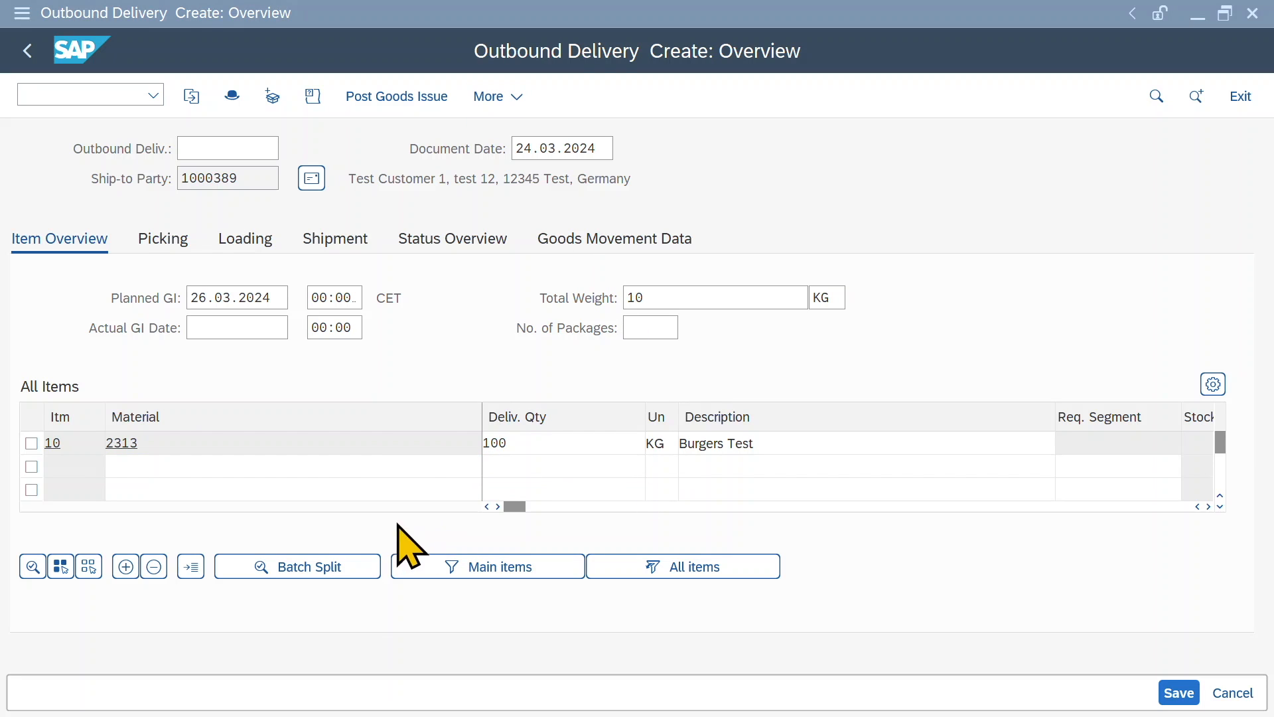
mouse_move(660, 520)
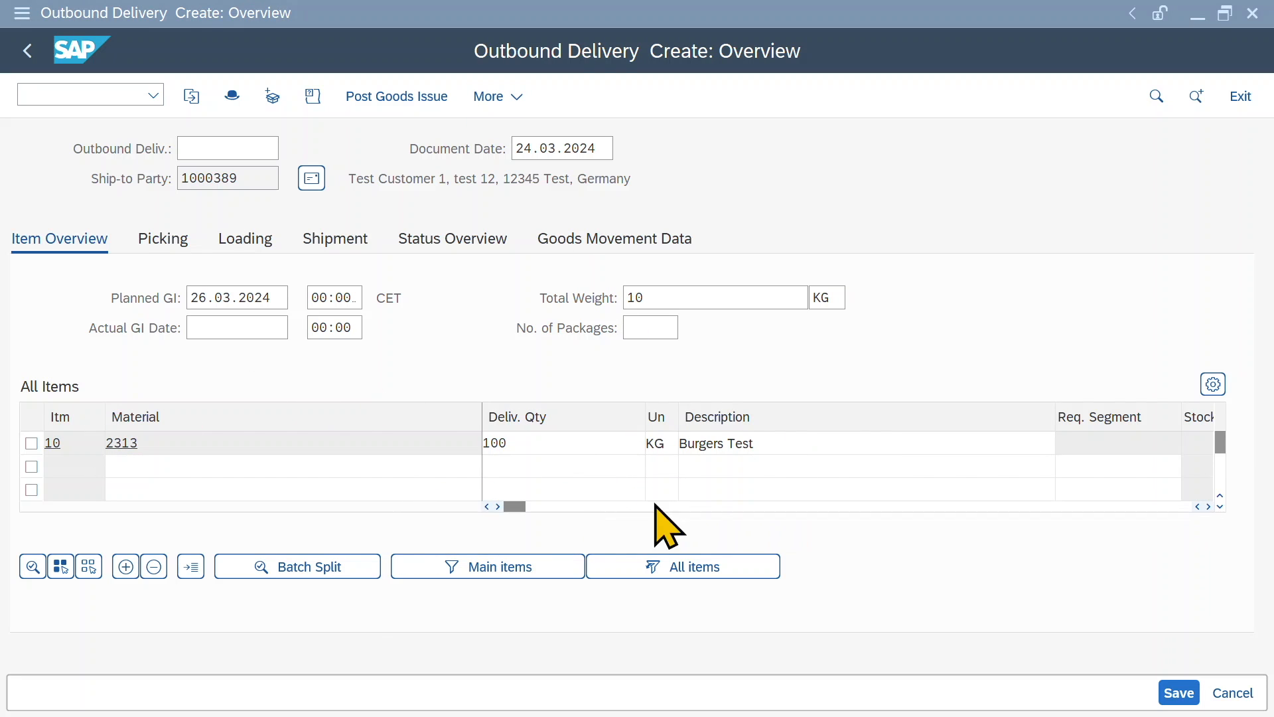
mouse_move(420, 339)
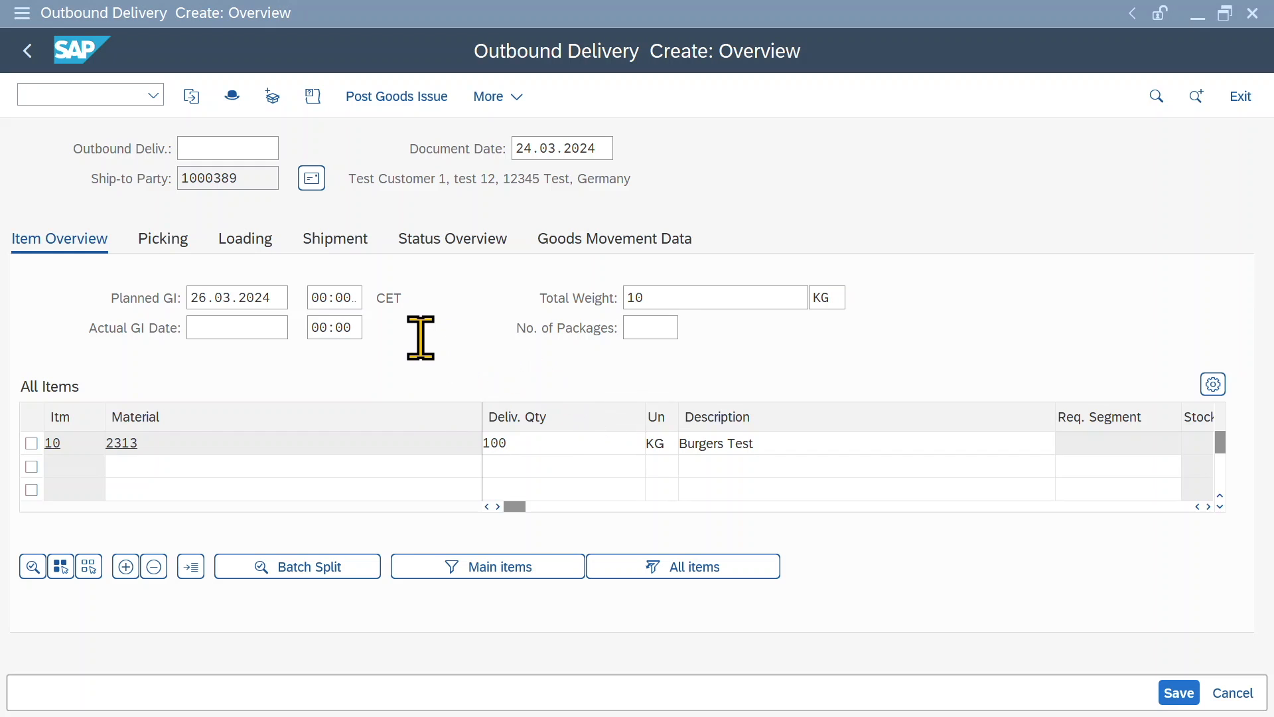
left_click(1179, 693)
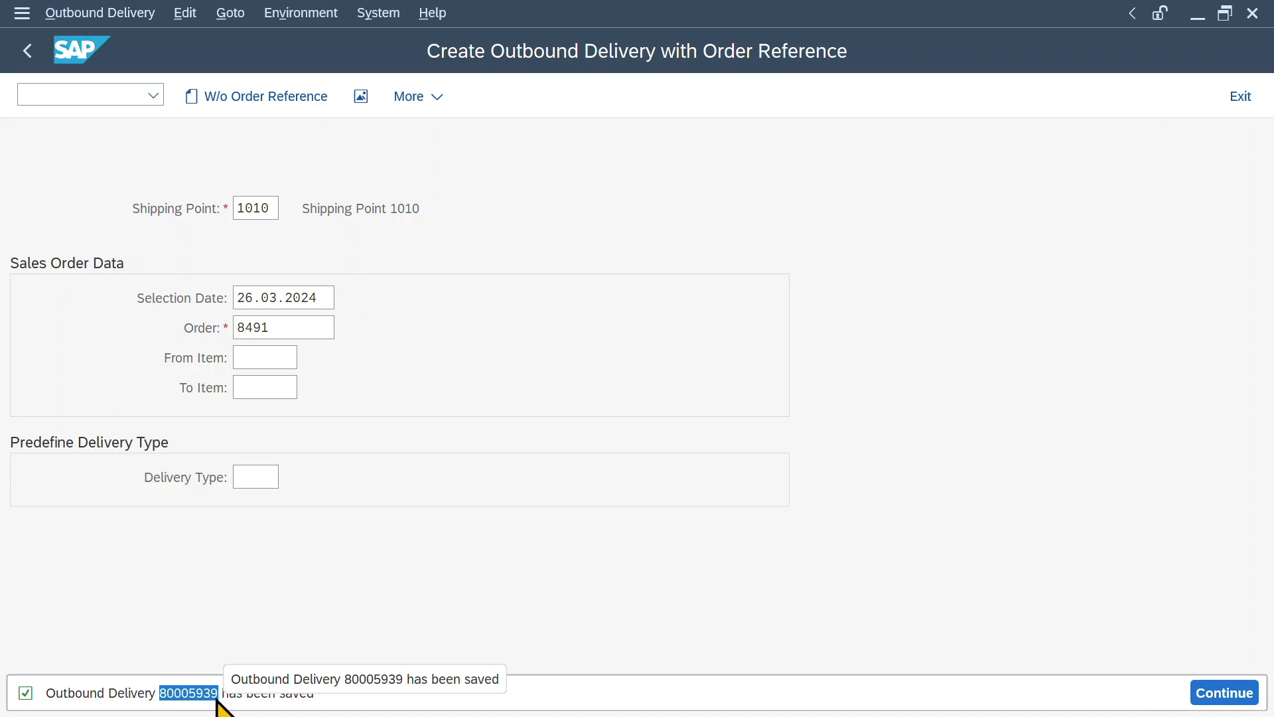
left_click(296, 327)
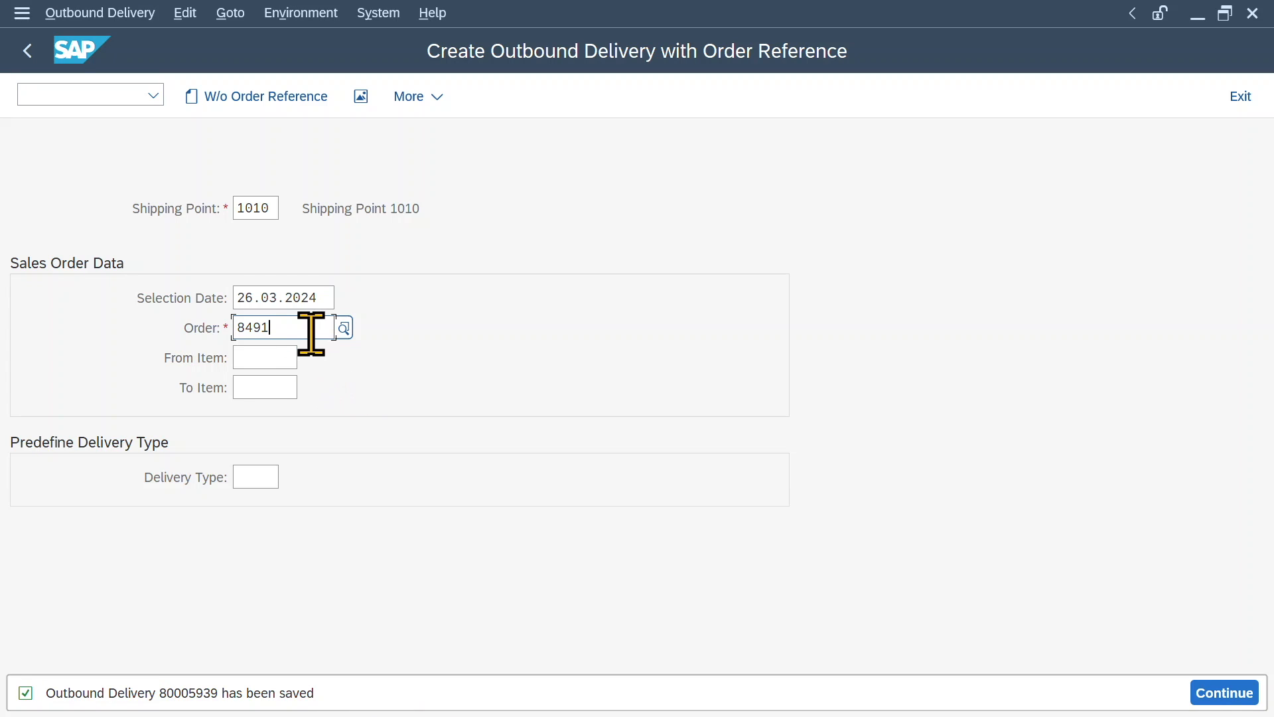
left_click(80, 95)
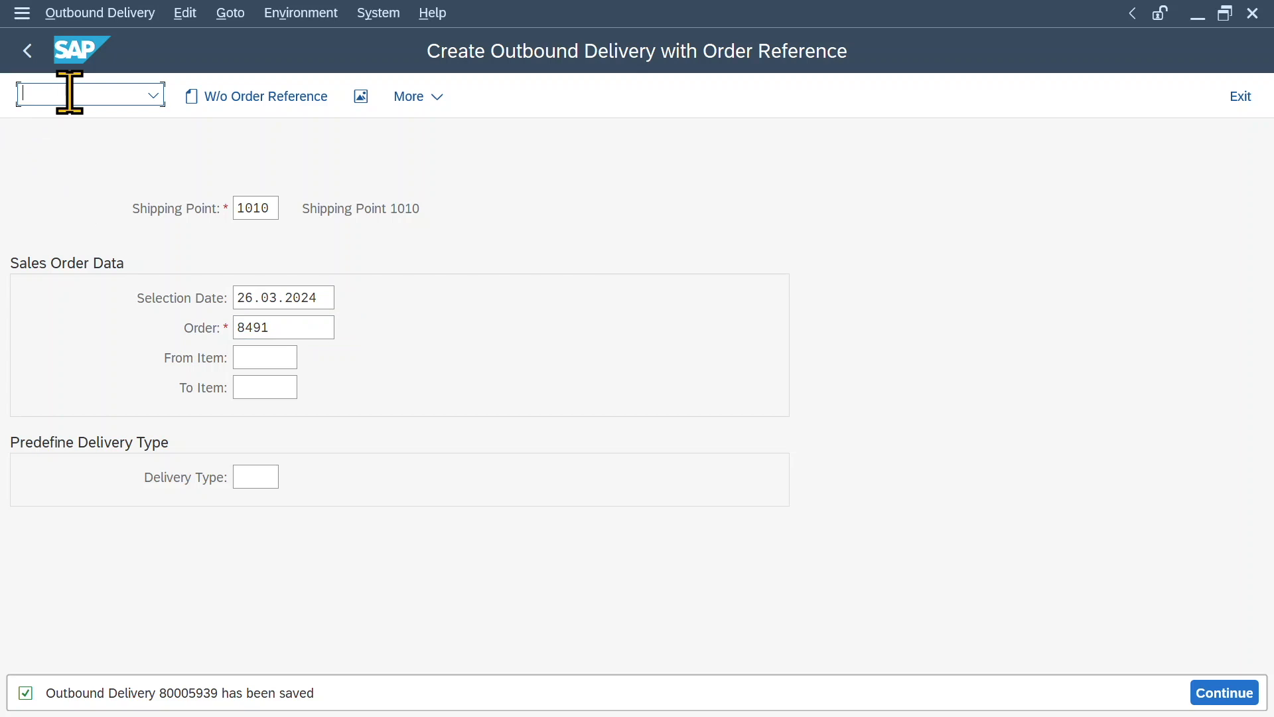
type("/nvl0")
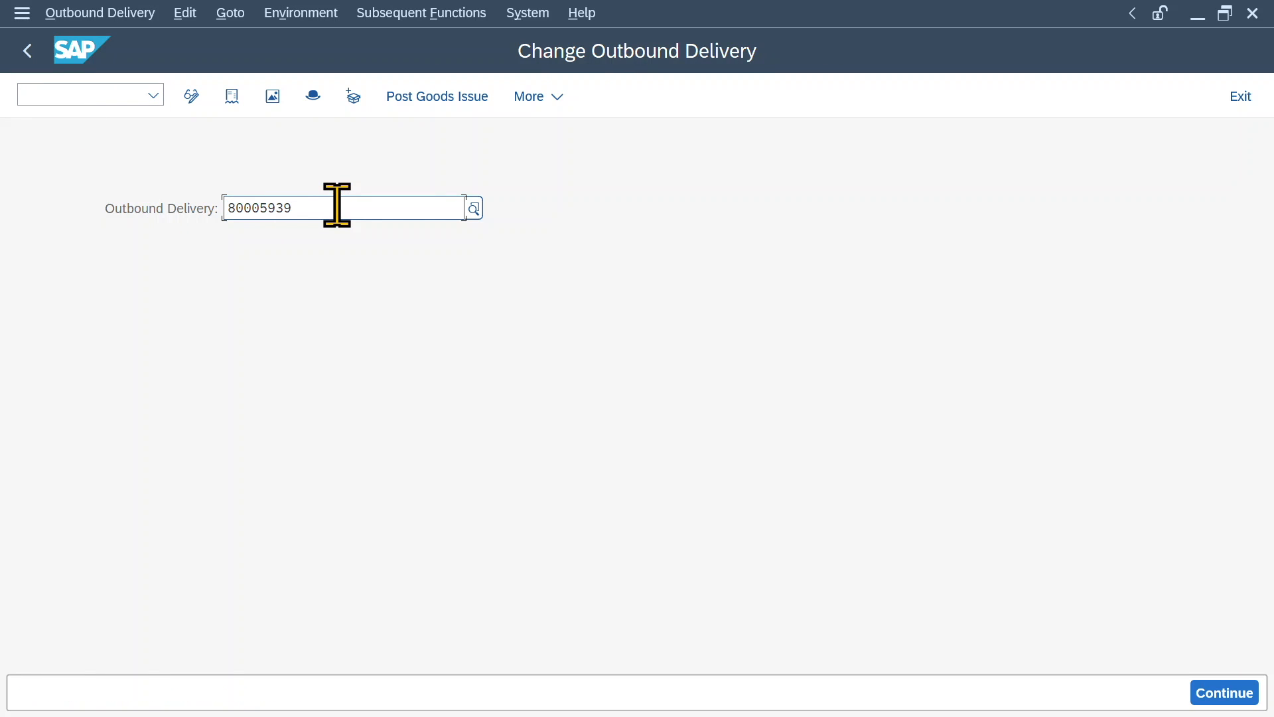
left_click(1225, 693)
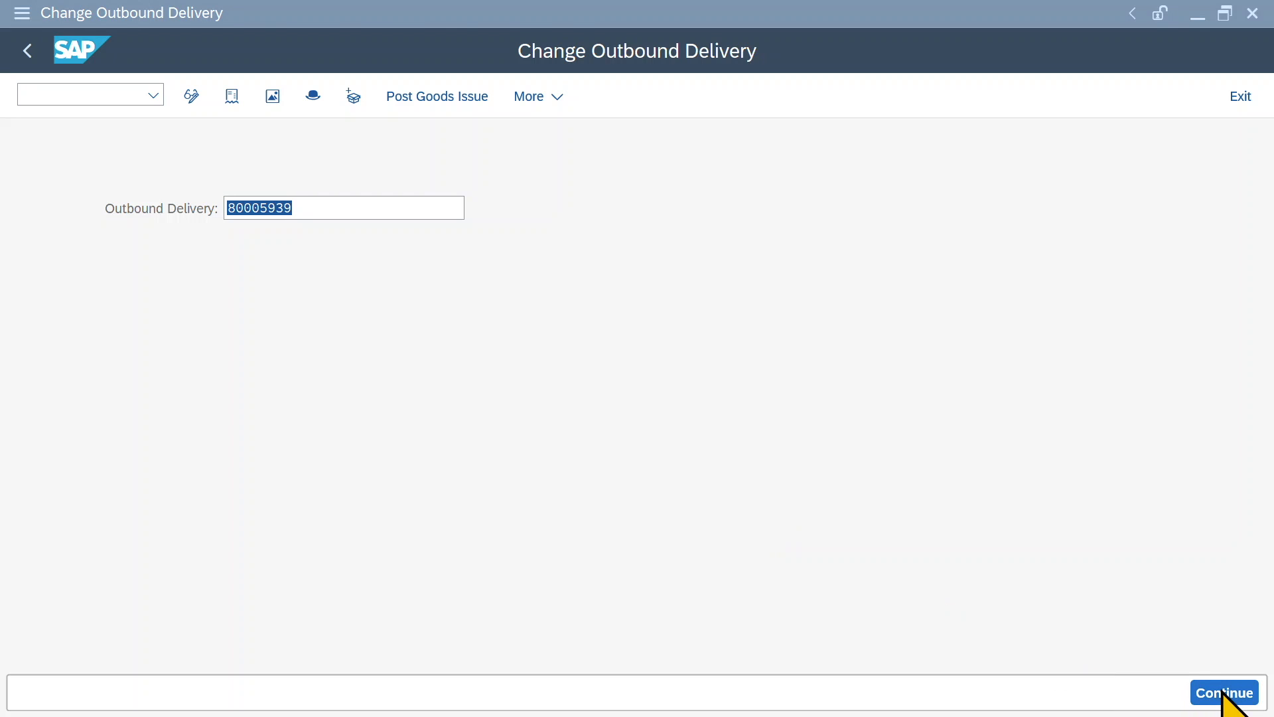
left_click(1224, 693)
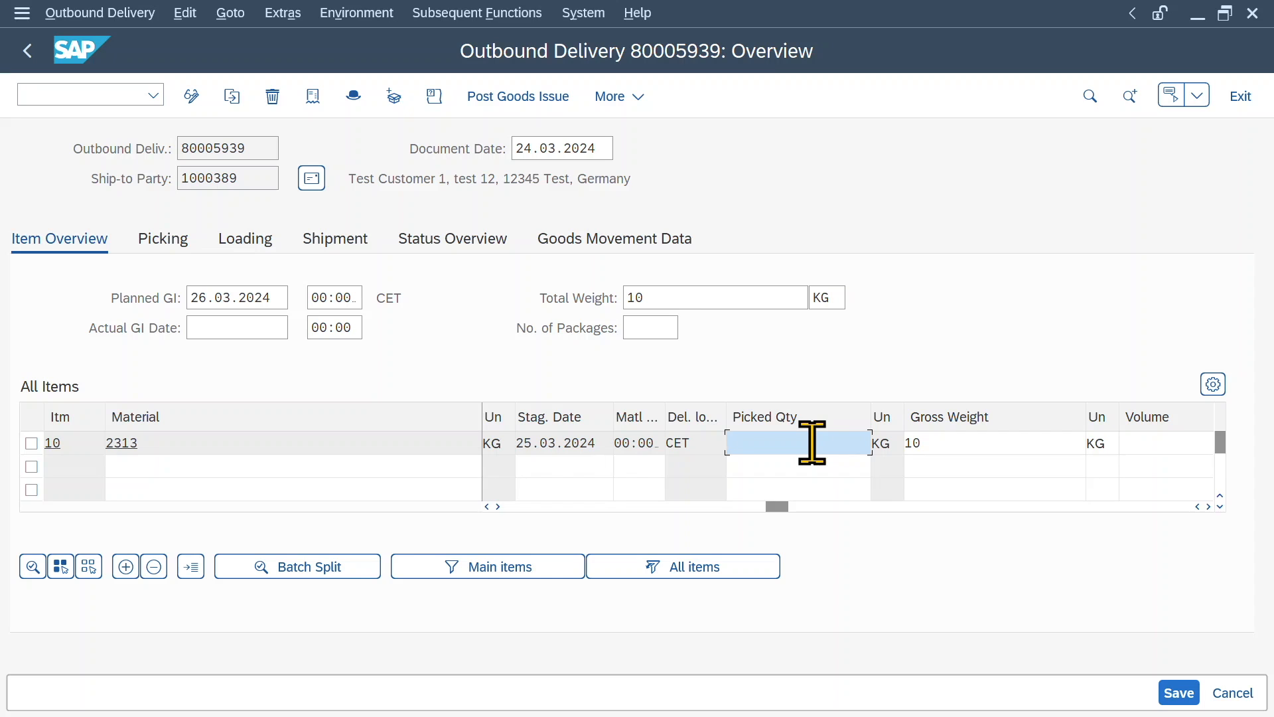
left_click(1179, 693)
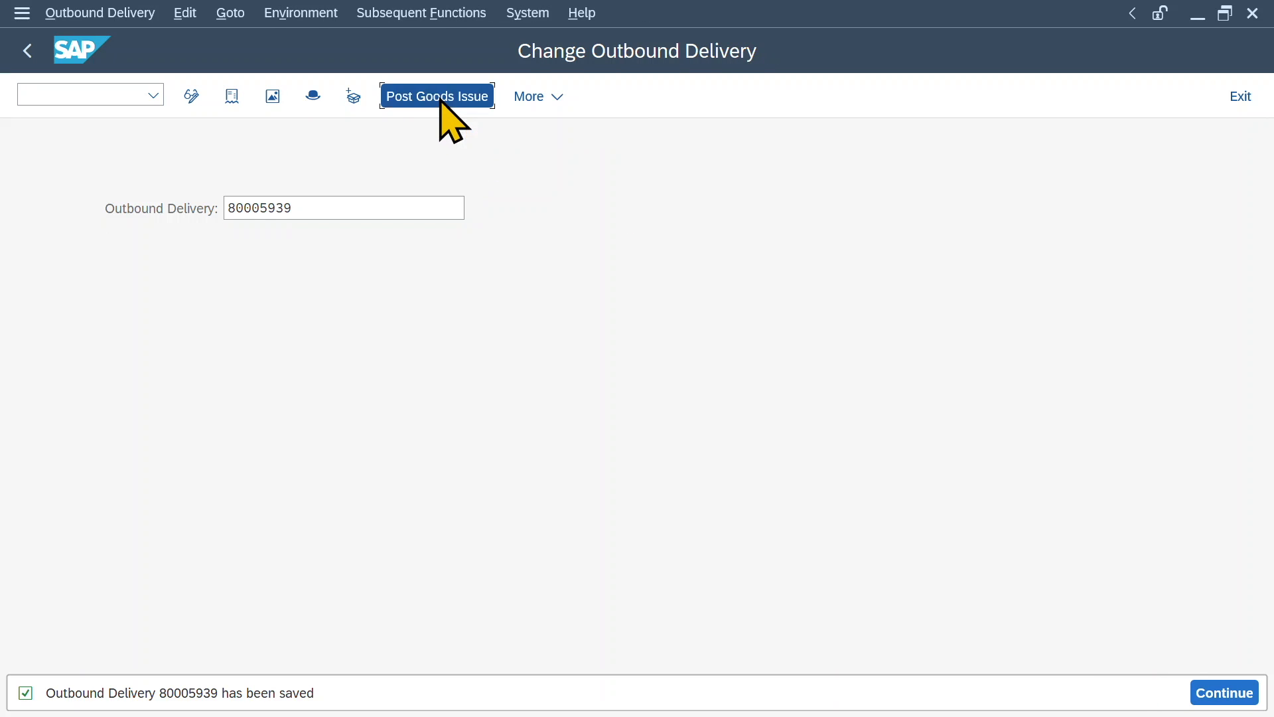
left_click(437, 95)
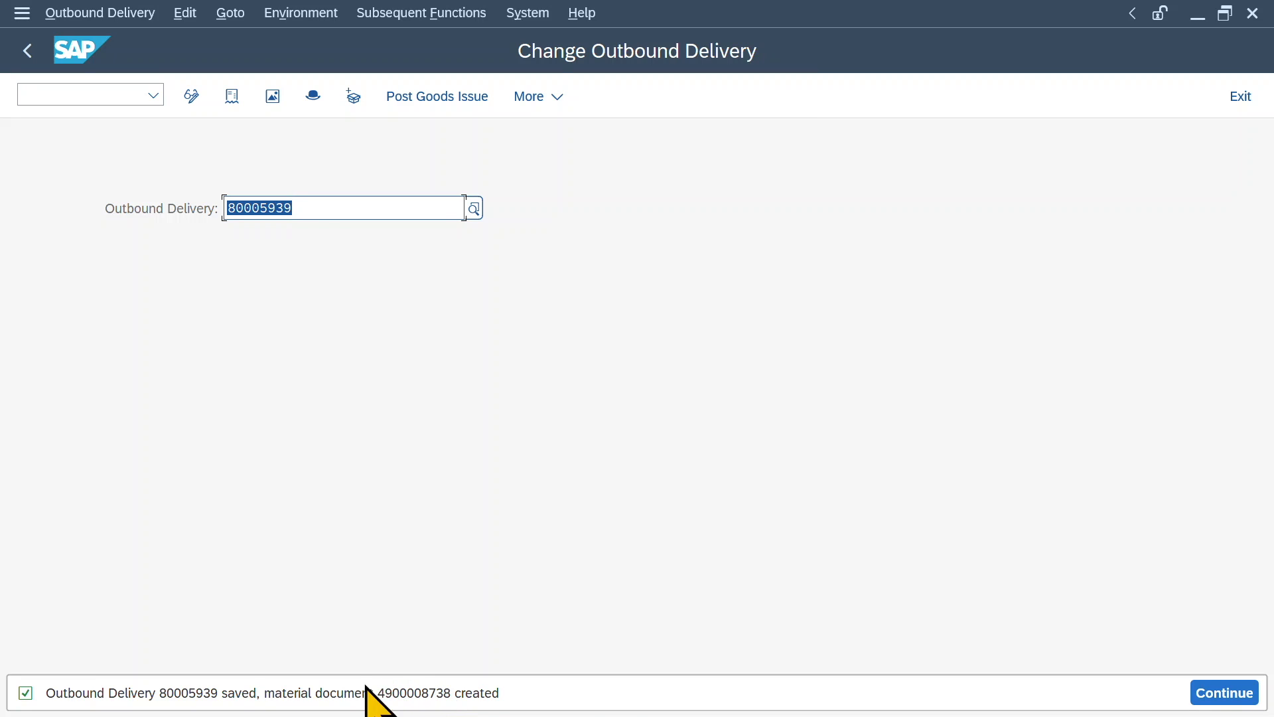
mouse_move(523, 491)
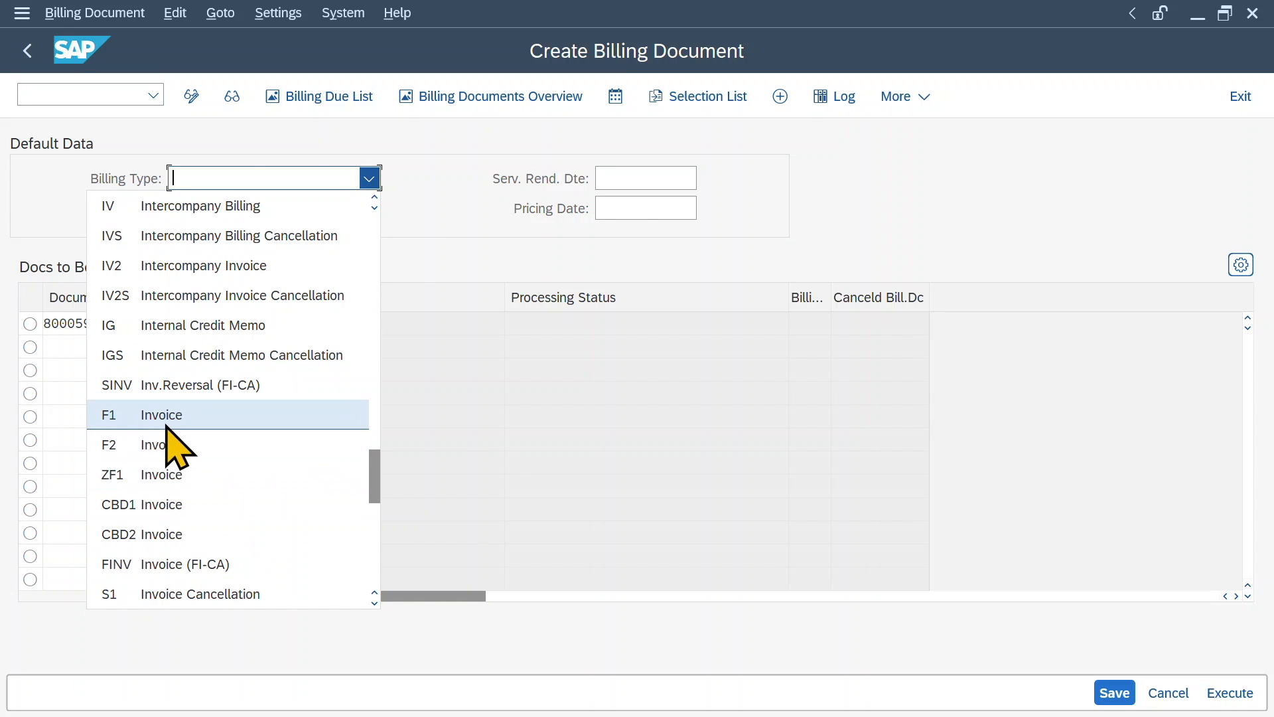
Bill delivery 80005939 as an F1 invoice dated 24.03.2024 for 500,00 EUR and save it
left_click(160, 415)
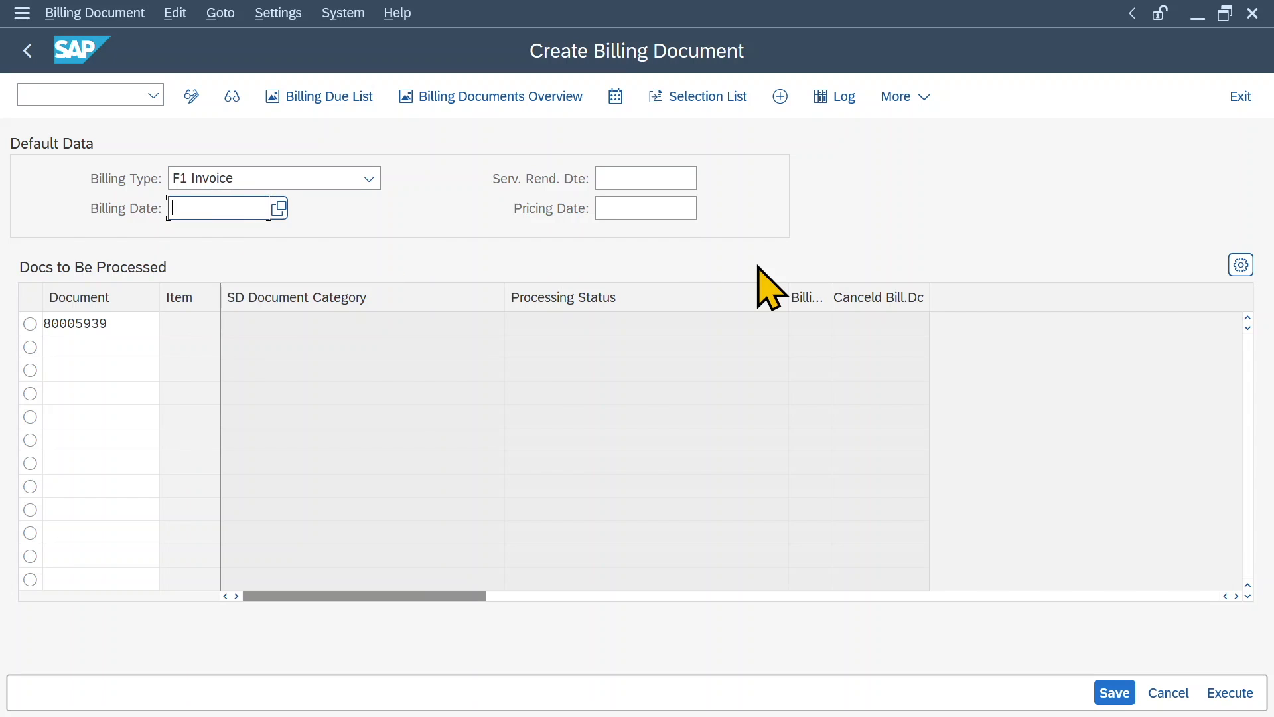
type("24.0")
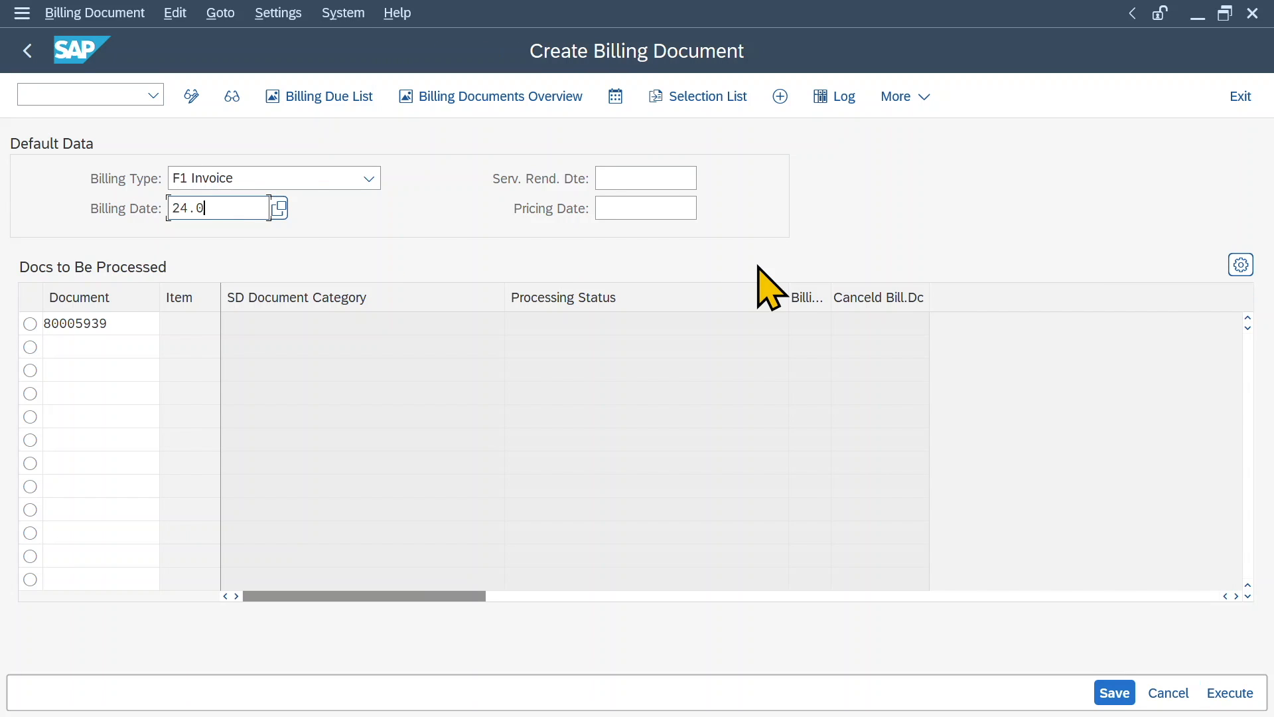
left_click(1229, 693)
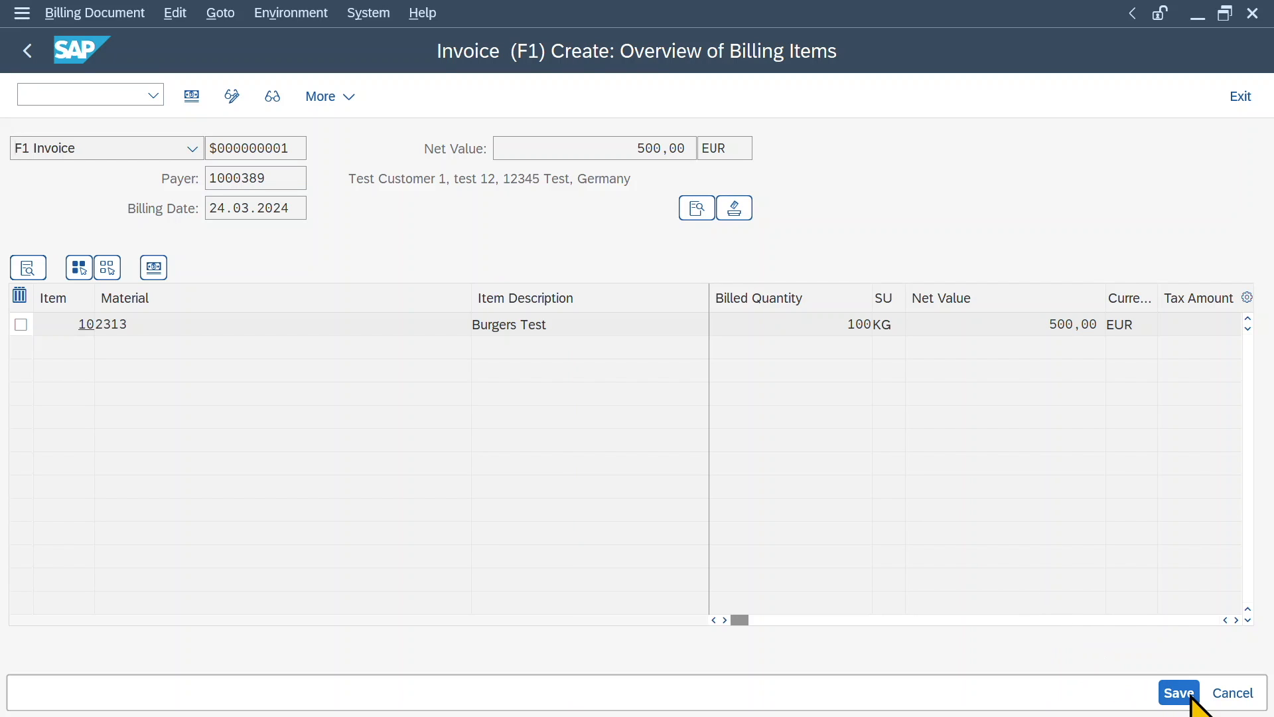
left_click(1179, 693)
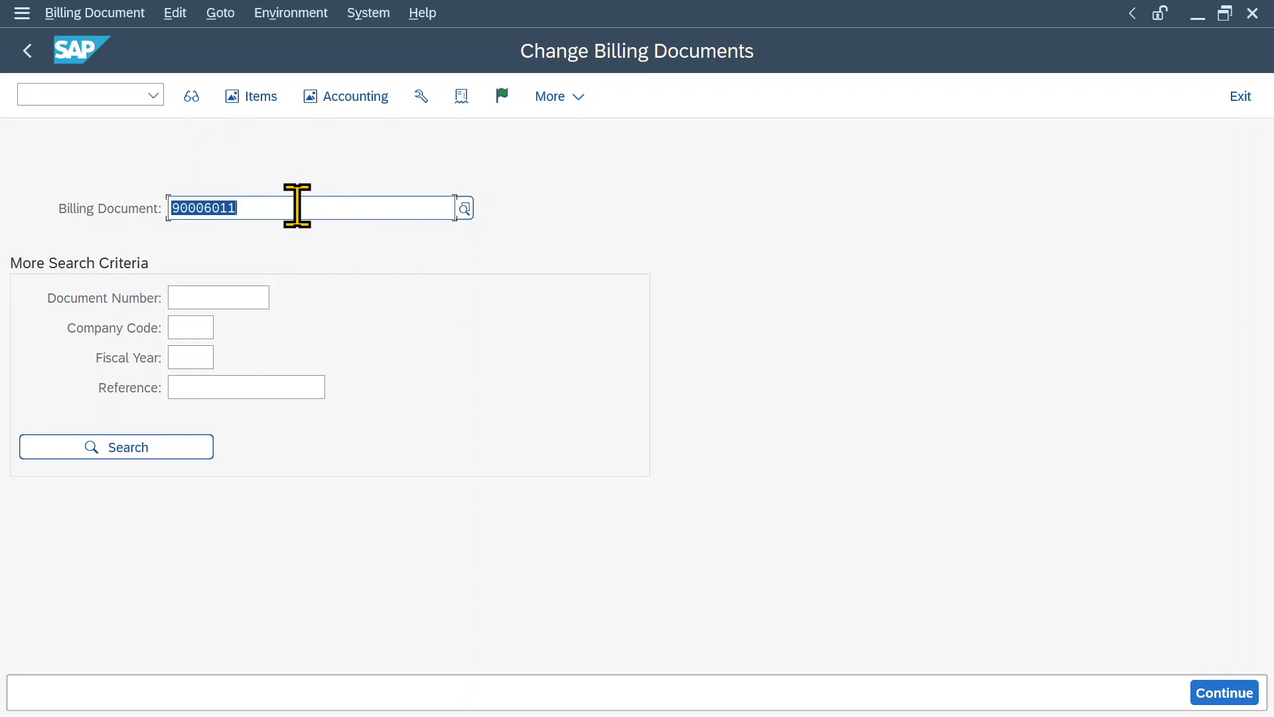
mouse_move(501, 96)
type("90006012")
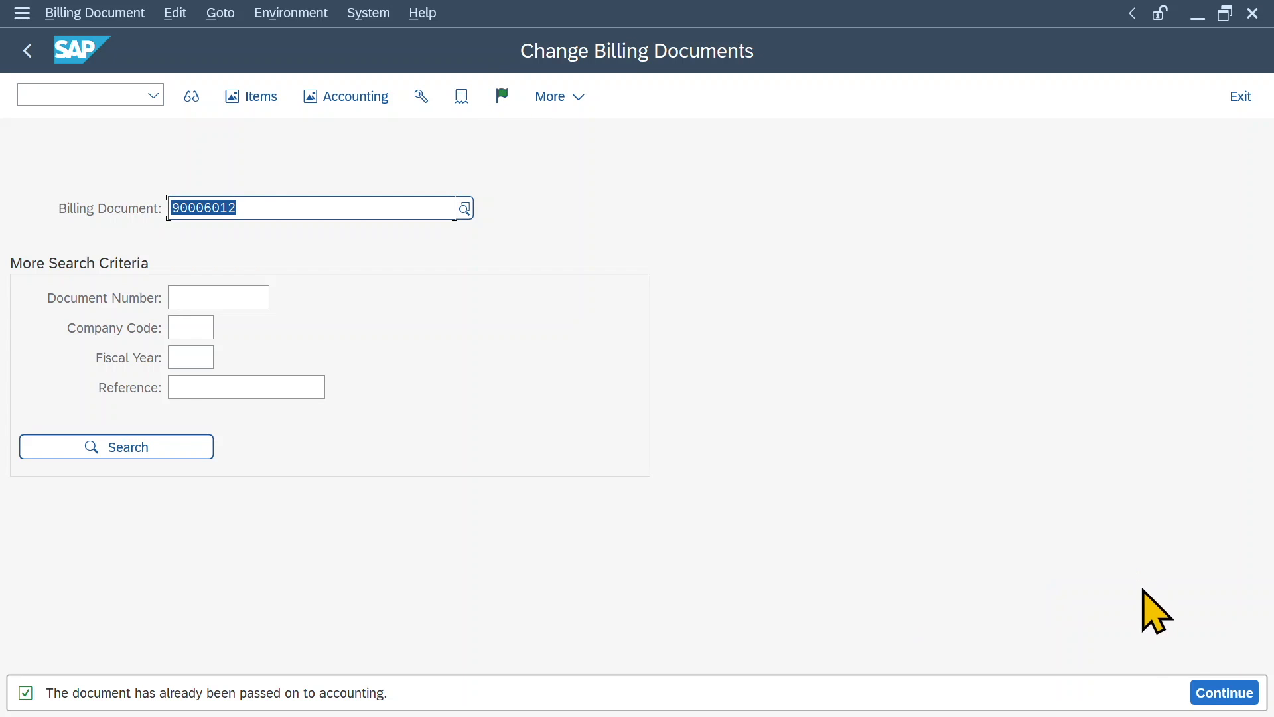
left_click(1224, 693)
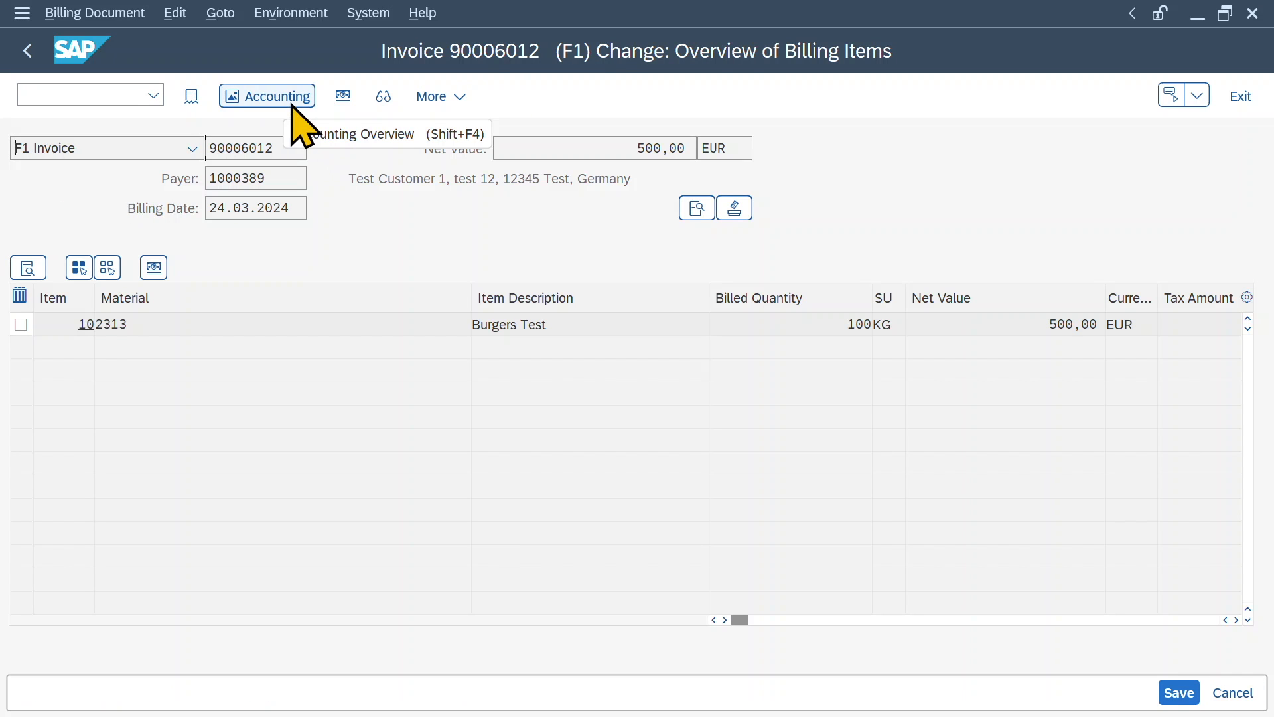
left_click(267, 96)
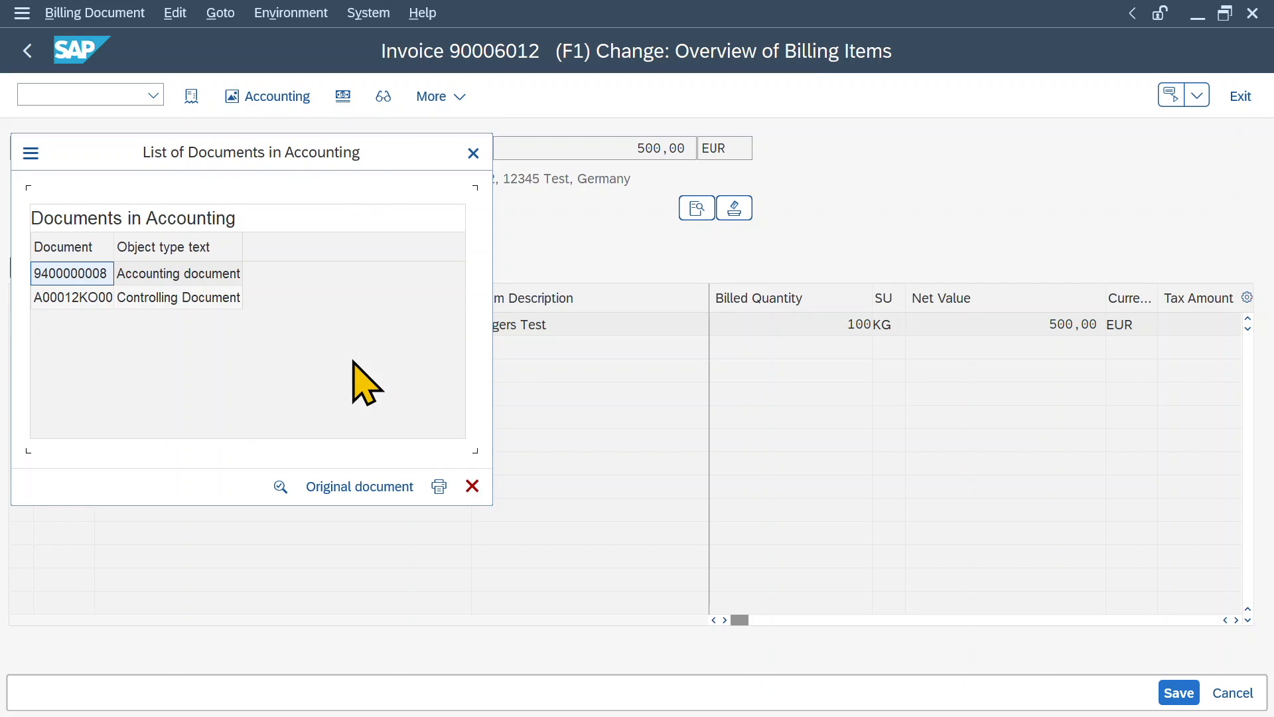
double_click(70, 273)
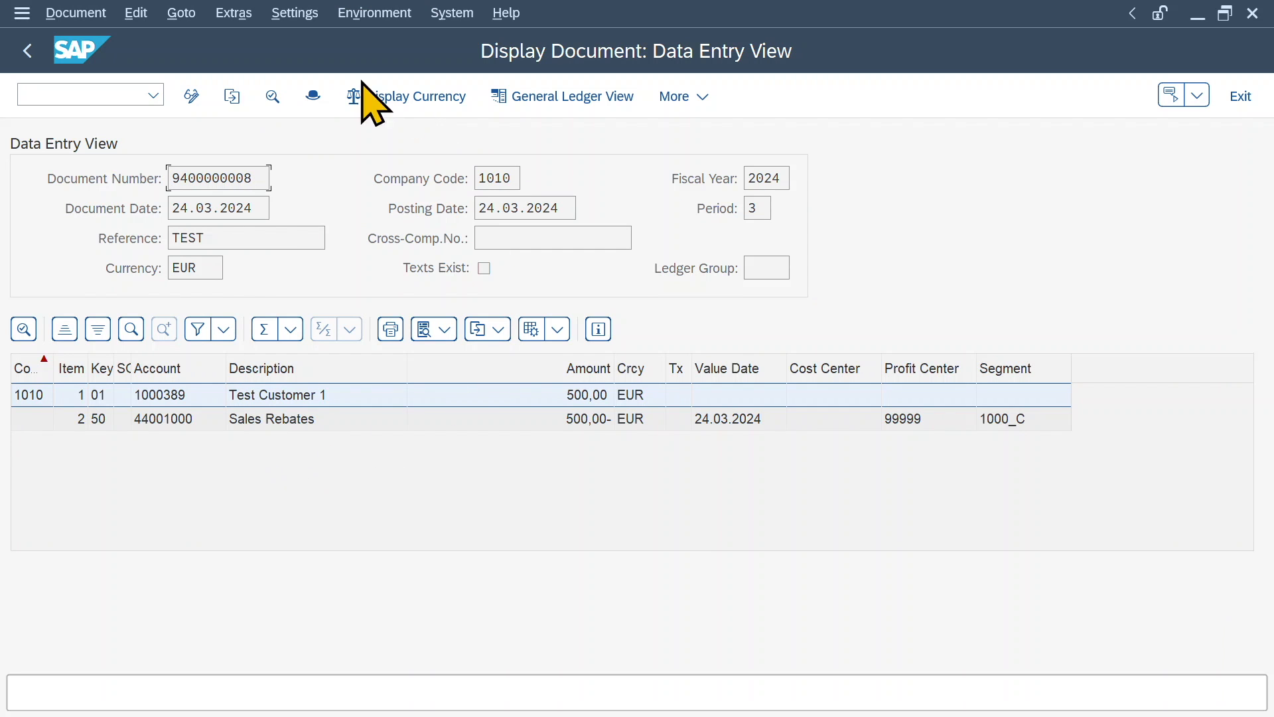
mouse_move(234, 420)
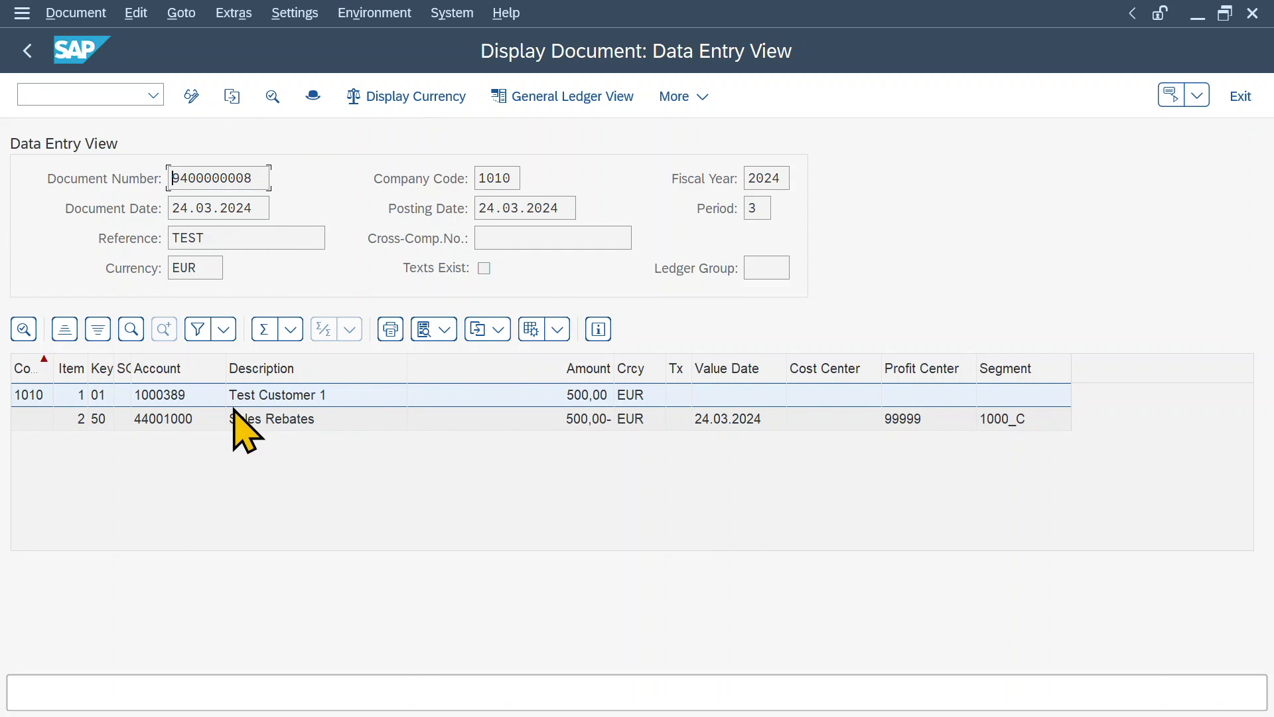
mouse_move(310, 430)
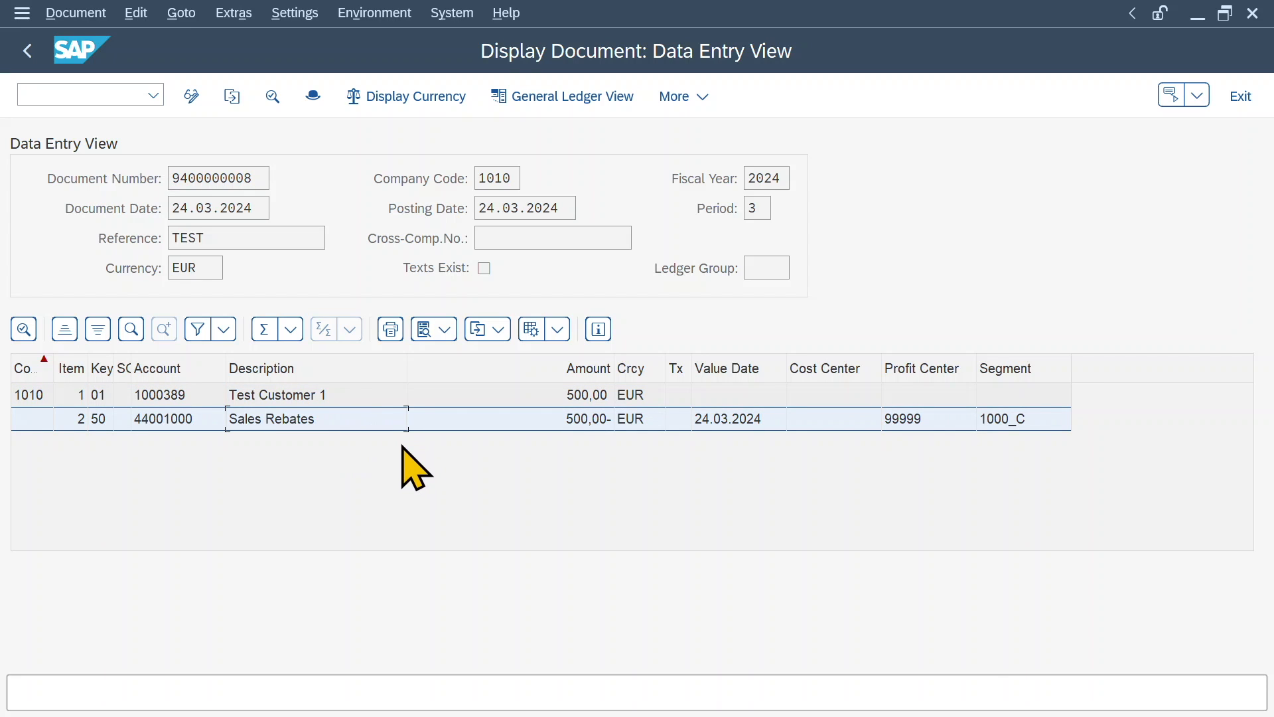
mouse_move(446, 247)
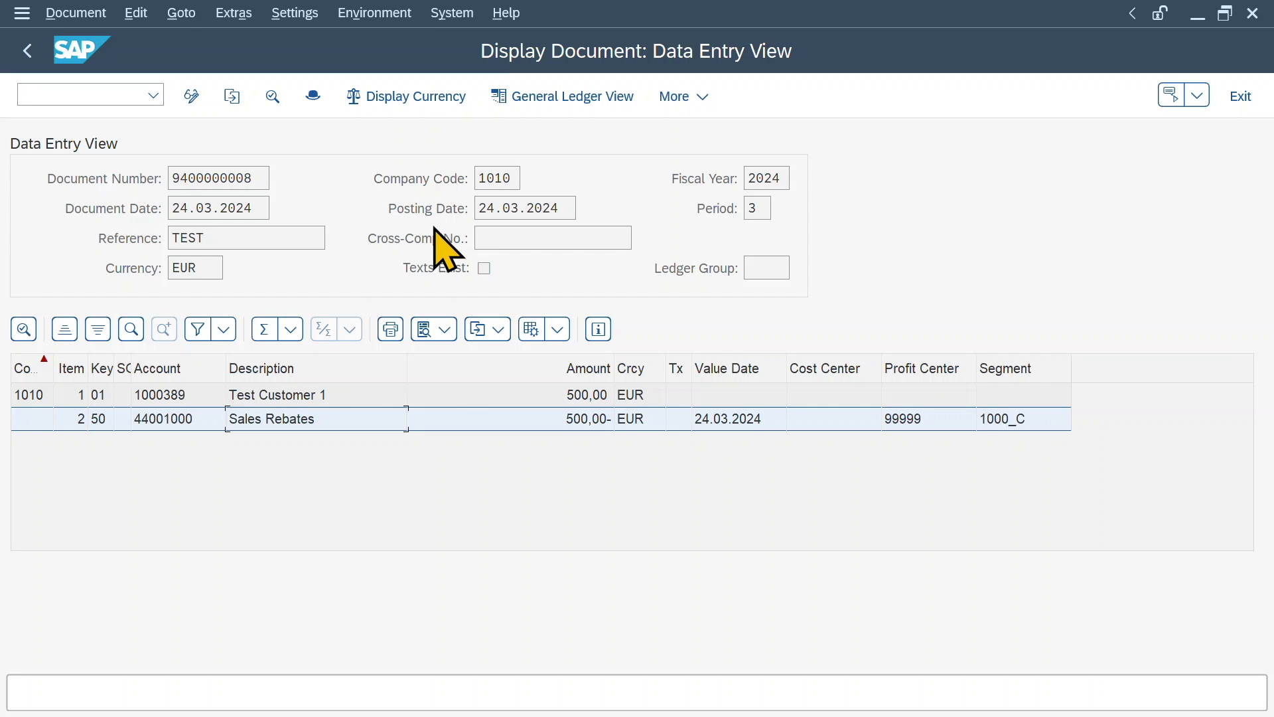
mouse_move(113, 103)
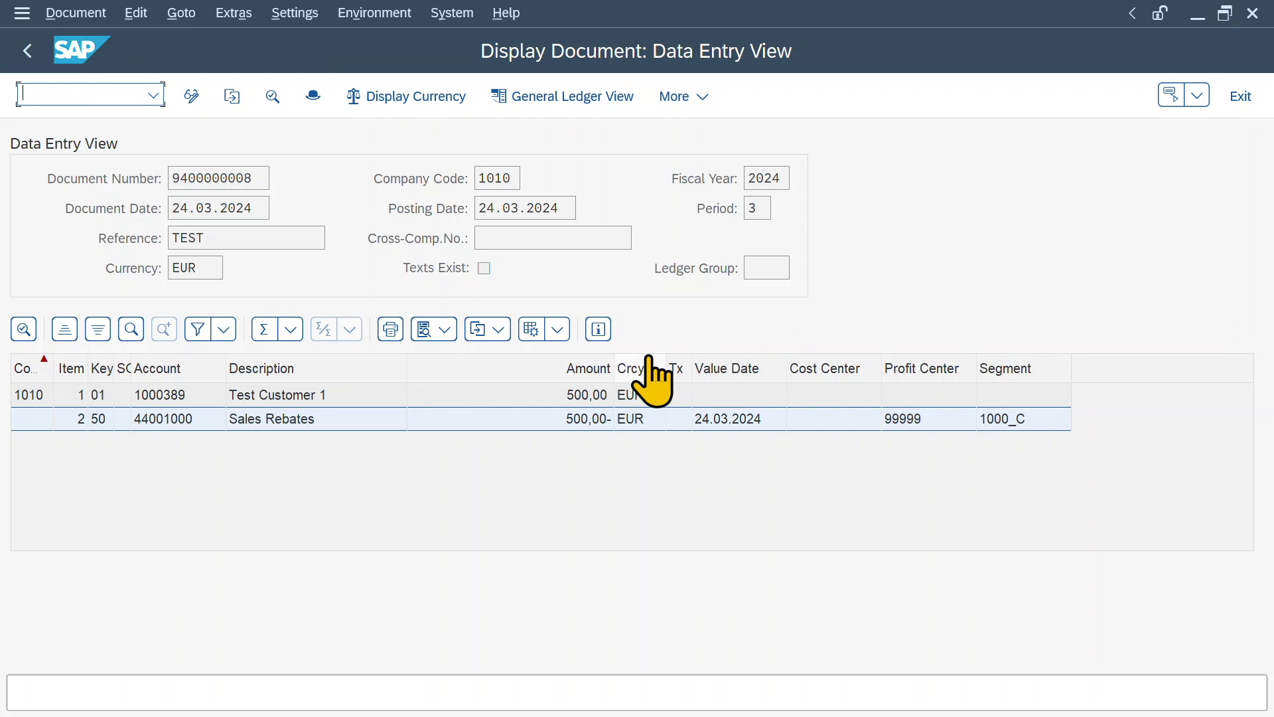
type("/nf-")
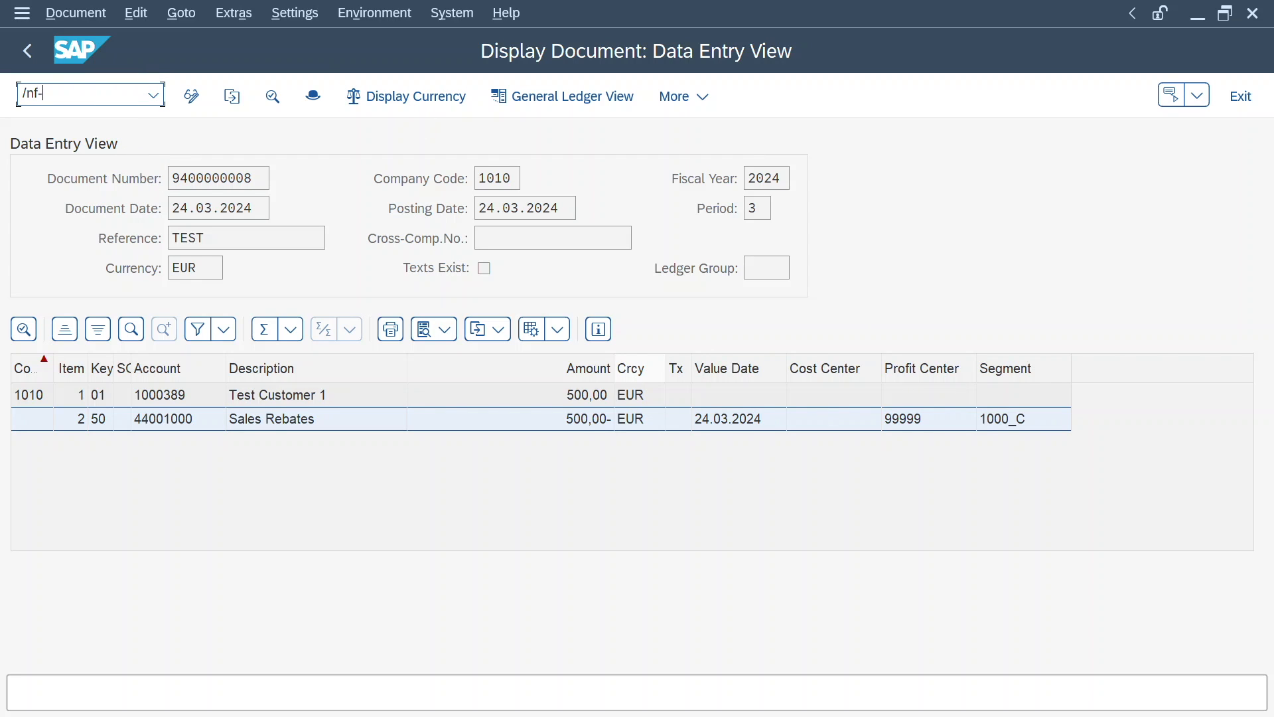
type("28")
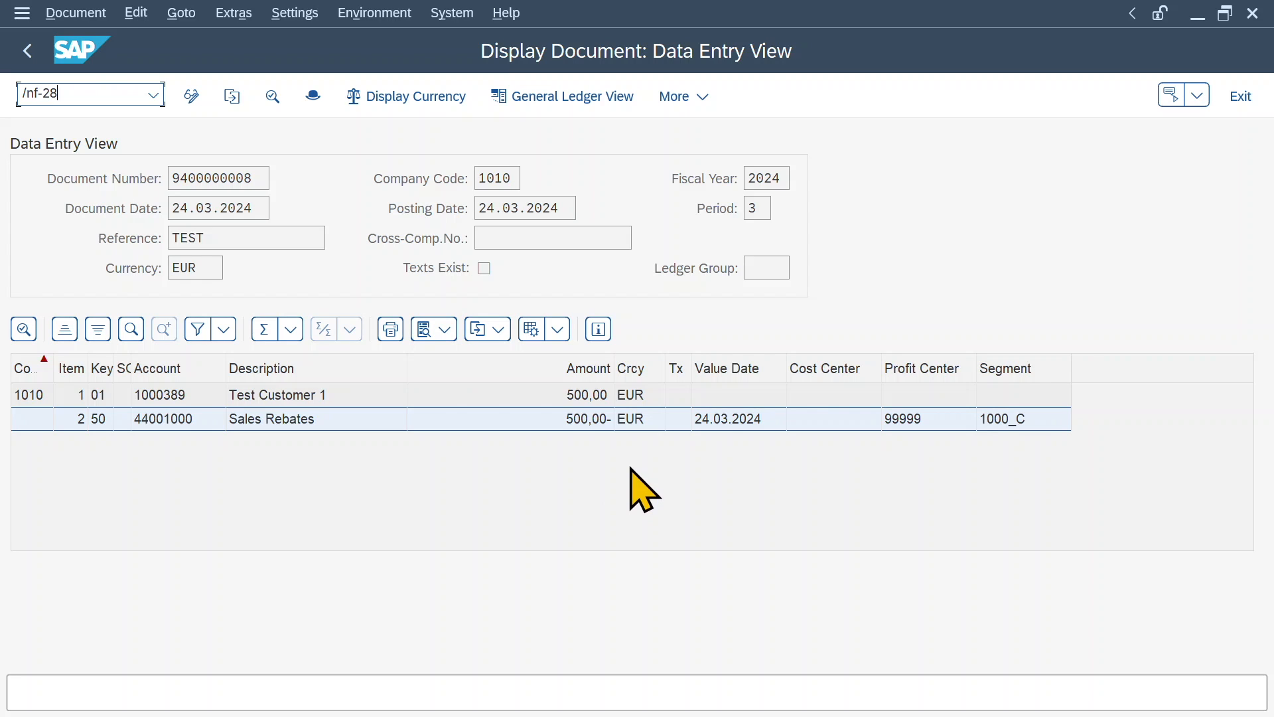